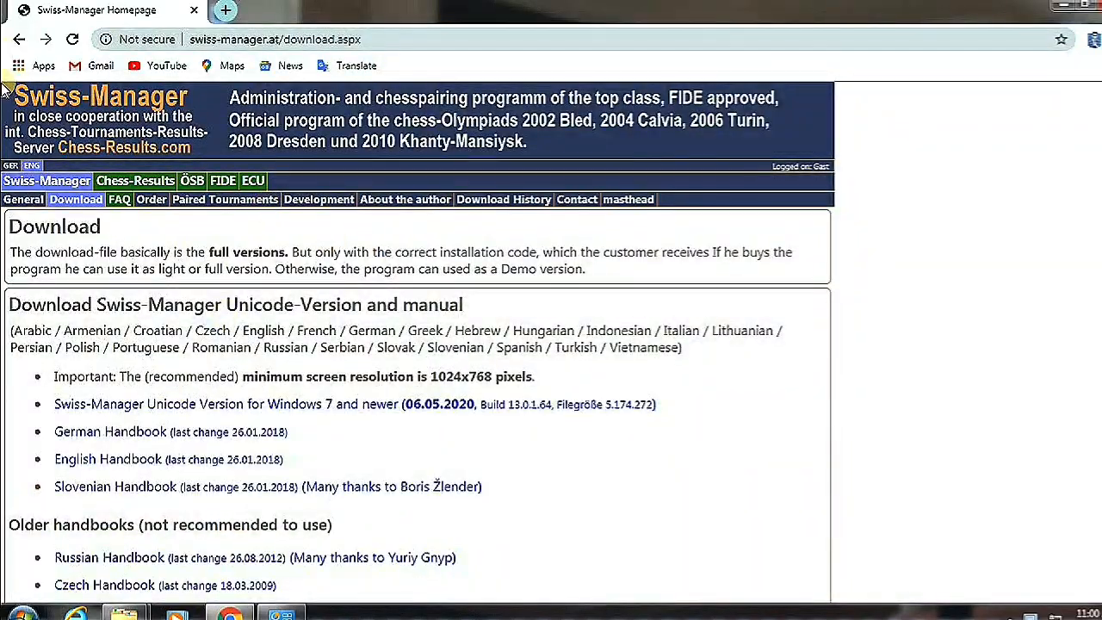
- Return to the 'swiss manager download' results and follow the Swiss-Manager download page result
{"action": "left_click", "coordinate": [19, 39]}
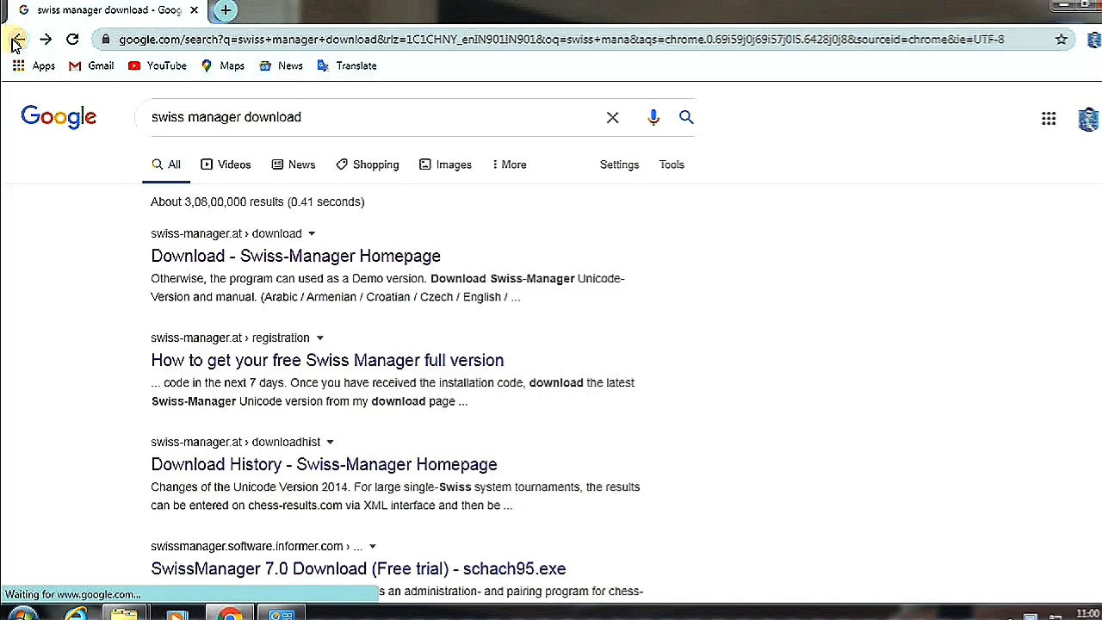
{"action": "left_click", "coordinate": [16, 39]}
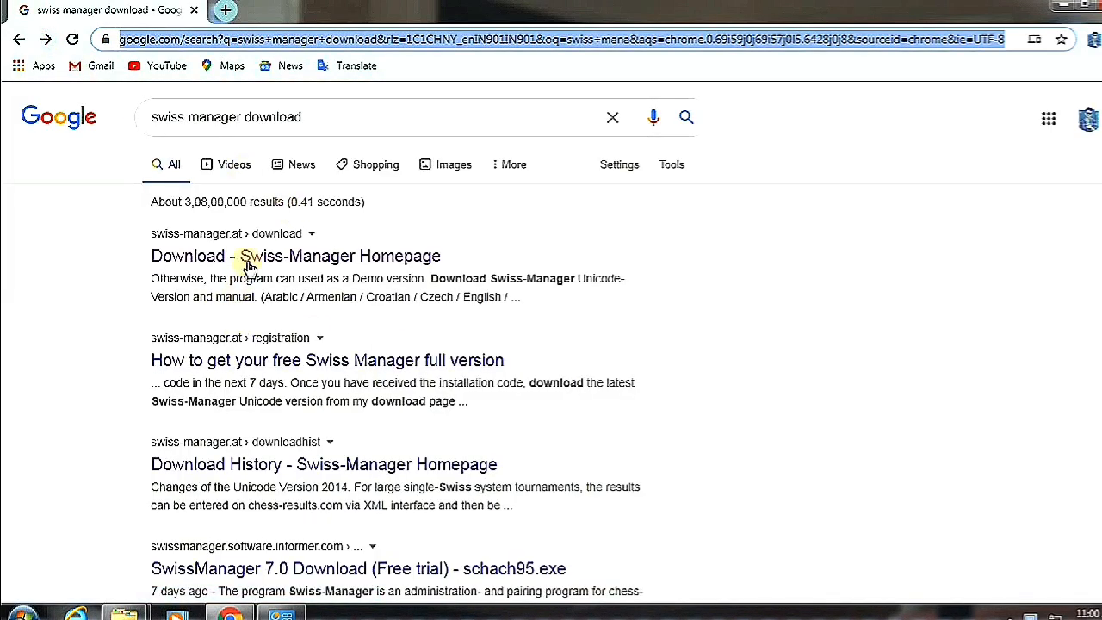
{"action": "left_click", "coordinate": [296, 255]}
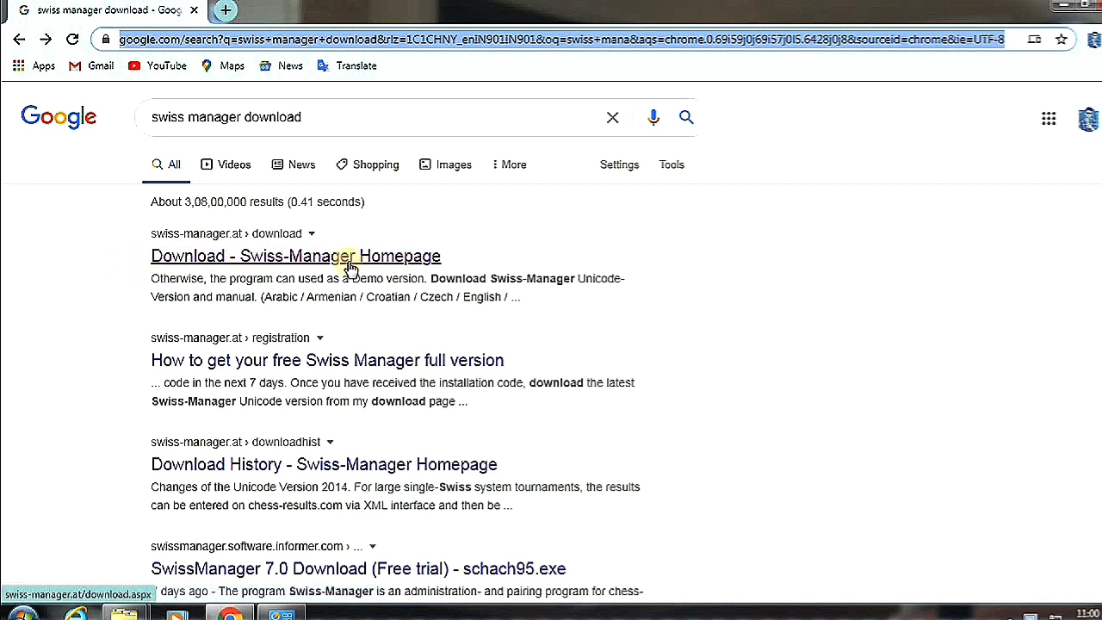
{"action": "mouse_move", "coordinate": [4, 191]}
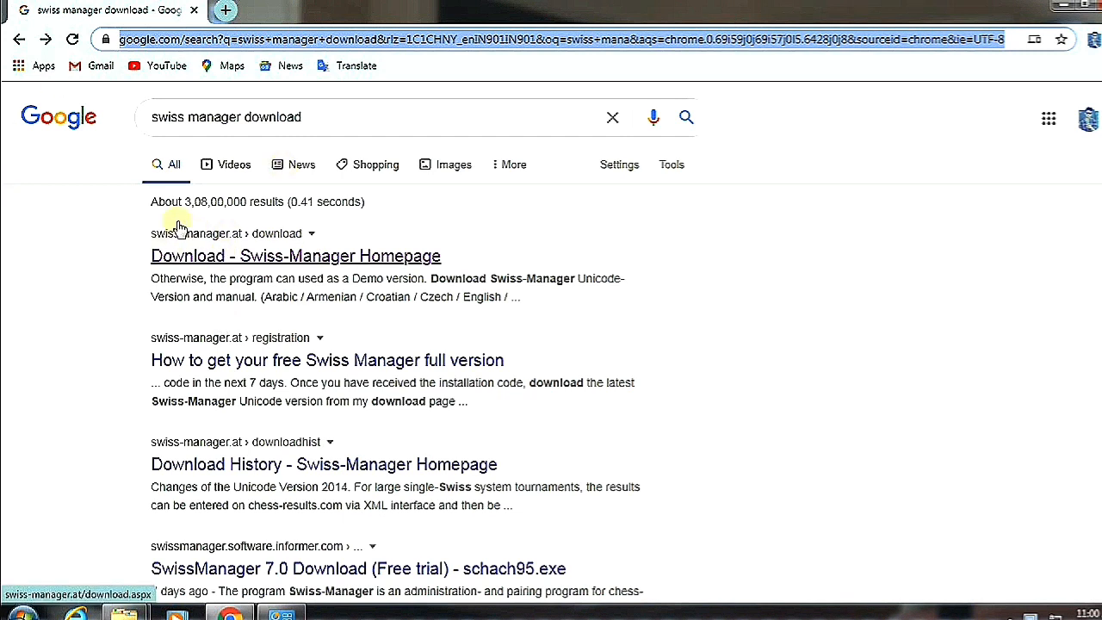
{"action": "left_click", "coordinate": [72, 39]}
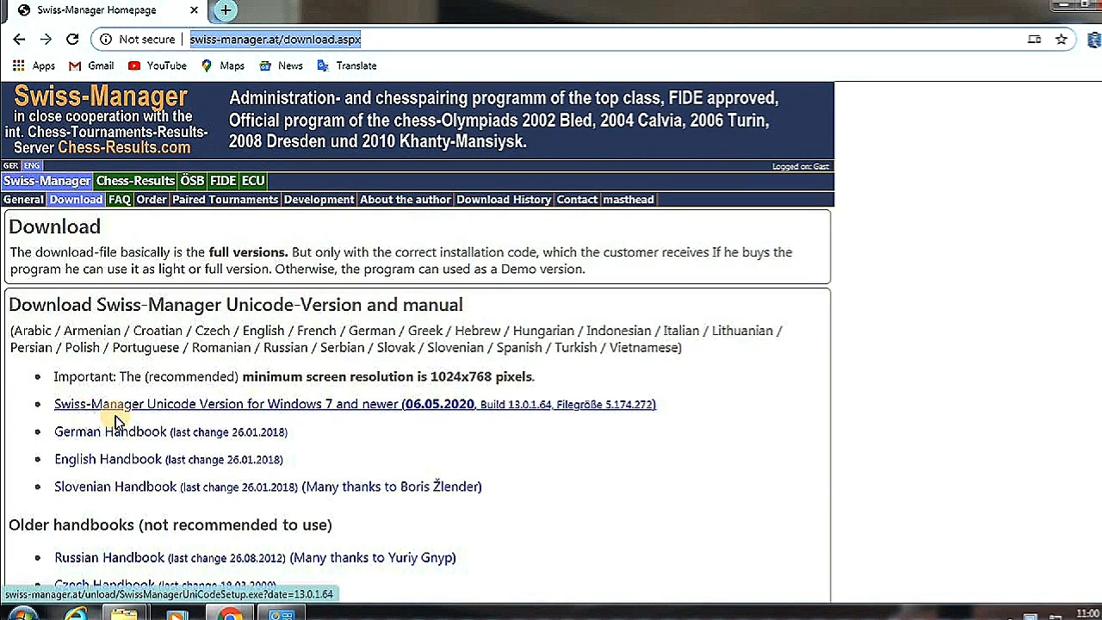
{"action": "mouse_move", "coordinate": [217, 413]}
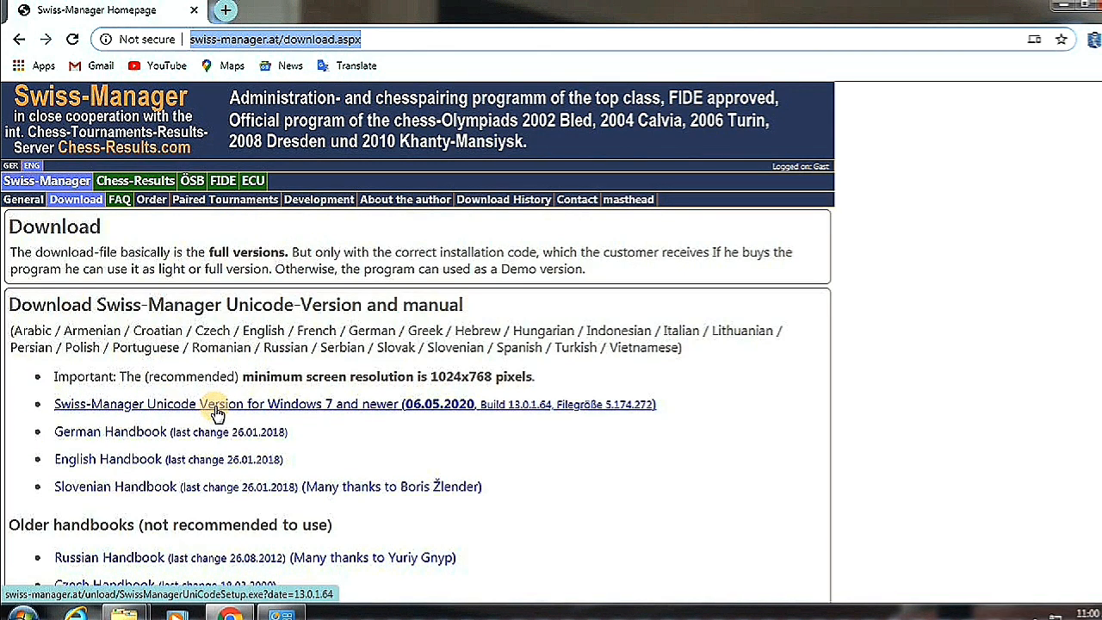
{"action": "mouse_move", "coordinate": [130, 419]}
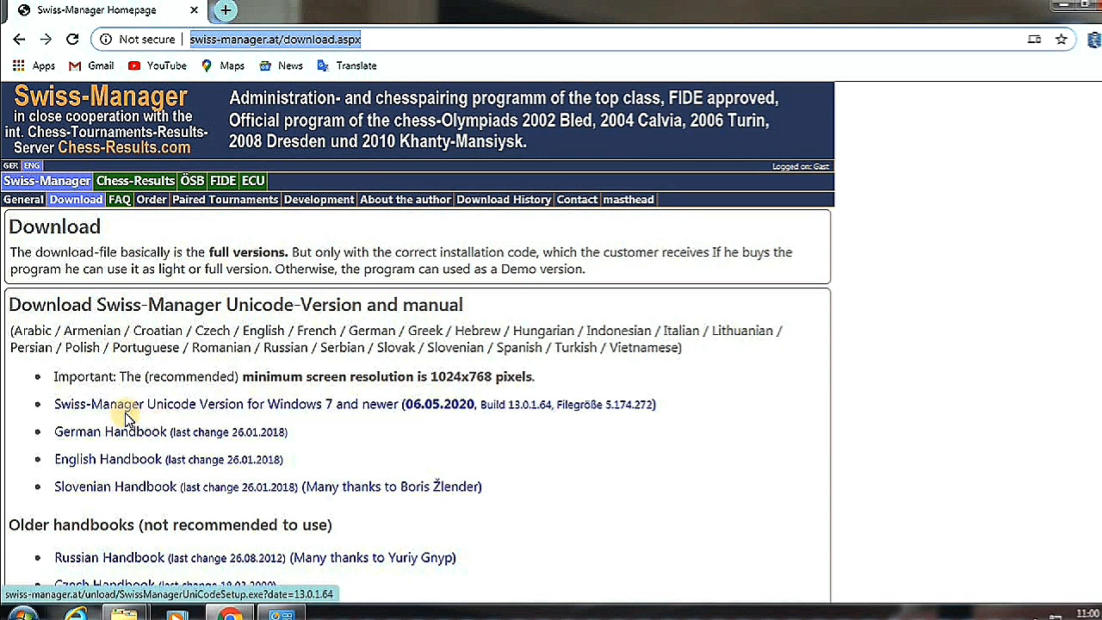
{"action": "mouse_move", "coordinate": [138, 412]}
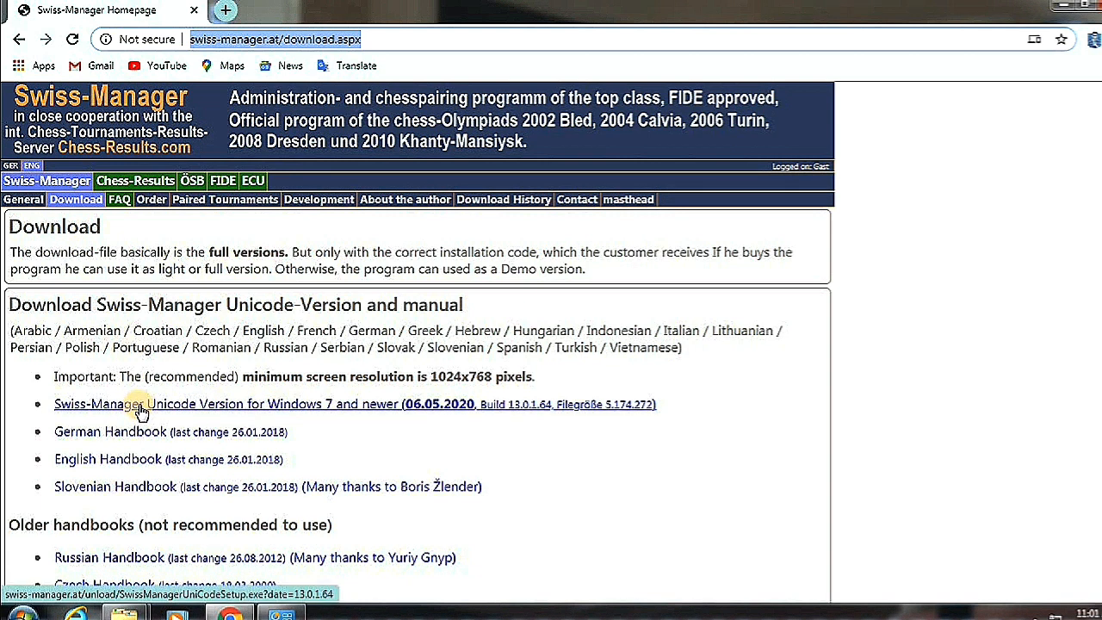
- Start downloading the Swiss-Manager Unicode installer for Windows 7 and newer
{"action": "left_click", "coordinate": [172, 403]}
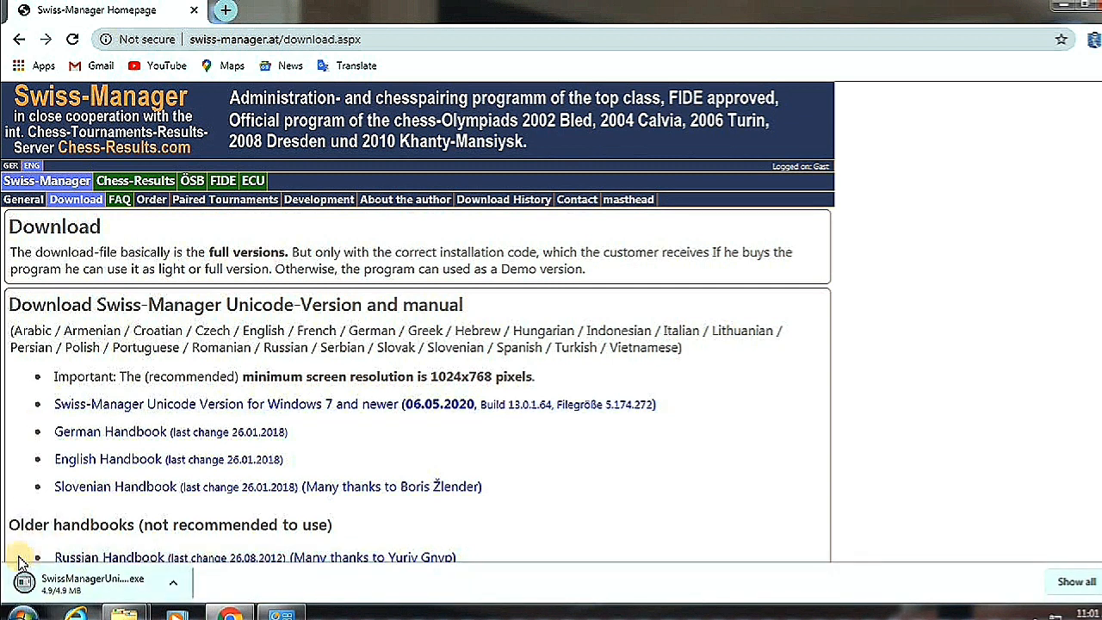
{"action": "mouse_move", "coordinate": [66, 578]}
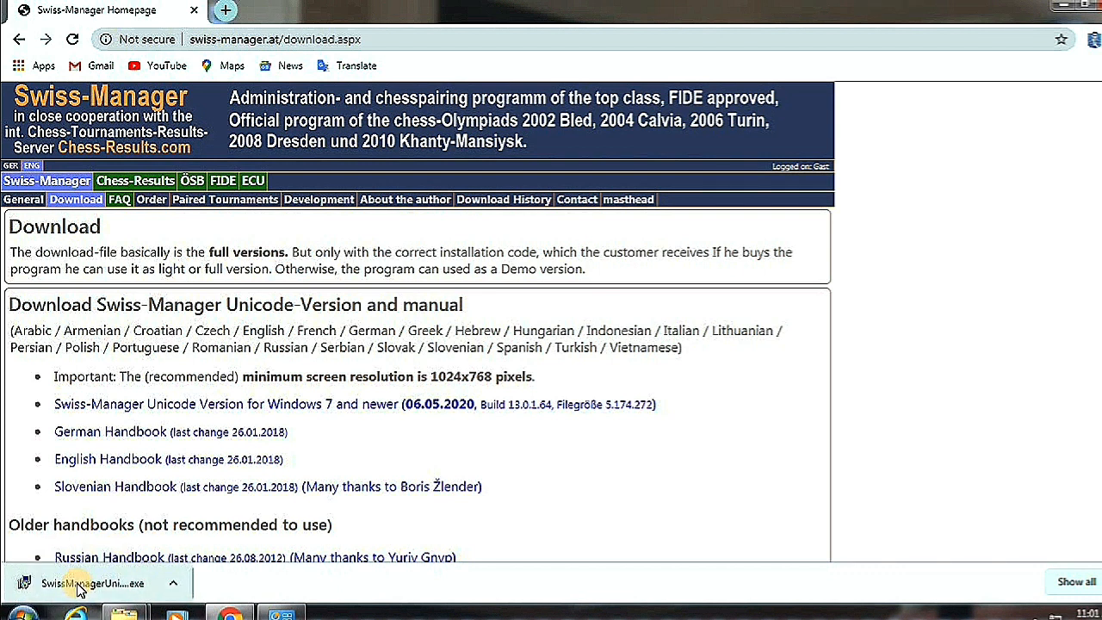
- Run the downloaded installer, allow UAC, complete the install and finish
{"action": "left_click", "coordinate": [93, 582]}
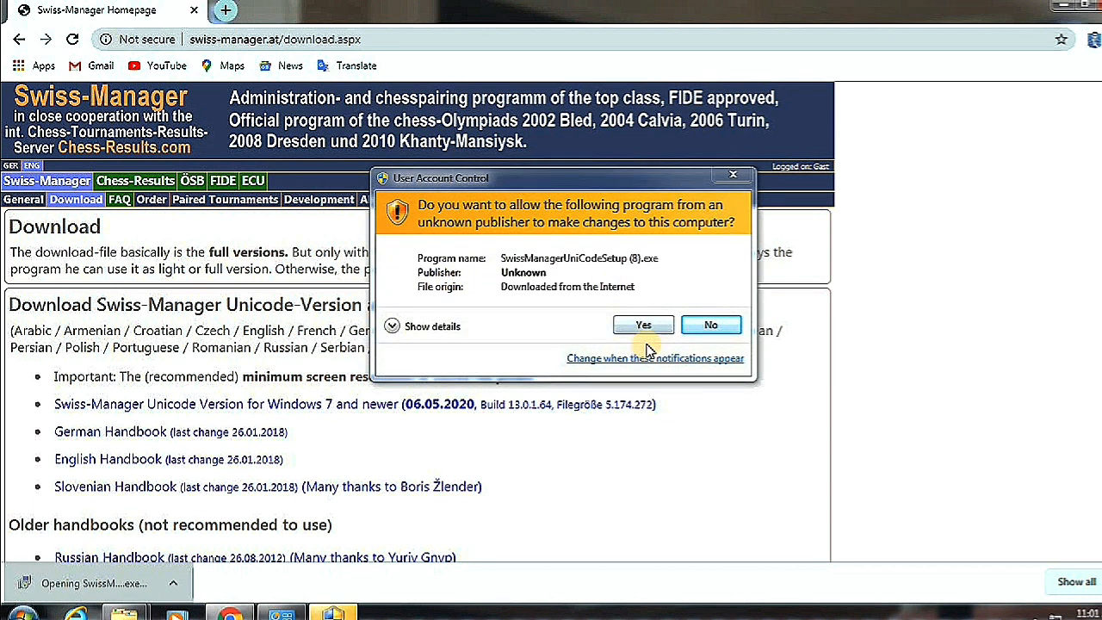
{"action": "left_click", "coordinate": [645, 324]}
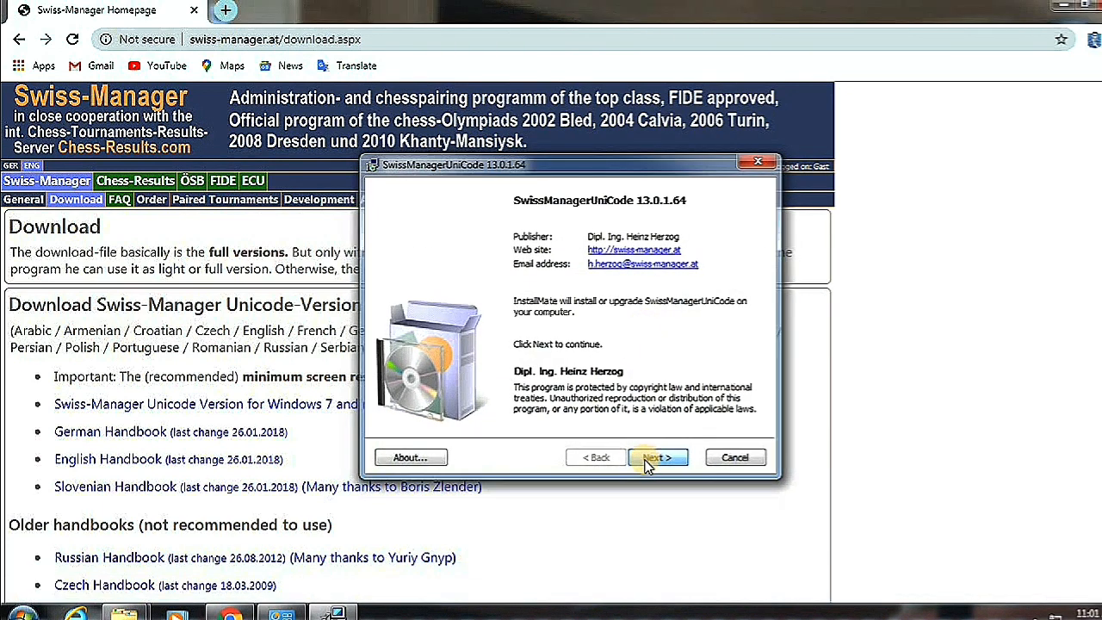
{"action": "left_click", "coordinate": [658, 456]}
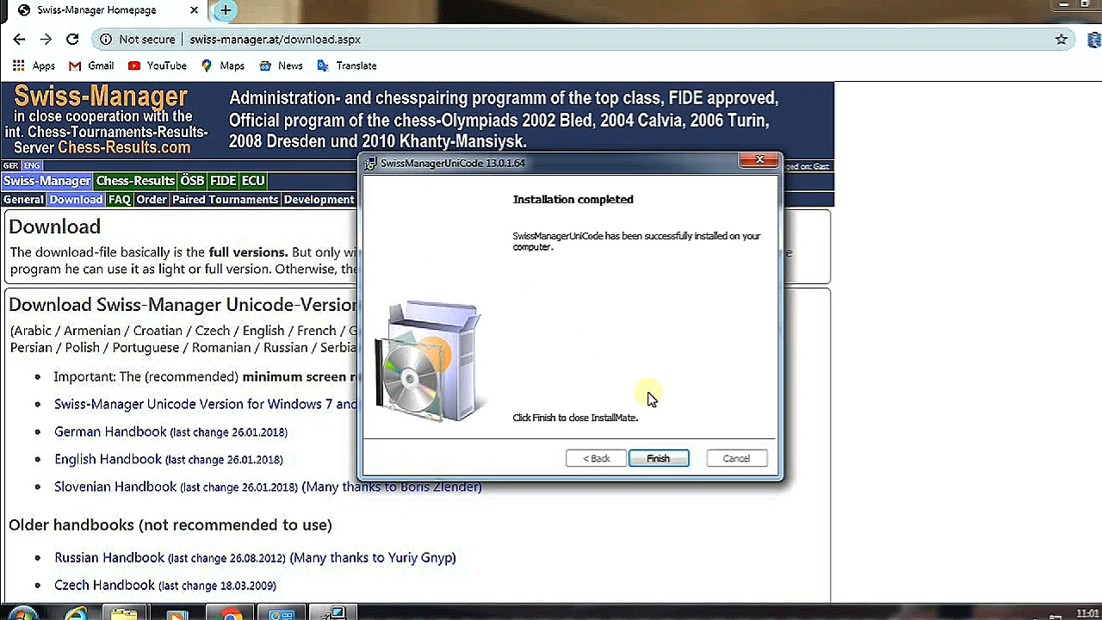
{"action": "left_click", "coordinate": [658, 458]}
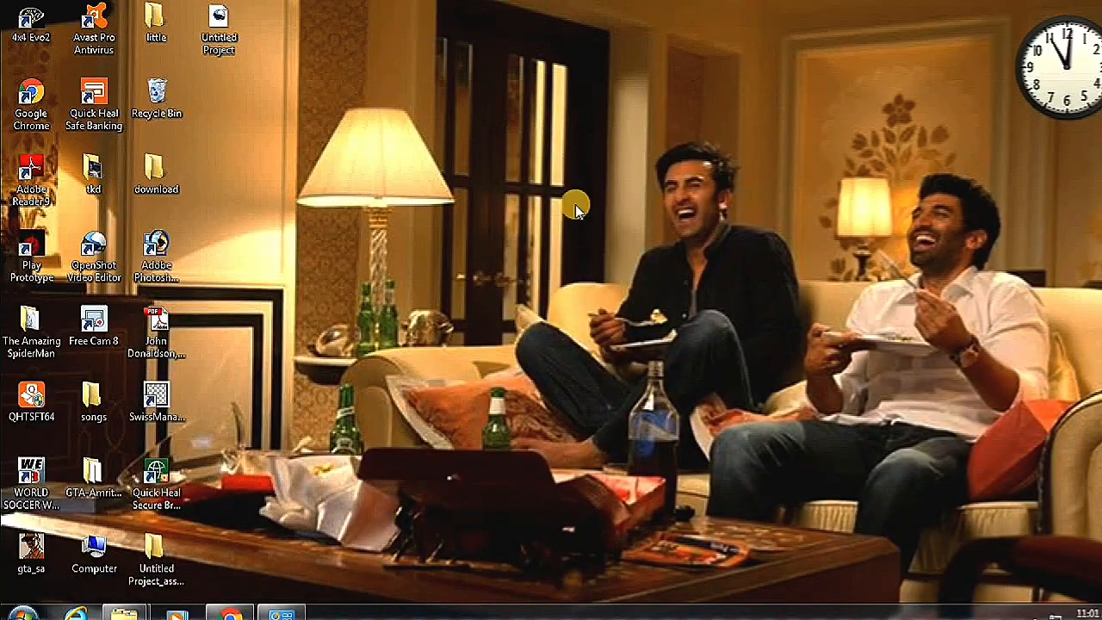
{"action": "mouse_move", "coordinate": [156, 396]}
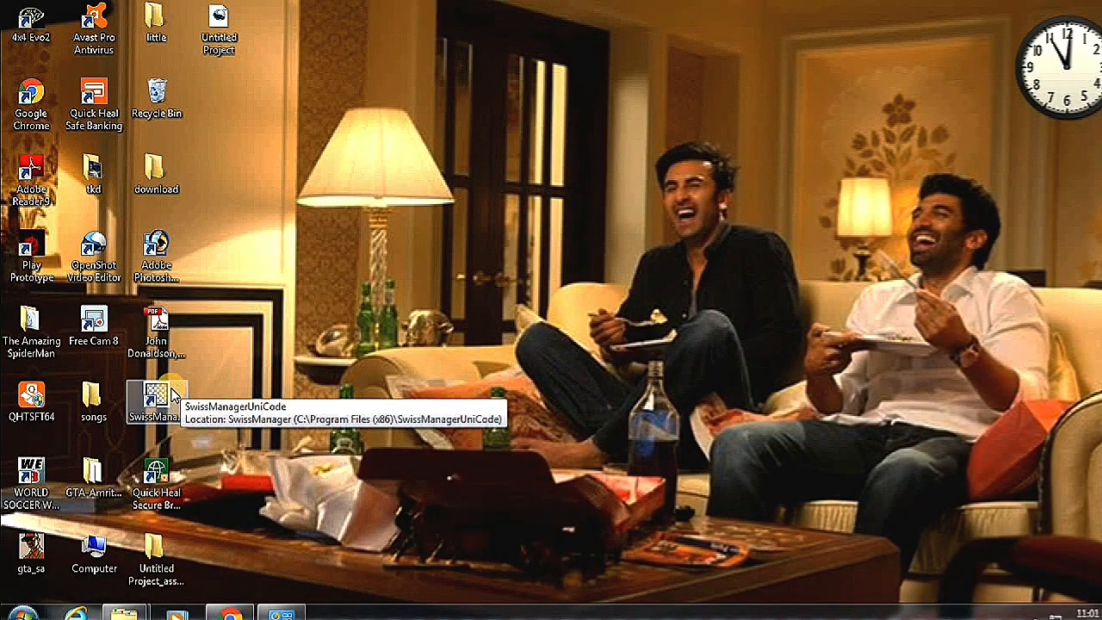
- Launch Swiss-Manager from its desktop shortcut
{"action": "double_click", "coordinate": [157, 396]}
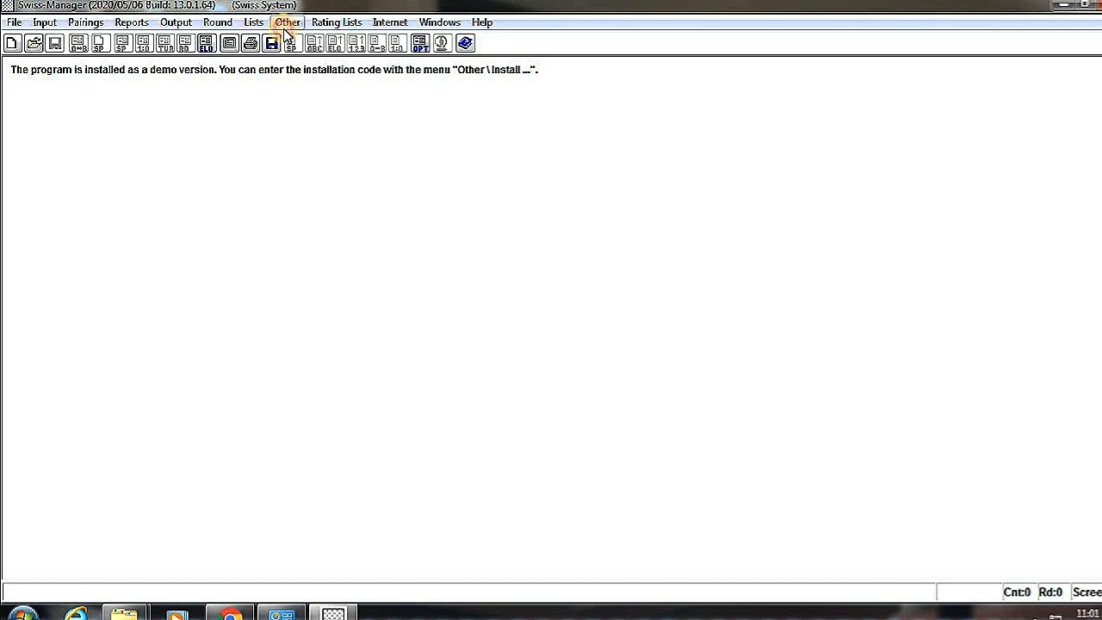
{"action": "left_click", "coordinate": [288, 21]}
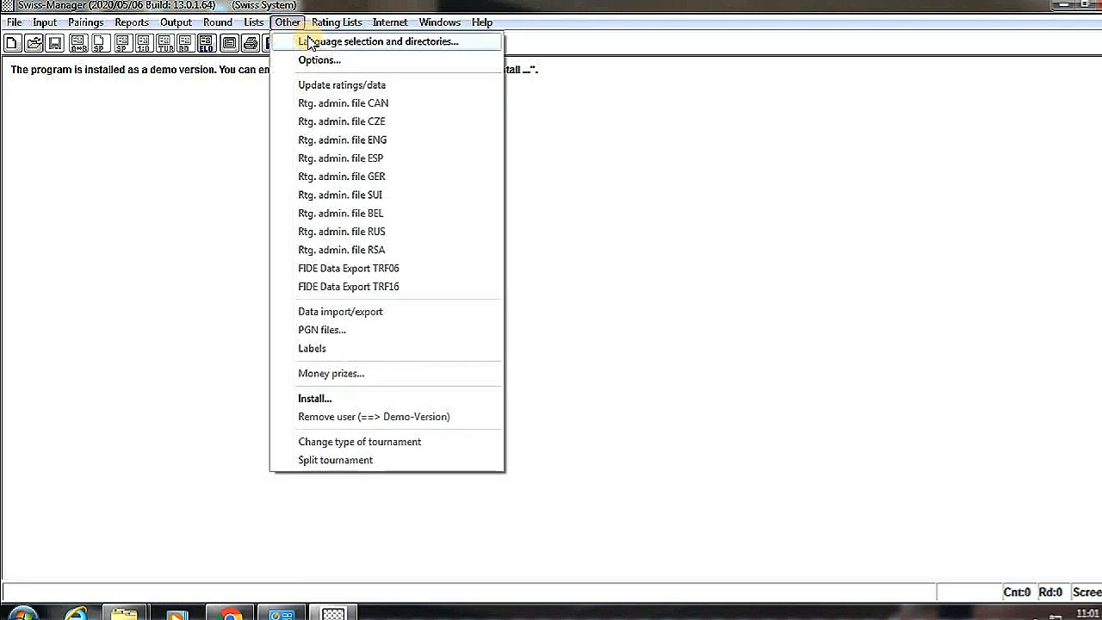
{"action": "left_click", "coordinate": [382, 42]}
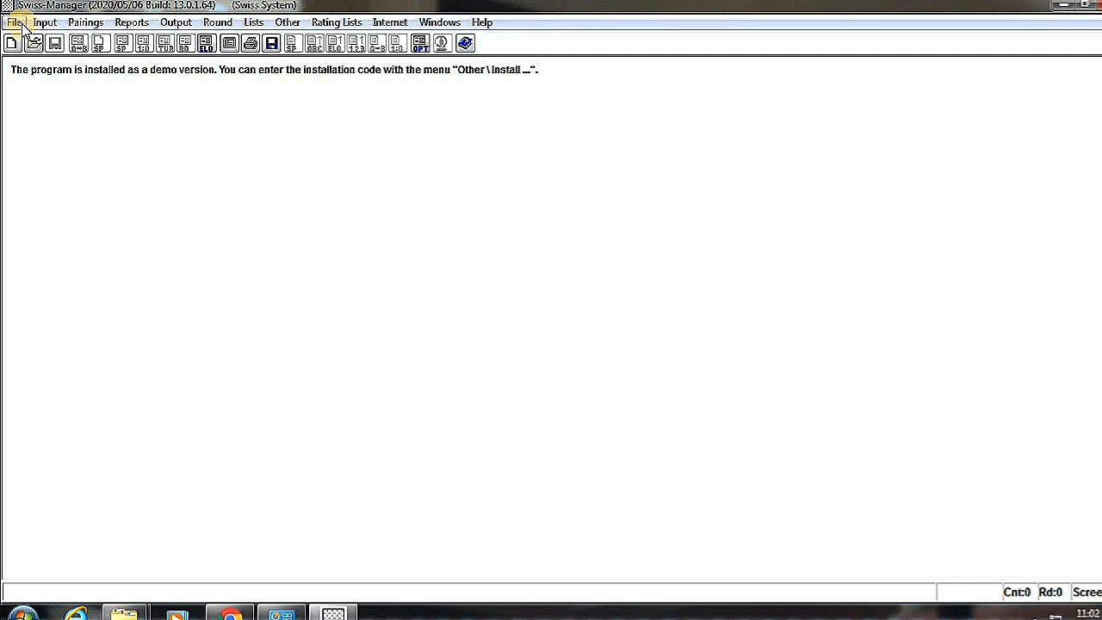
- Create a new tournament from the File menu with Swiss System as the type
{"action": "left_click", "coordinate": [14, 20]}
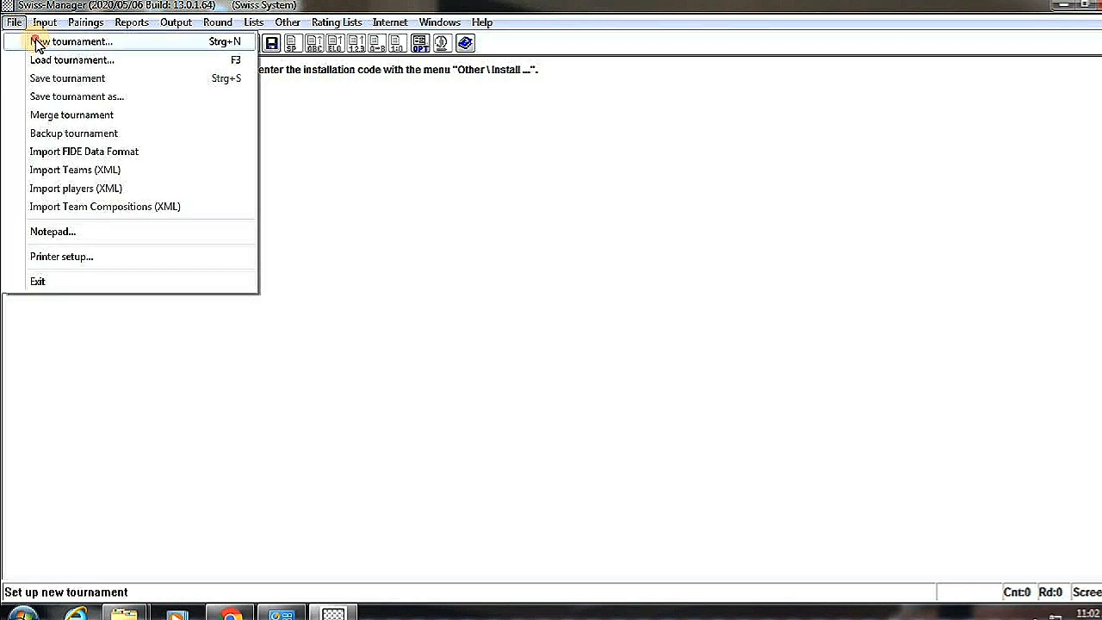
{"action": "left_click", "coordinate": [79, 42]}
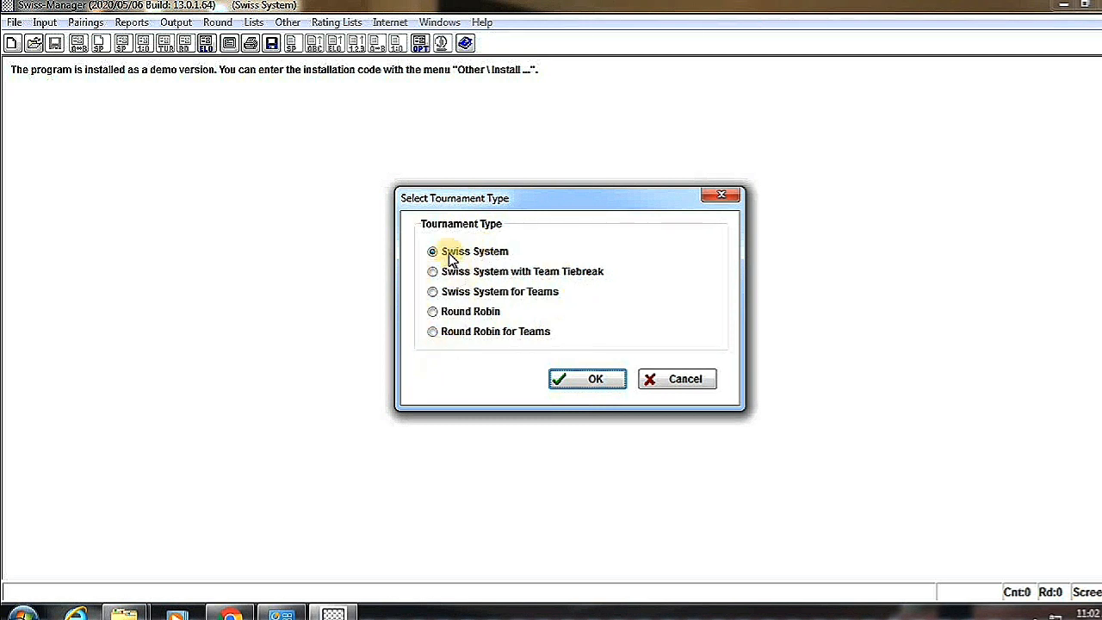
{"action": "mouse_move", "coordinate": [508, 276]}
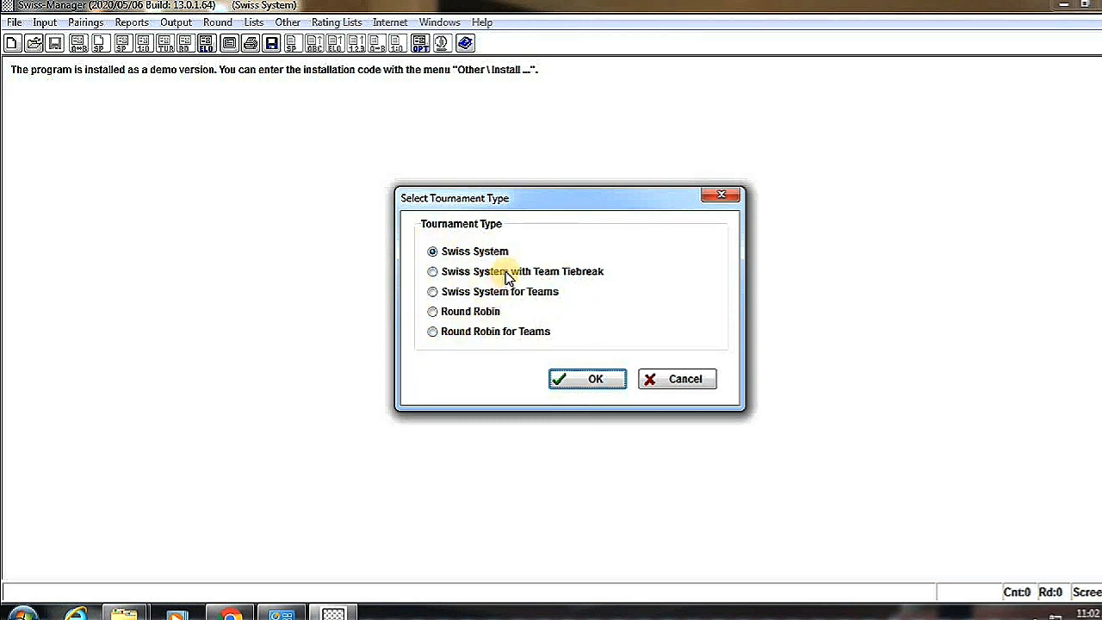
{"action": "mouse_move", "coordinate": [390, 306]}
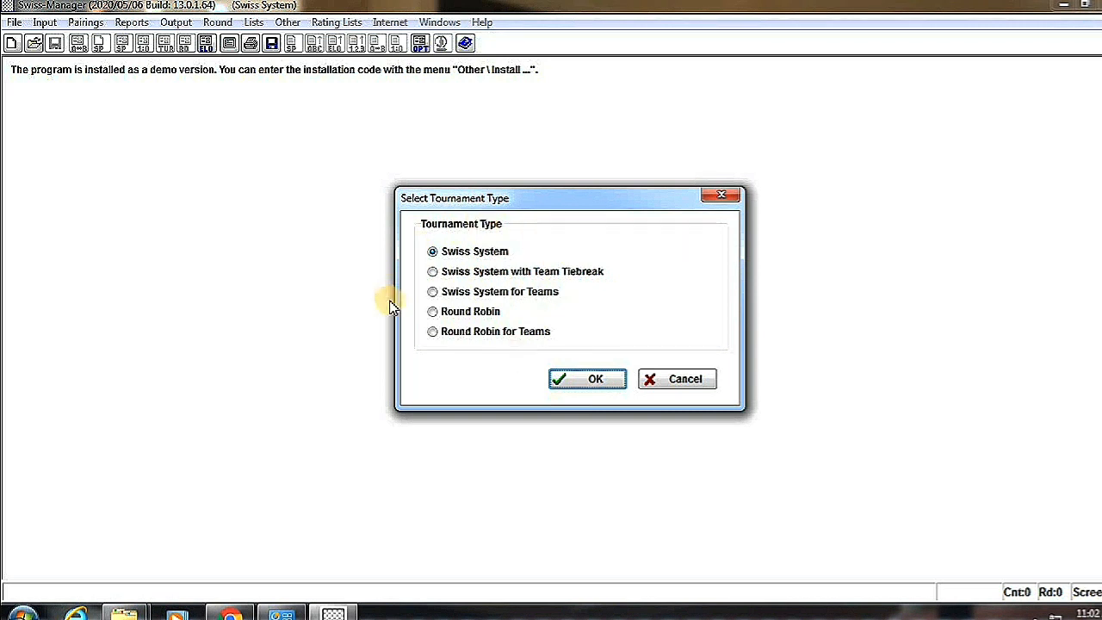
{"action": "mouse_move", "coordinate": [589, 377]}
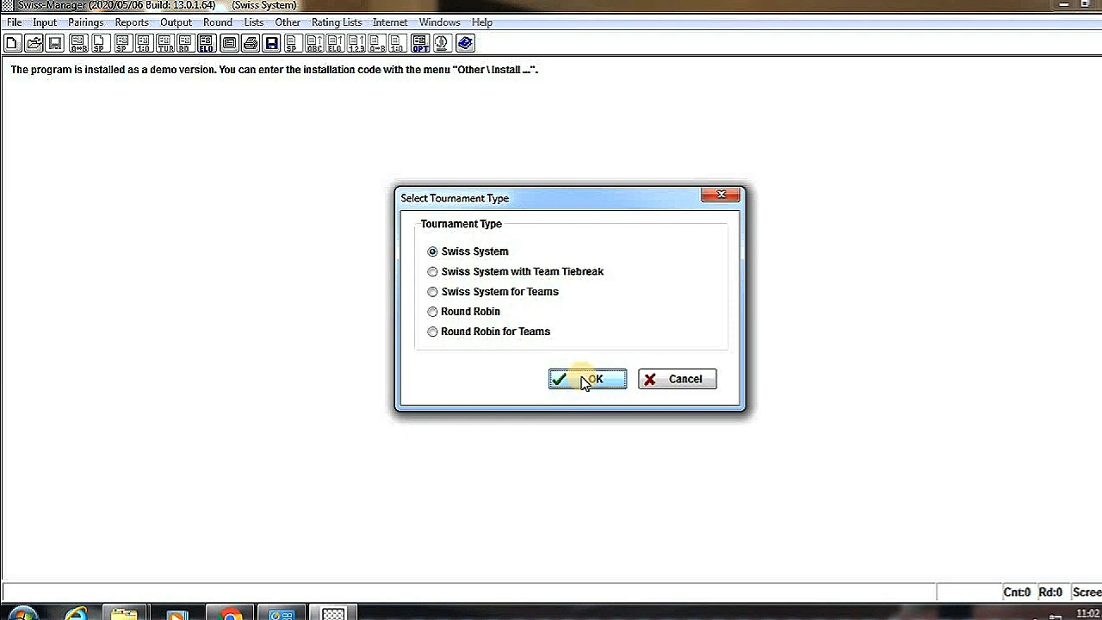
{"action": "left_click", "coordinate": [589, 379]}
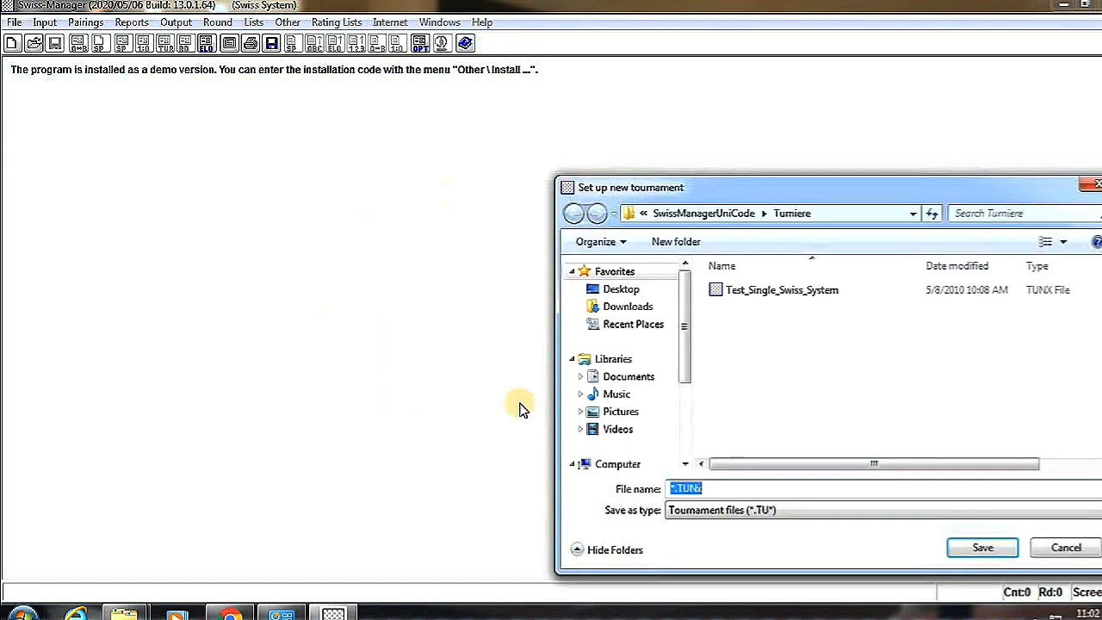
- Replace the default *.TUN name with 'all open' and save the tournament file
{"action": "left_click", "coordinate": [689, 489]}
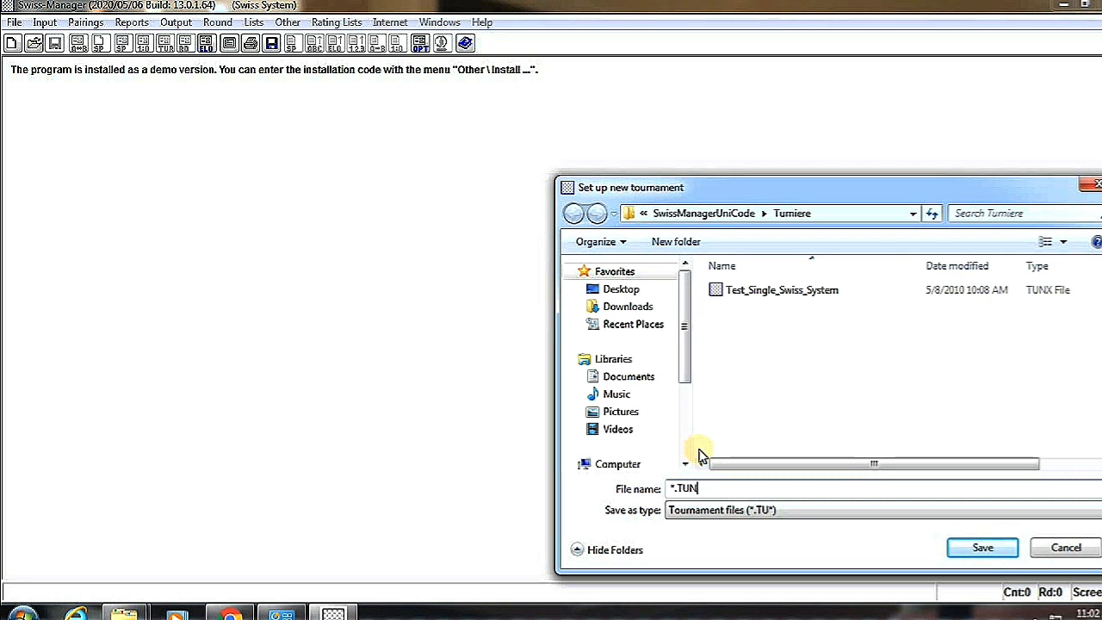
{"action": "key", "text": "Backspace"}
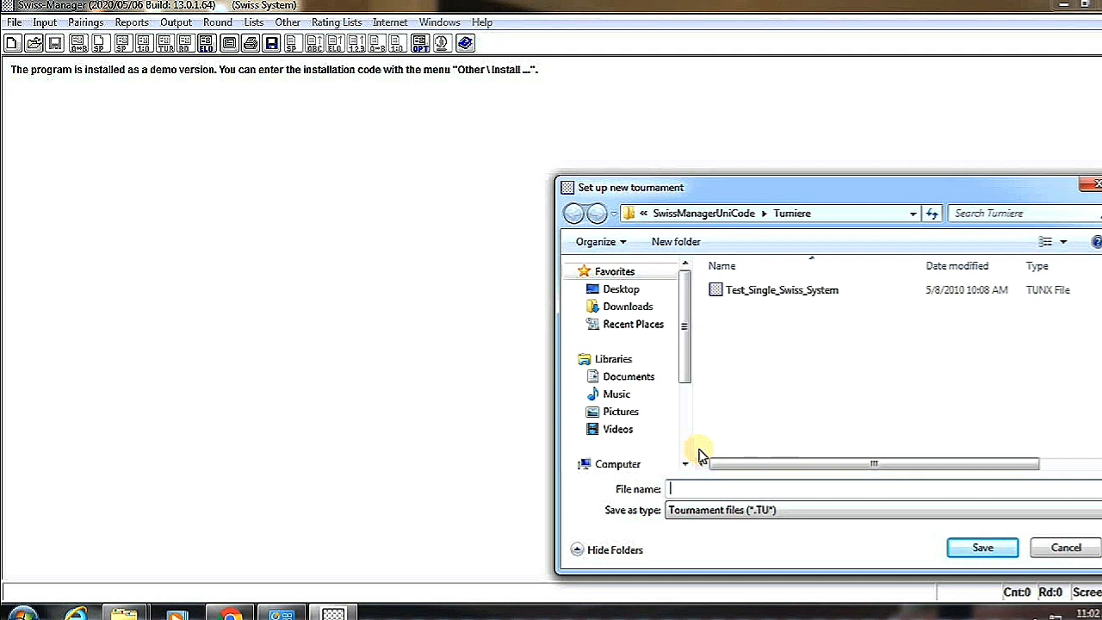
{"action": "type", "text": "all"}
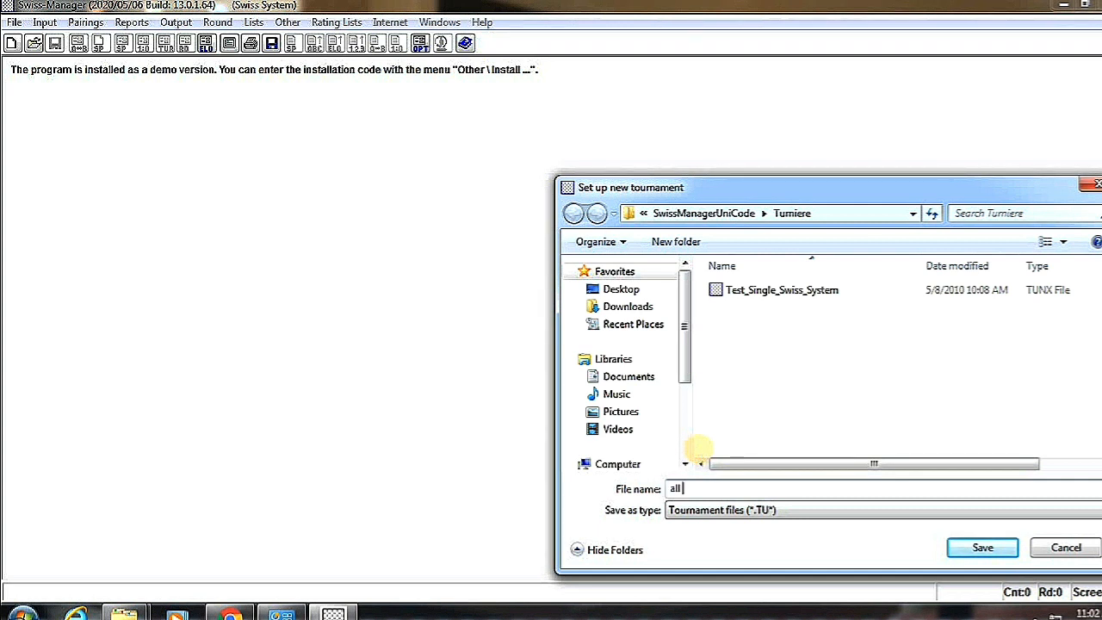
{"action": "type", "text": "open"}
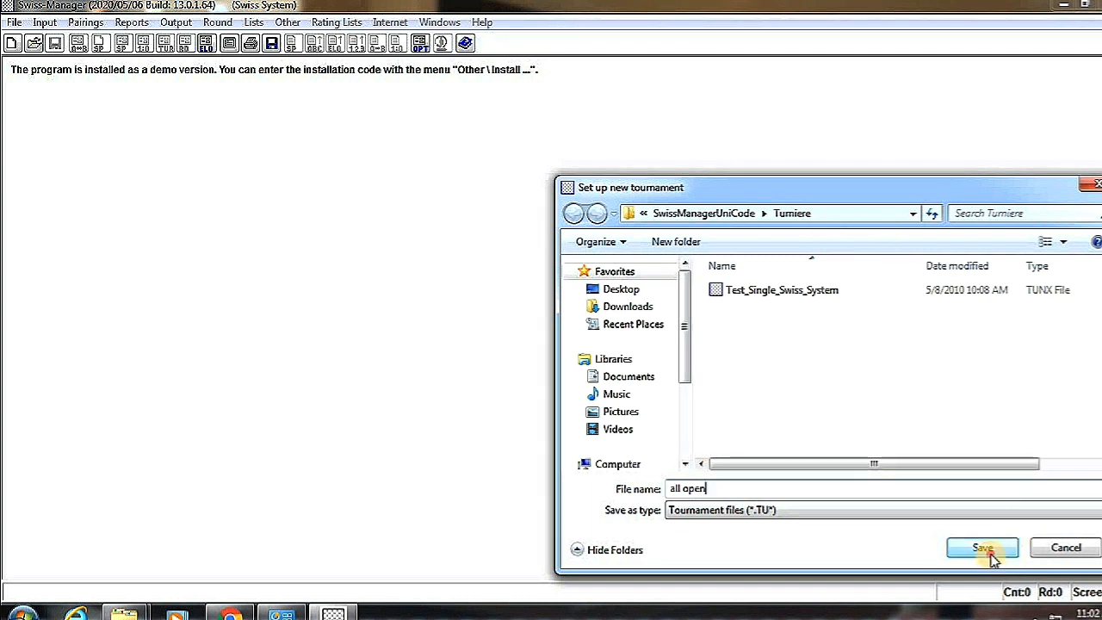
{"action": "left_click", "coordinate": [982, 547]}
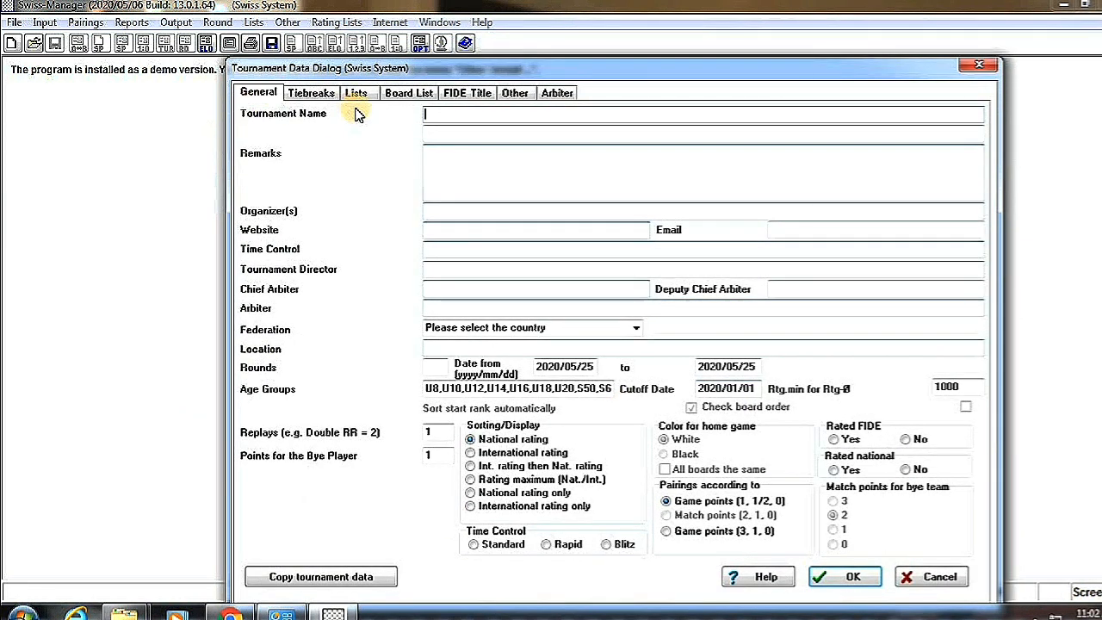
{"action": "mouse_move", "coordinate": [468, 119]}
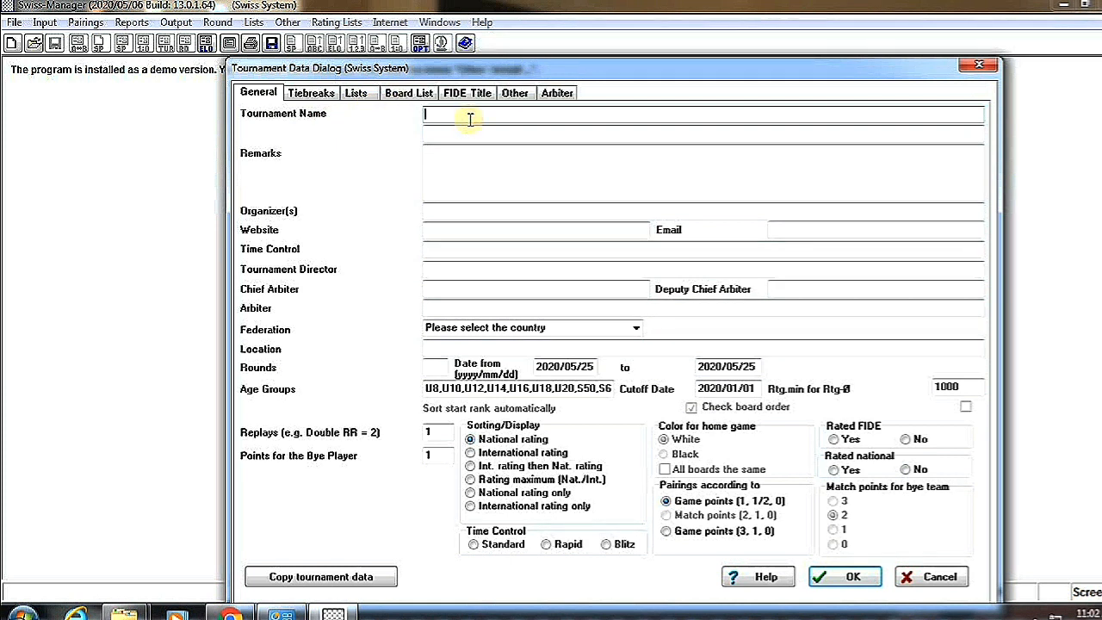
{"action": "mouse_move", "coordinate": [518, 162]}
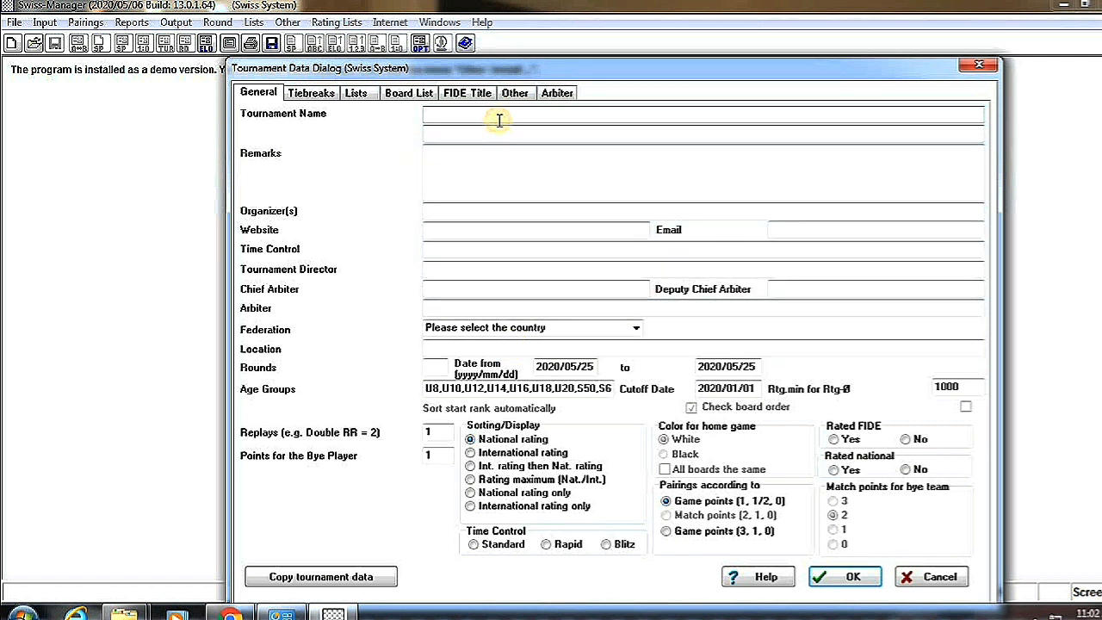
- Enter placeholder tournament name 'xyz', remarks, organizer and website text
{"action": "type", "text": "x"}
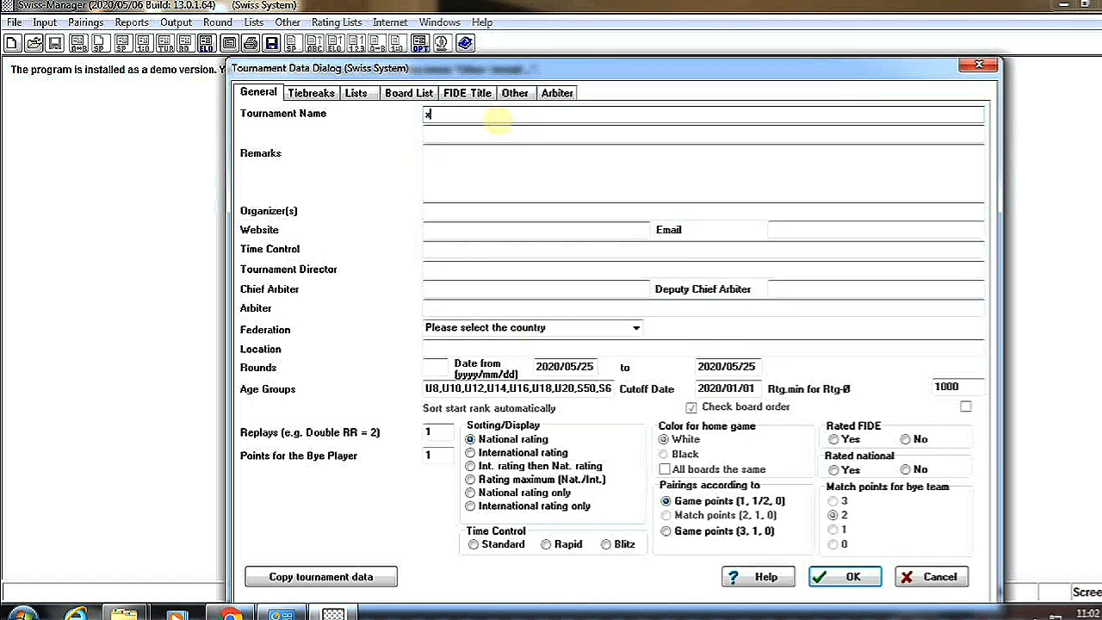
{"action": "type", "text": "yz"}
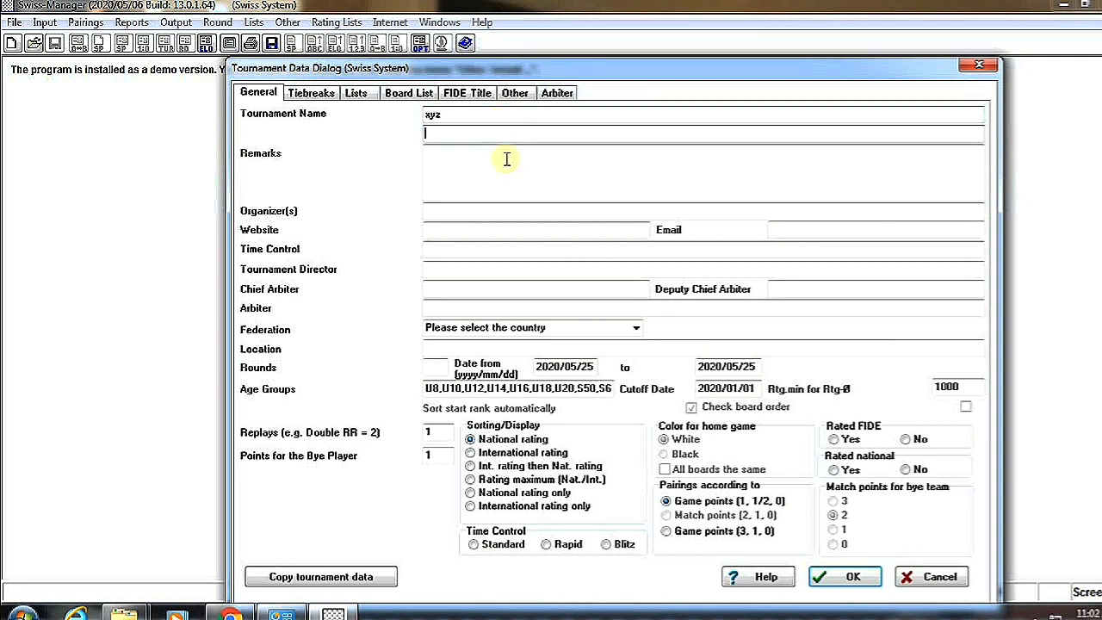
{"action": "left_click", "coordinate": [507, 163]}
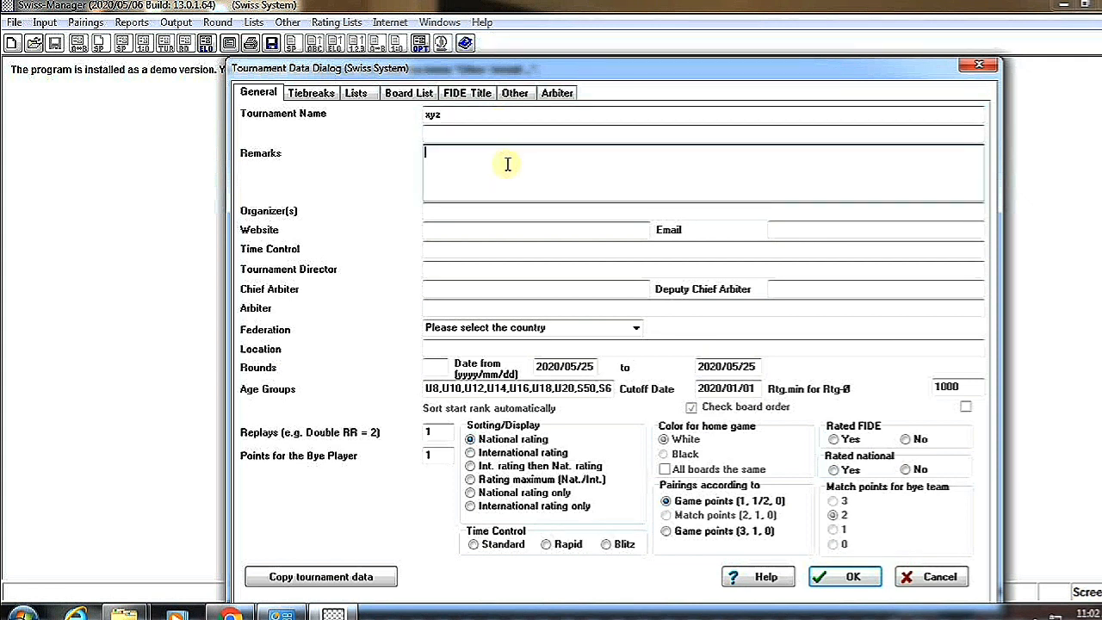
{"action": "type", "text": "xyz"}
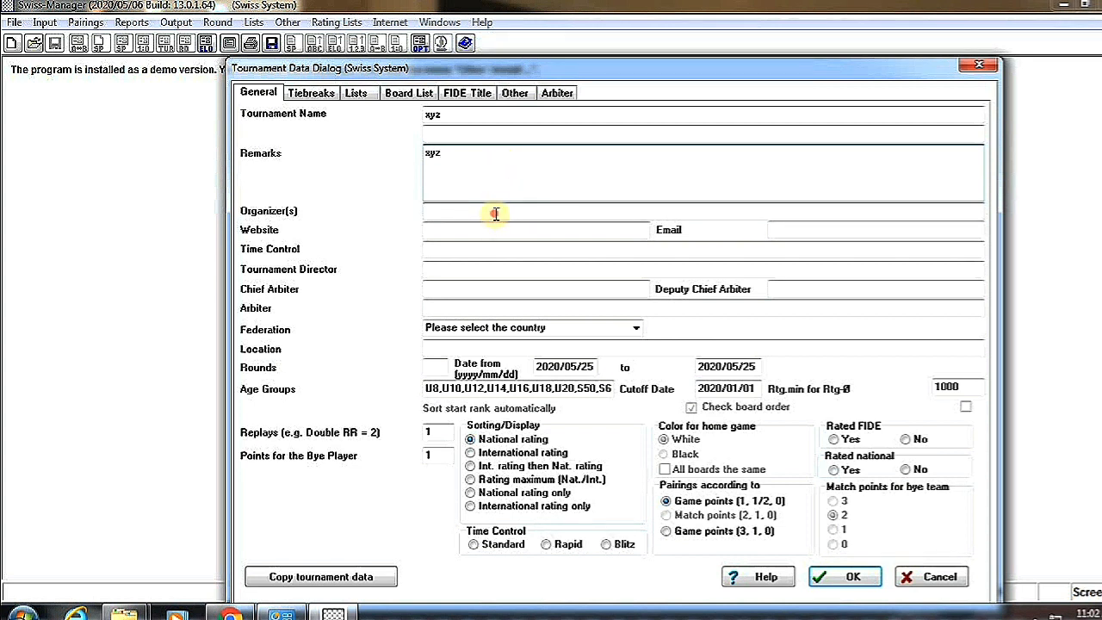
{"action": "left_click", "coordinate": [496, 214]}
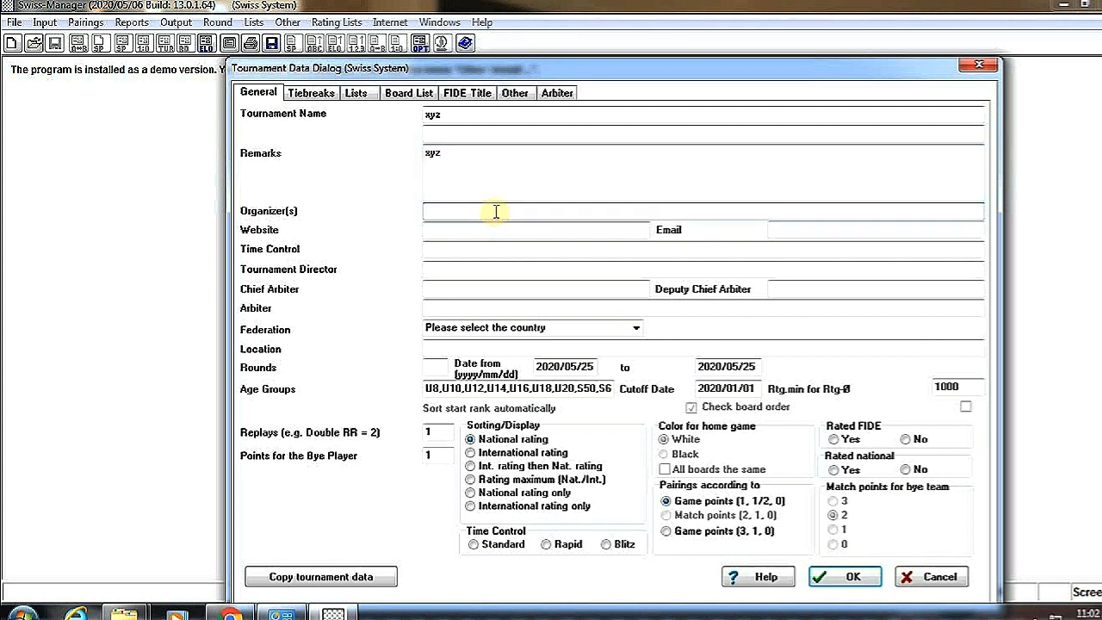
{"action": "type", "text": "xy"}
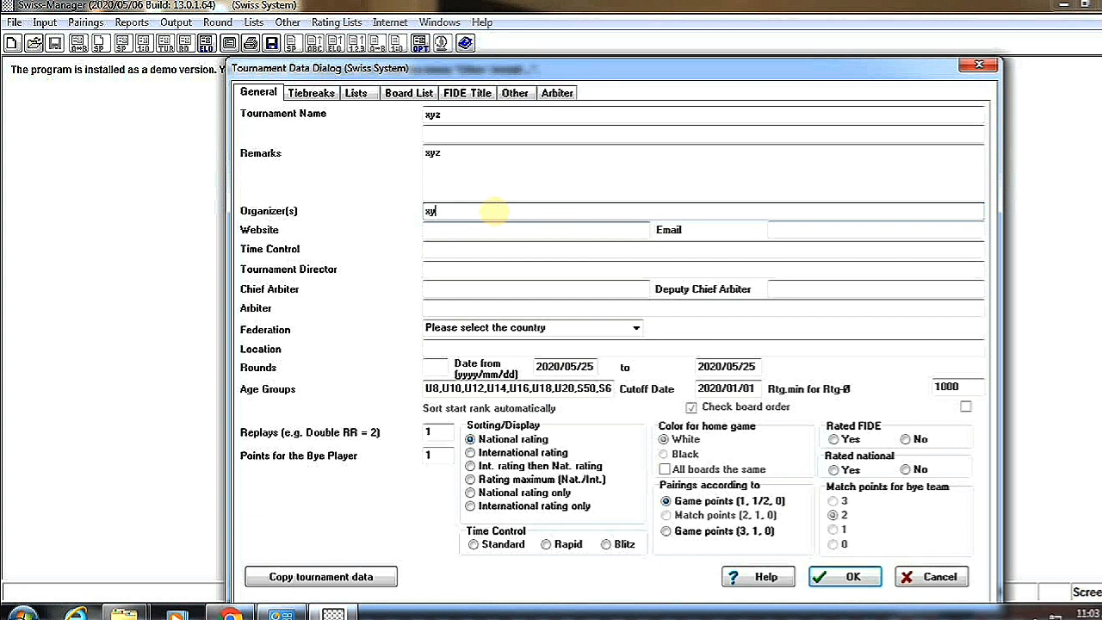
{"action": "left_click", "coordinate": [537, 231]}
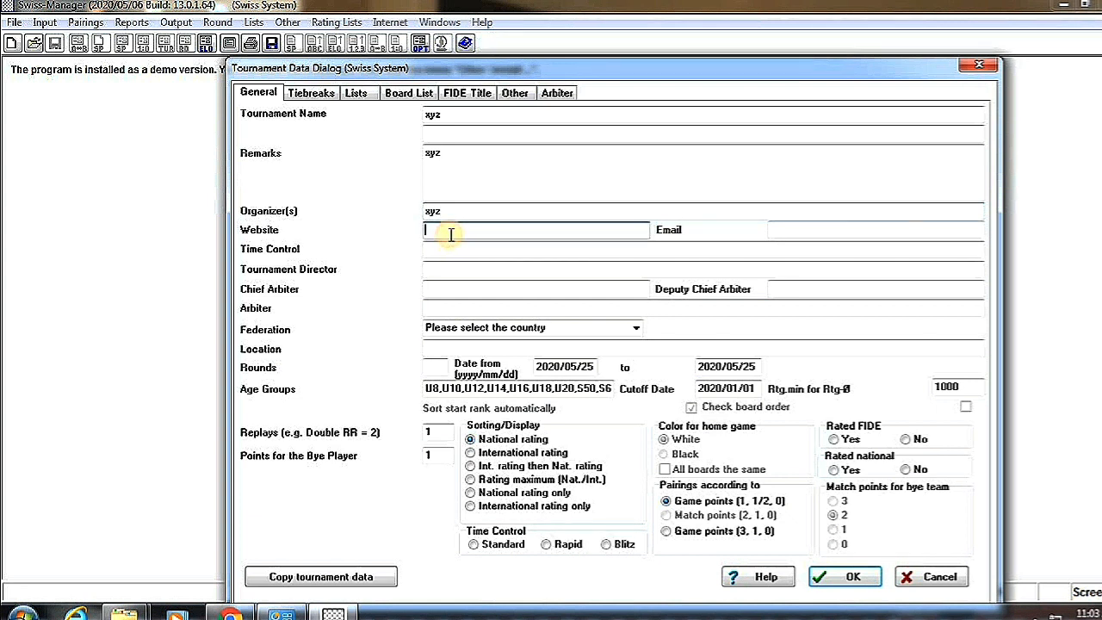
{"action": "type", "text": "y"}
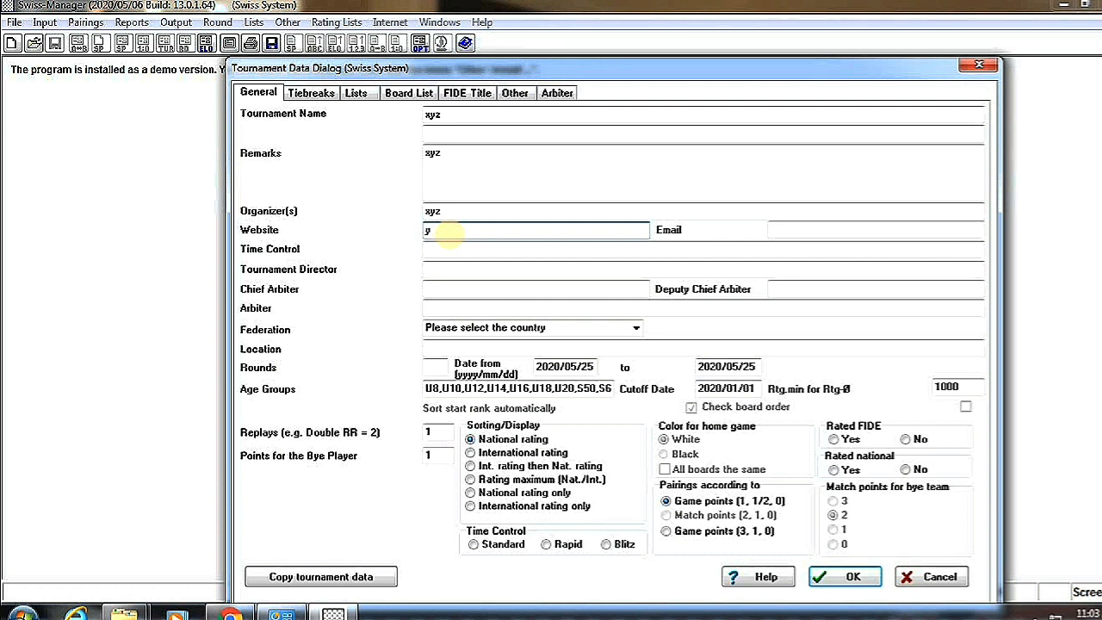
{"action": "type", "text": "z"}
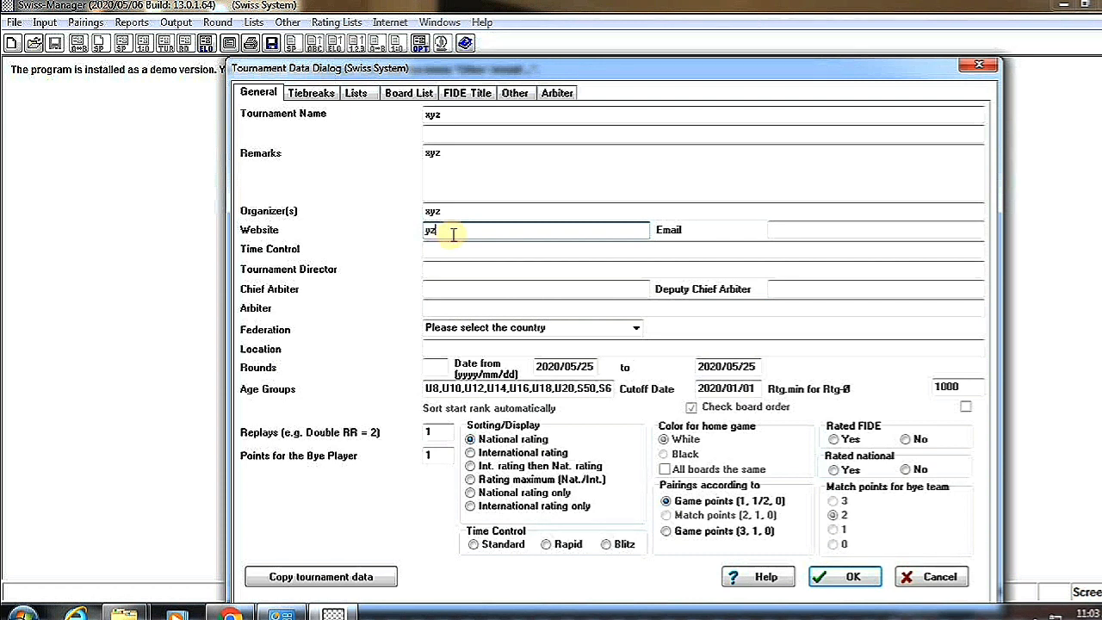
{"action": "type", "text": "x"}
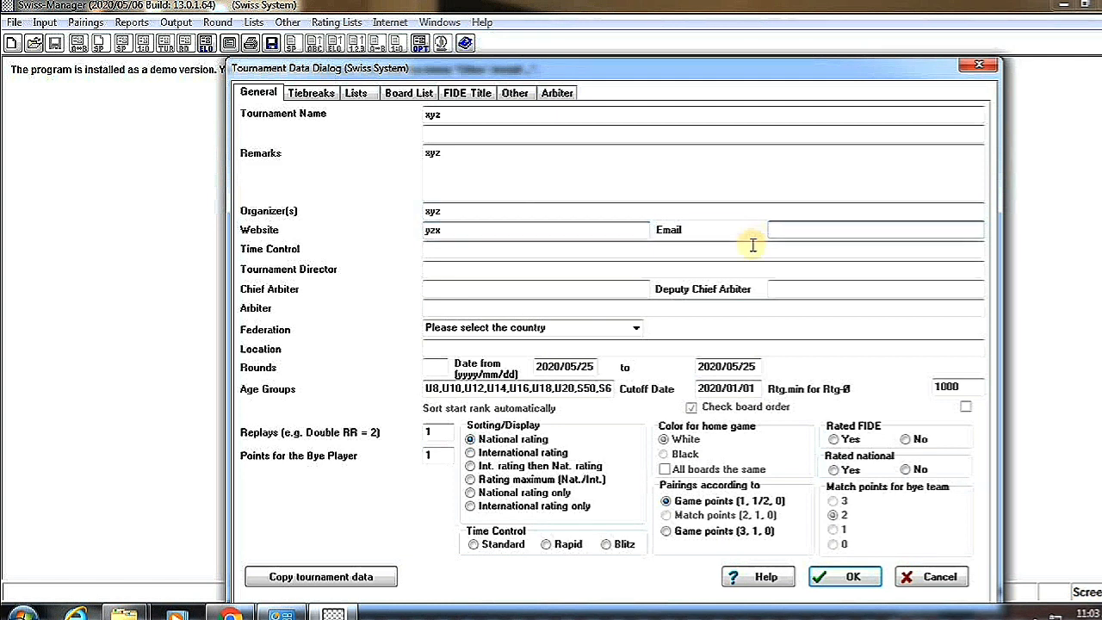
{"action": "type", "text": "xyz"}
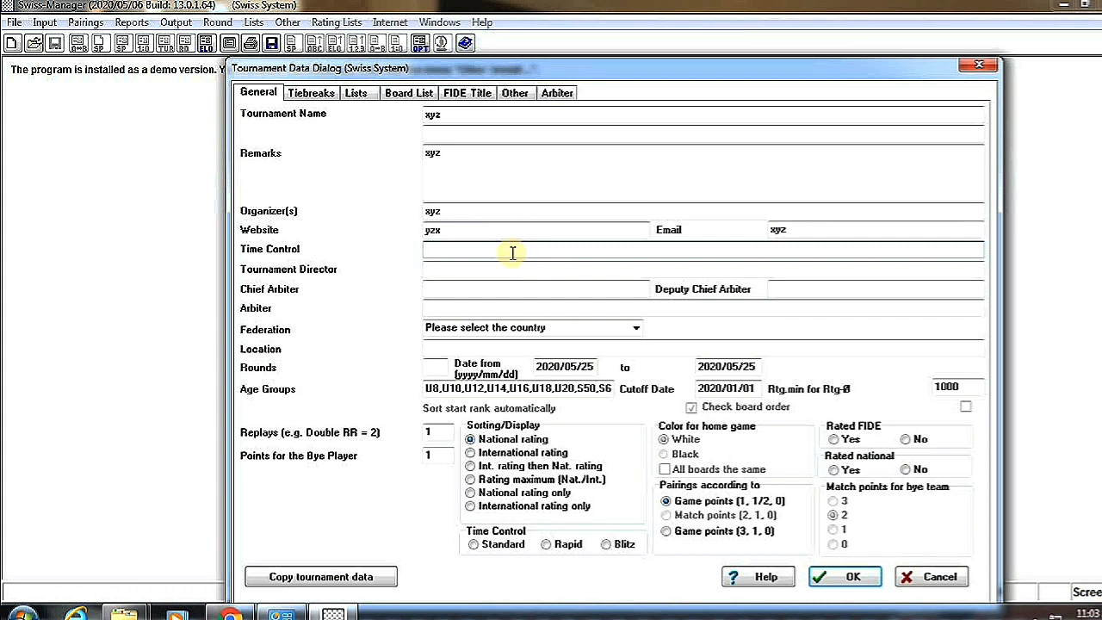
- Enter a placeholder email, time control 10 and chief arbiter, deputy and arbiter names
{"action": "type", "text": "x"}
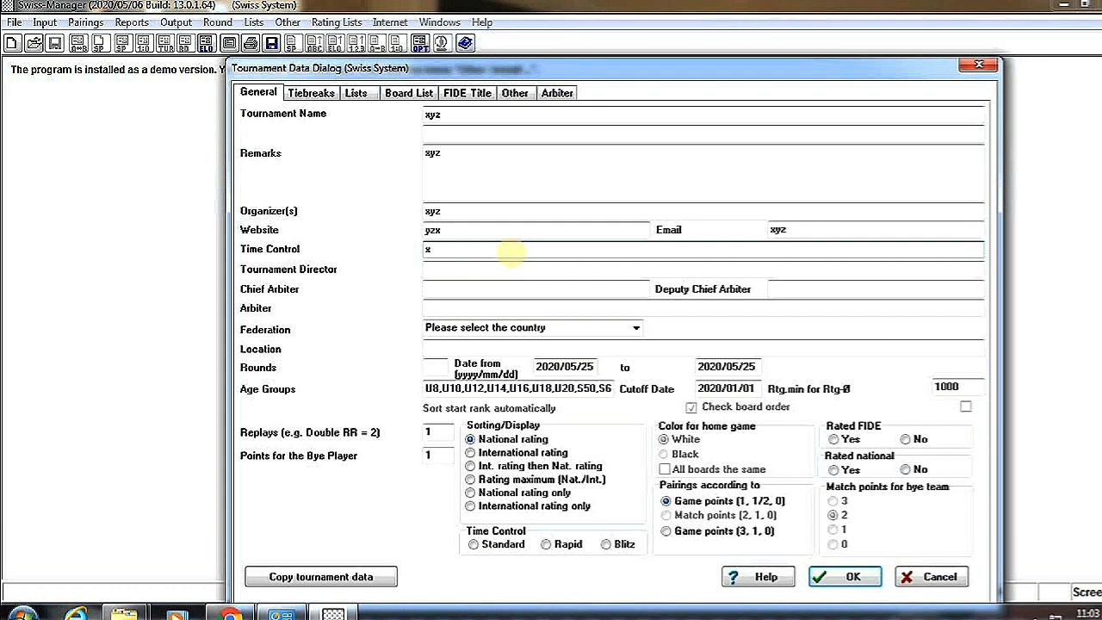
{"action": "type", "text": "yz"}
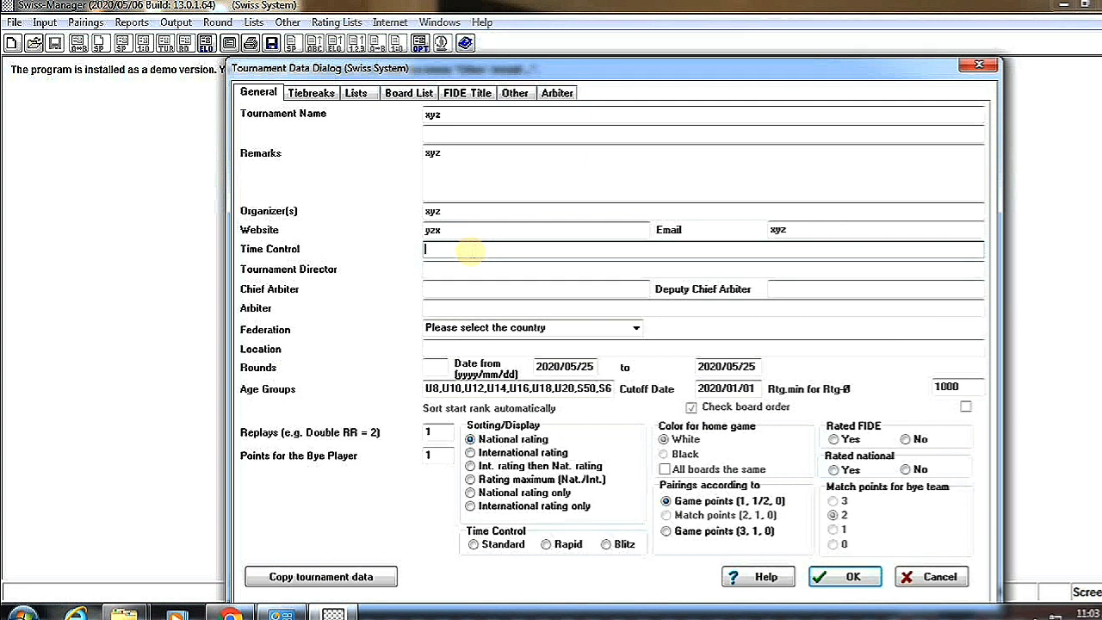
{"action": "type", "text": "10"}
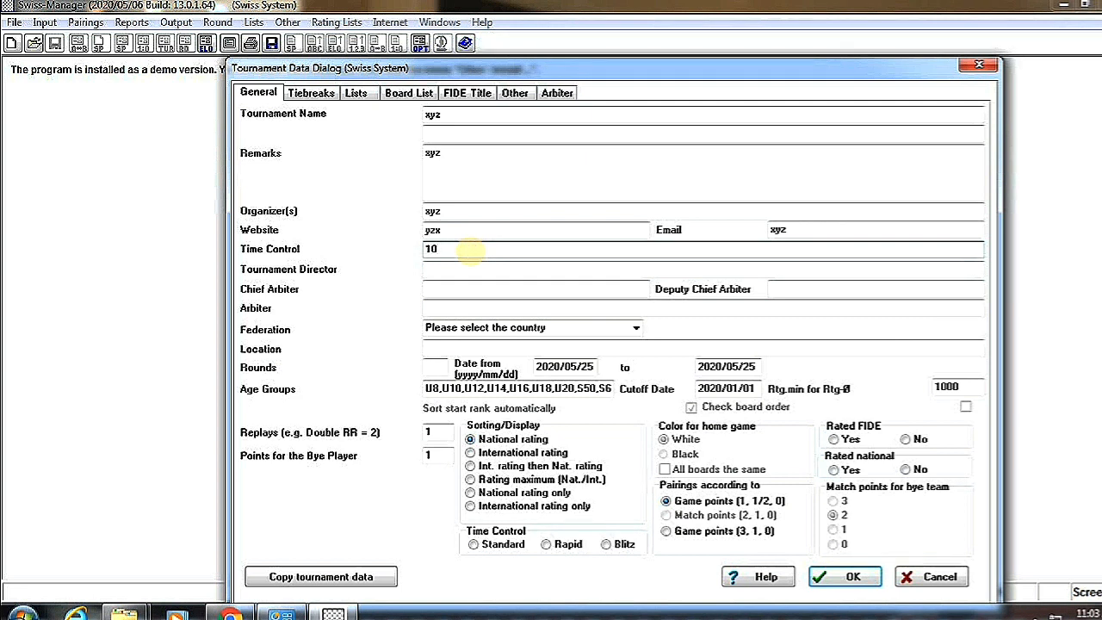
{"action": "left_click", "coordinate": [465, 248]}
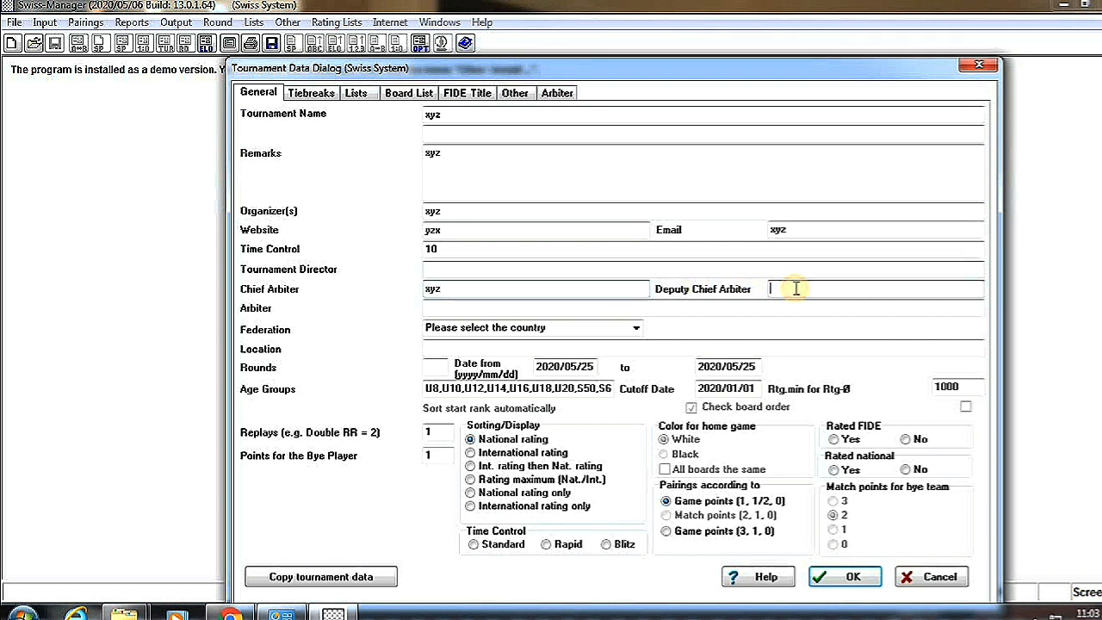
{"action": "type", "text": "zxy"}
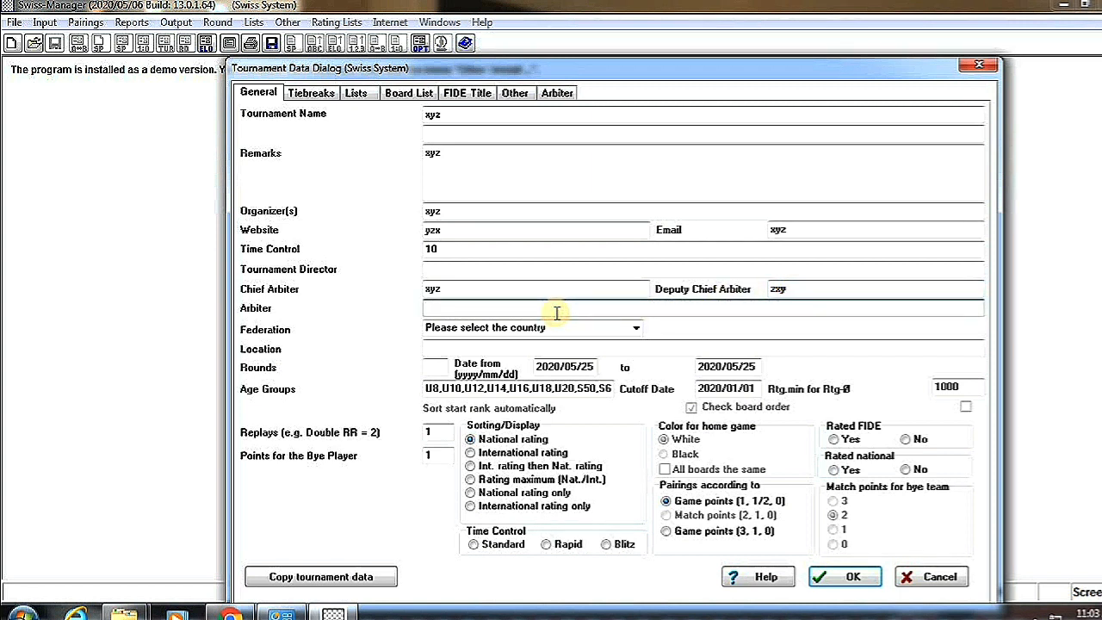
{"action": "type", "text": "xyz"}
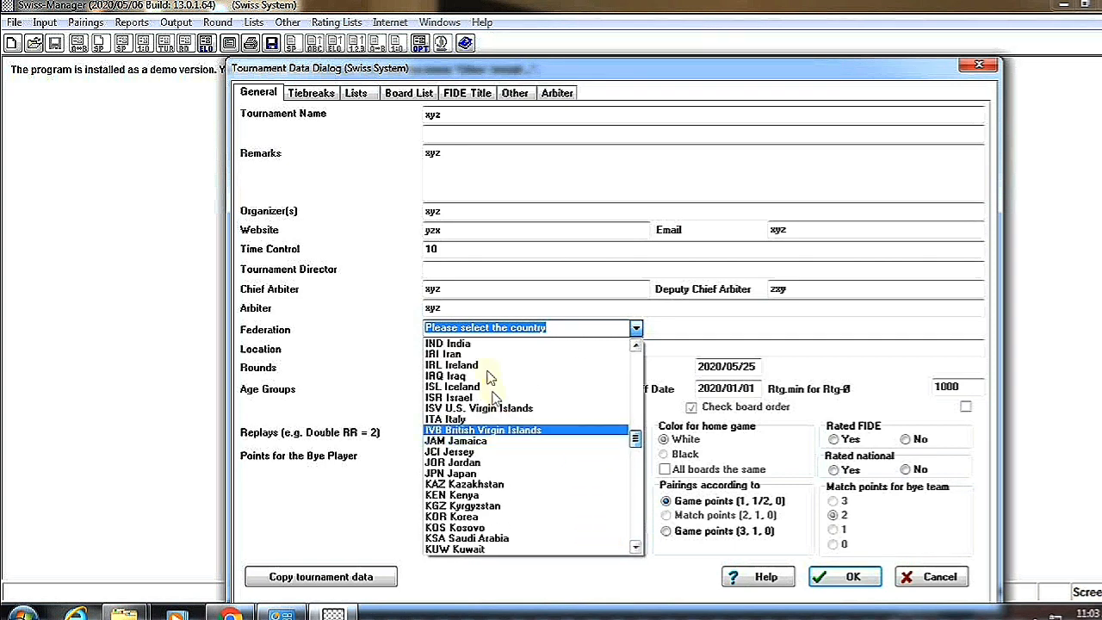
- Set federation India, state Punjab, location 'xyz' and 5 rounds
{"action": "left_click", "coordinate": [448, 343]}
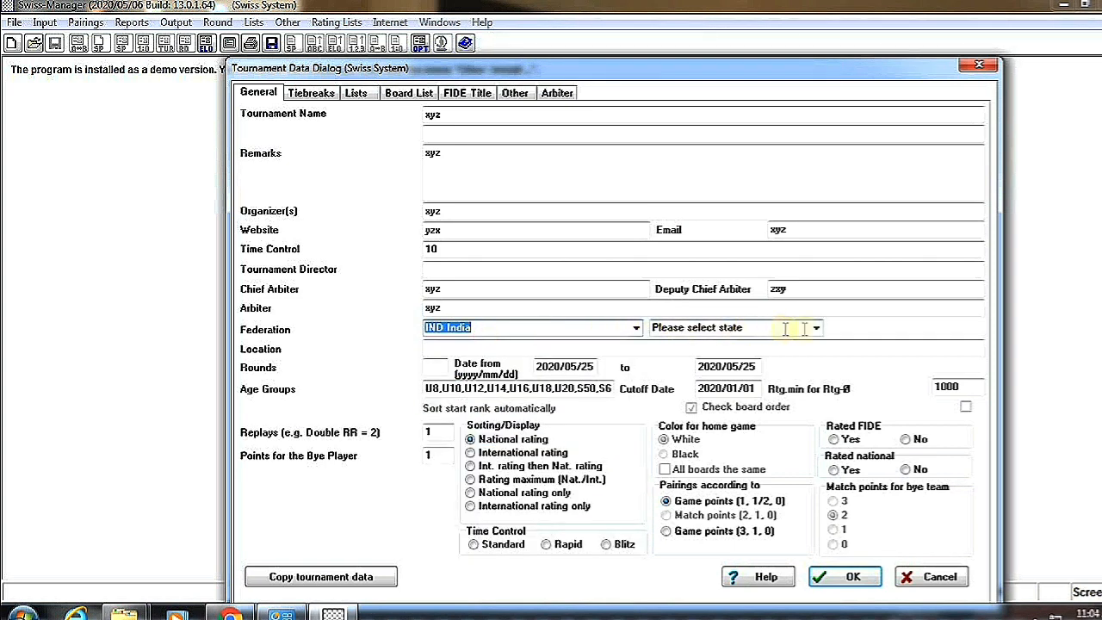
{"action": "left_click", "coordinate": [815, 327]}
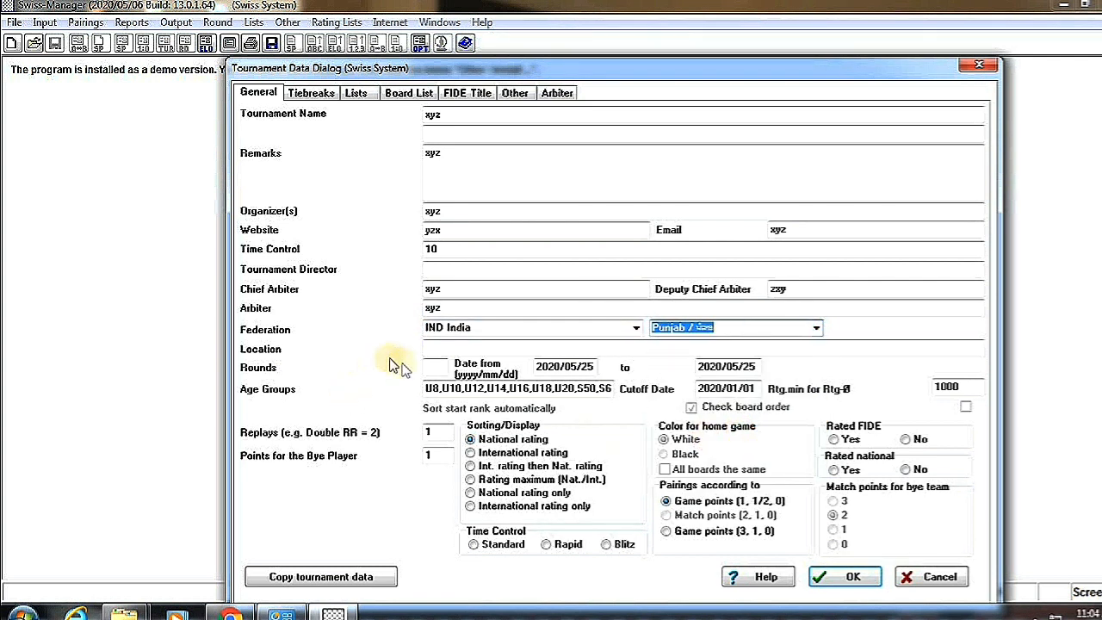
{"action": "left_click", "coordinate": [430, 347]}
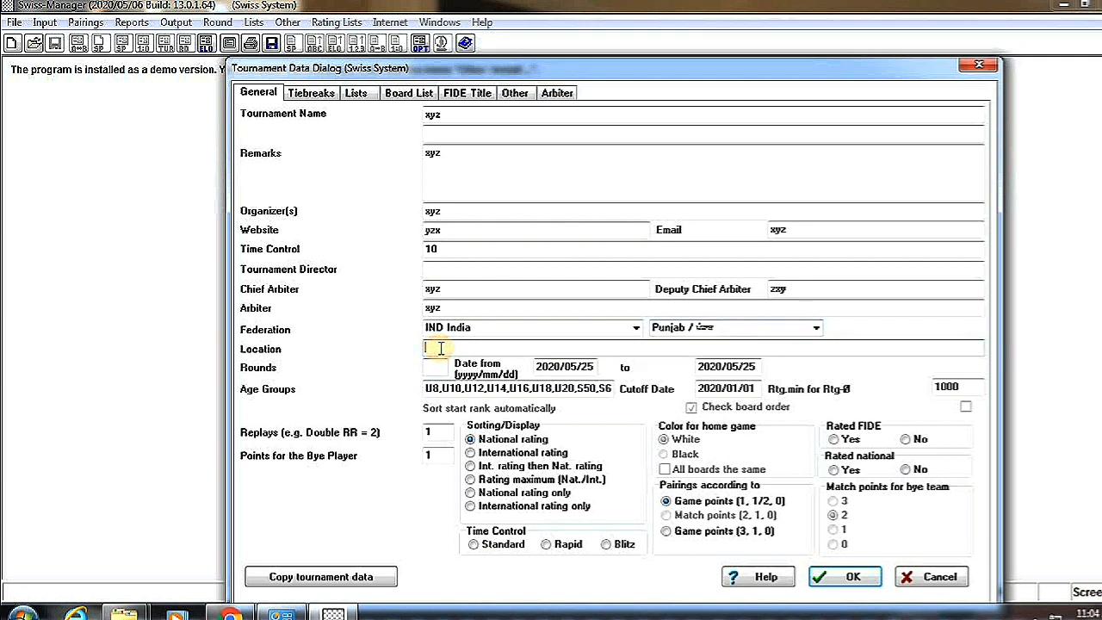
{"action": "type", "text": "xyz"}
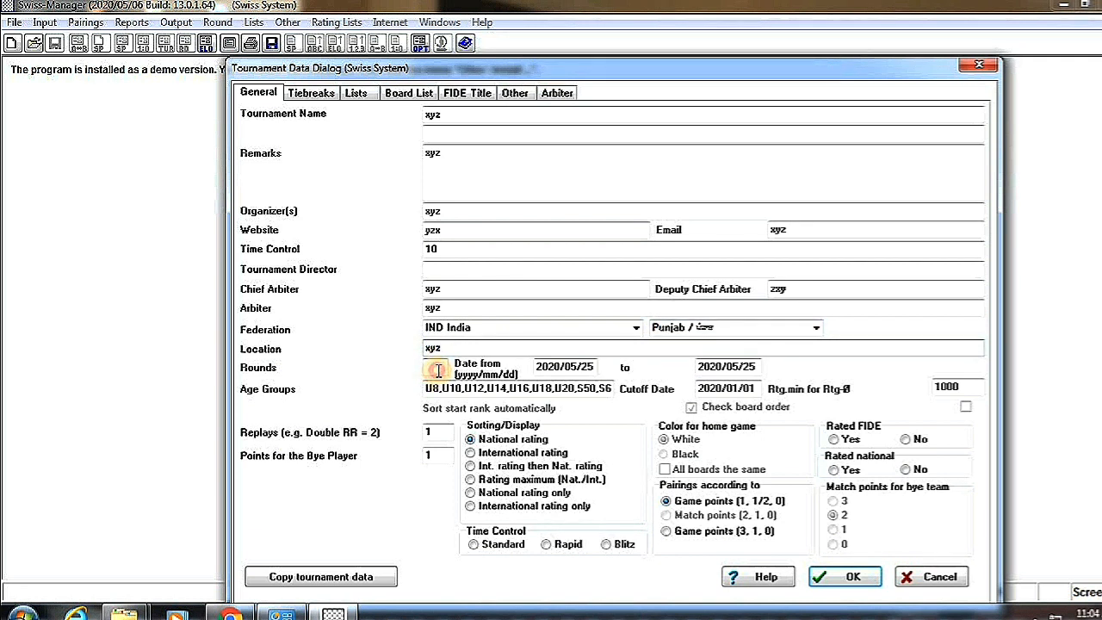
{"action": "type", "text": "5"}
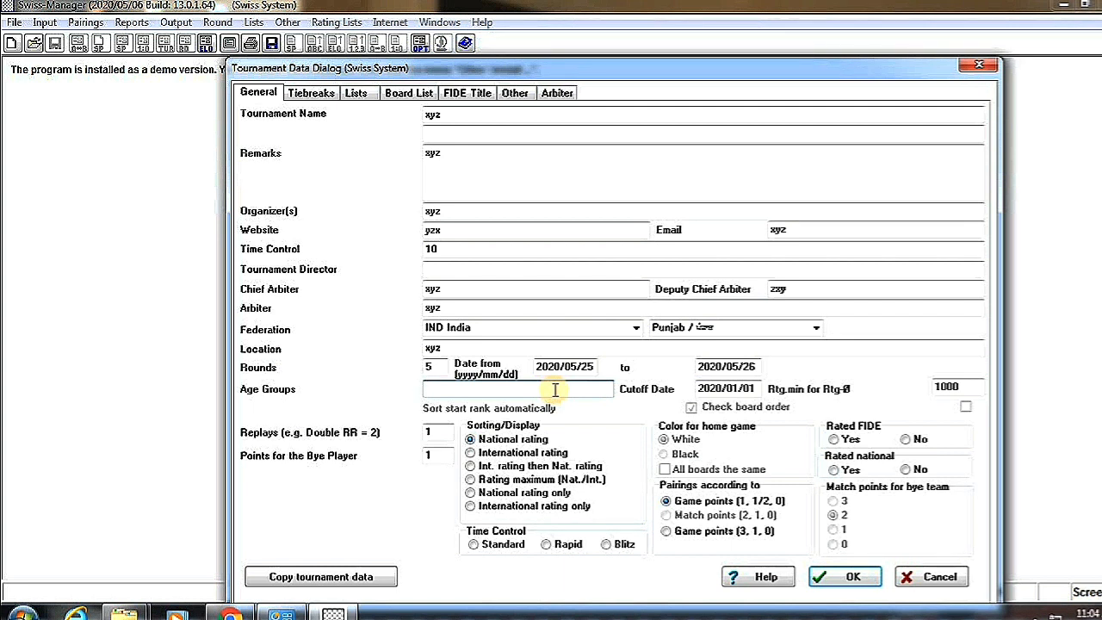
- Set age group 'open', international rating sorting, standard time control, not FIDE rated, and confirm with OK
{"action": "type", "text": "open"}
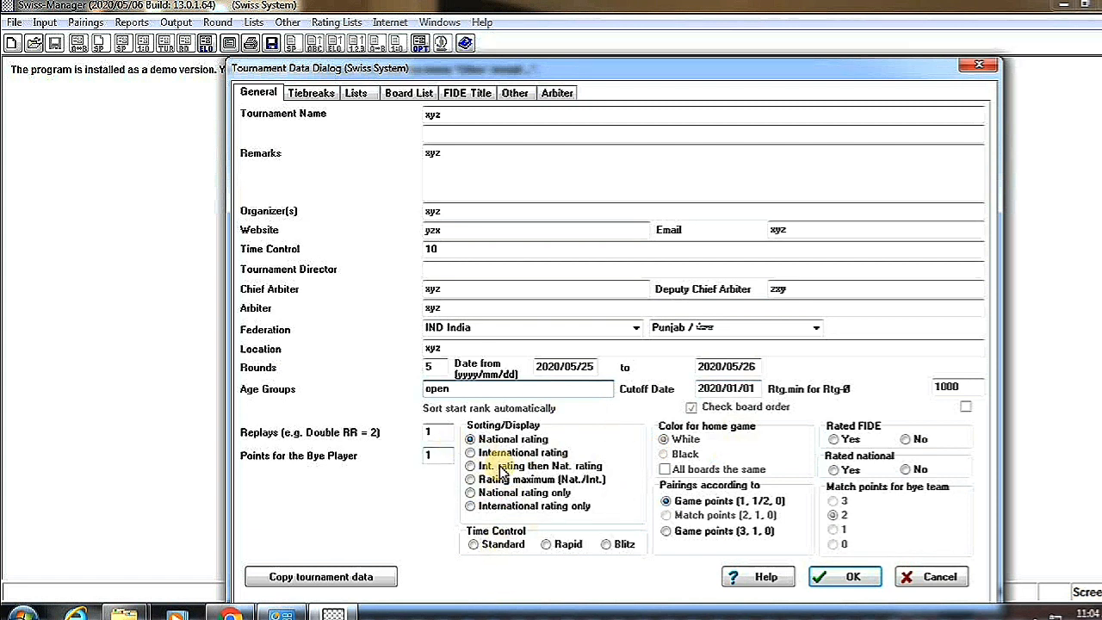
{"action": "left_click", "coordinate": [472, 452]}
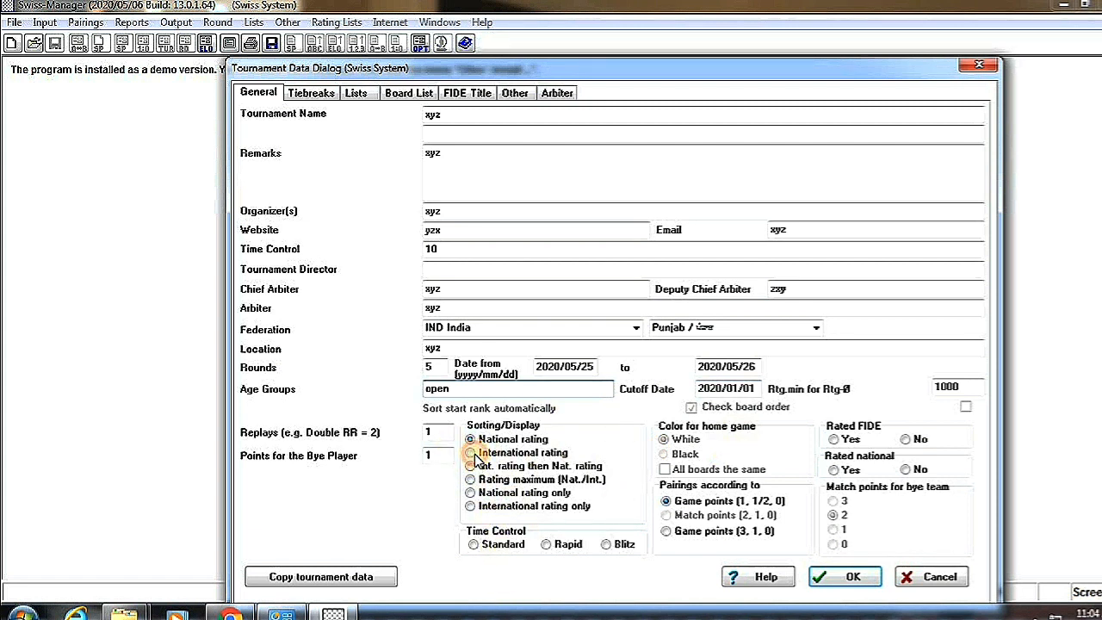
{"action": "left_click", "coordinate": [472, 451]}
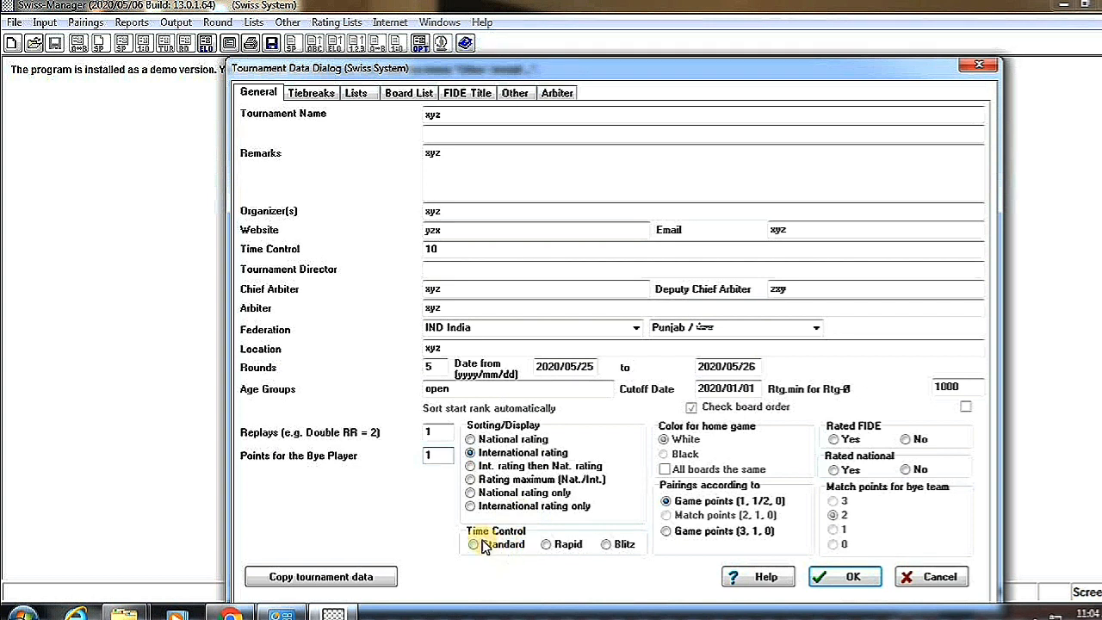
{"action": "left_click", "coordinate": [473, 545]}
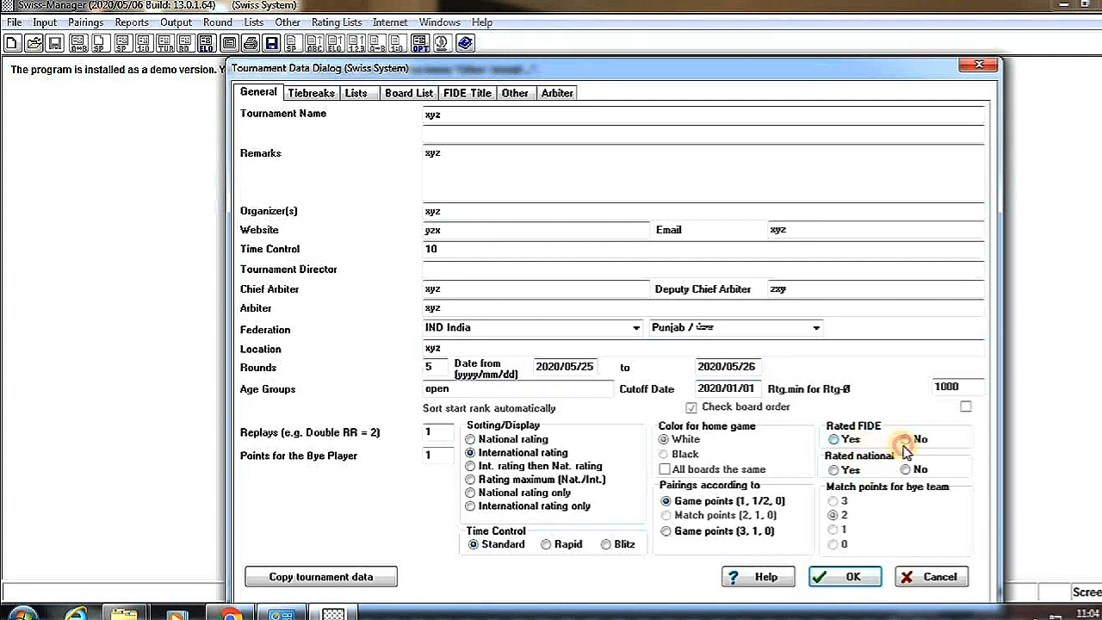
{"action": "left_click", "coordinate": [906, 439]}
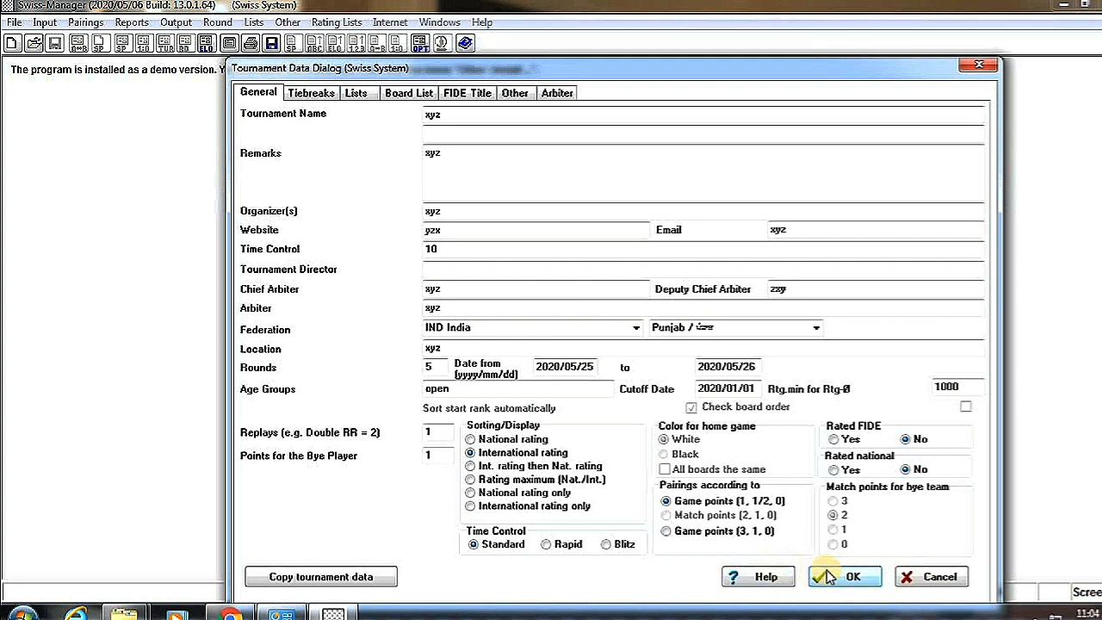
{"action": "left_click", "coordinate": [844, 575]}
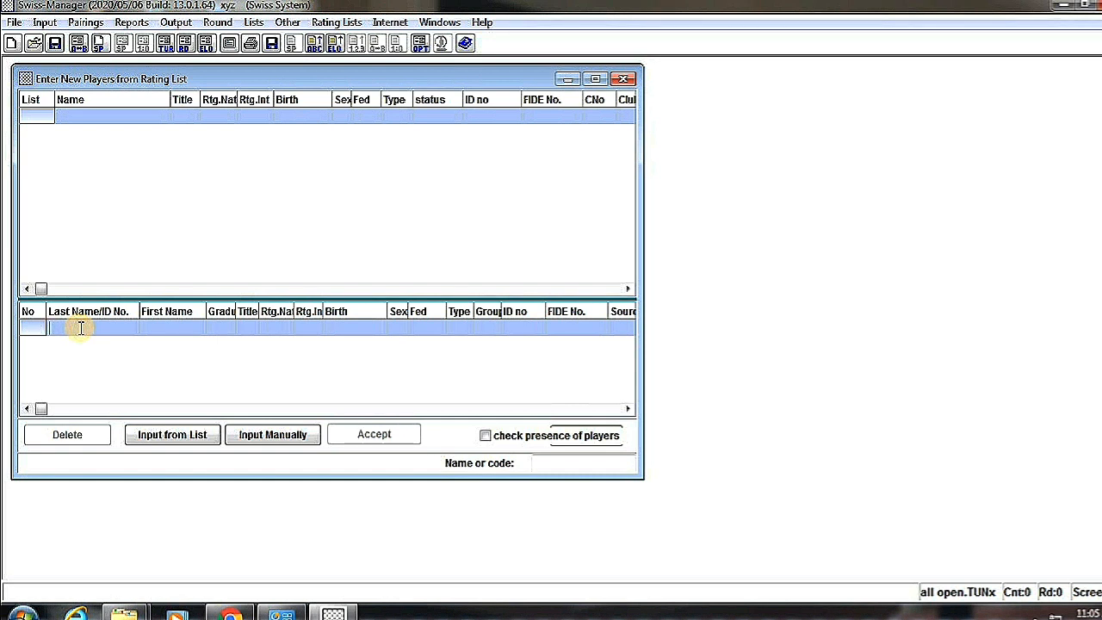
- Manually enter players starting with 'mmm nnnnnn' and 'oooo', then close the entry list
{"action": "type", "text": "mmmmm"}
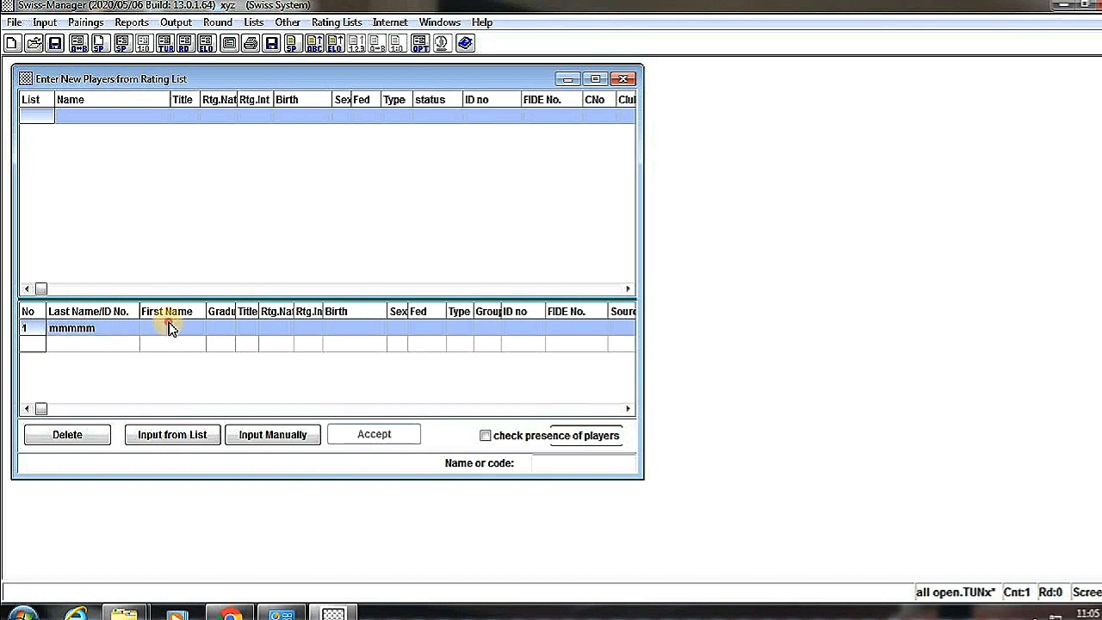
{"action": "left_click", "coordinate": [172, 327]}
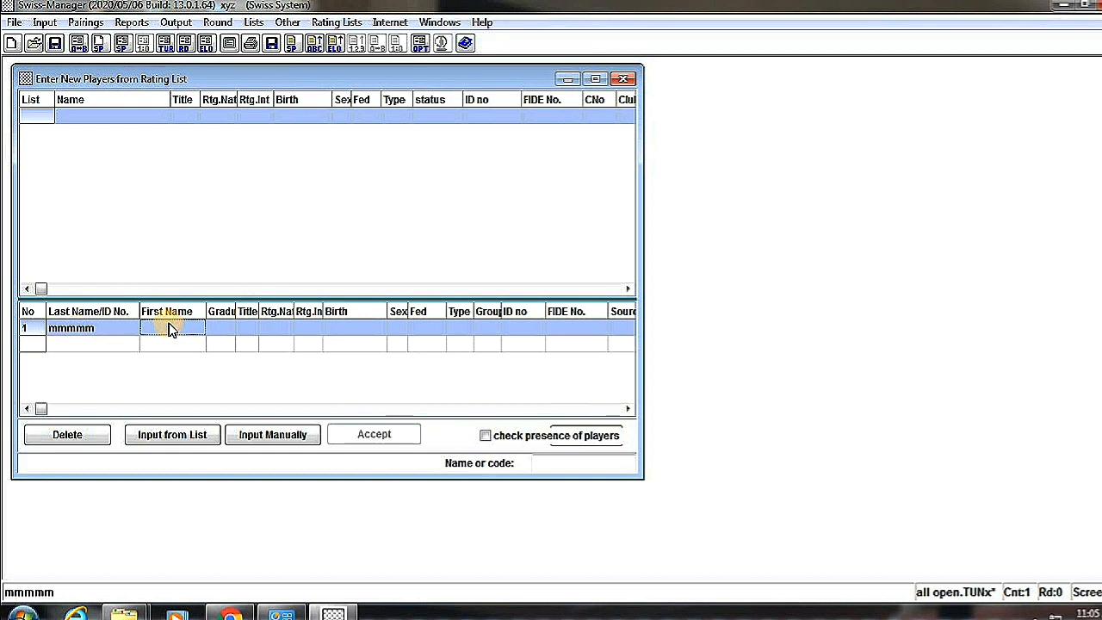
{"action": "type", "text": "nnnnnn"}
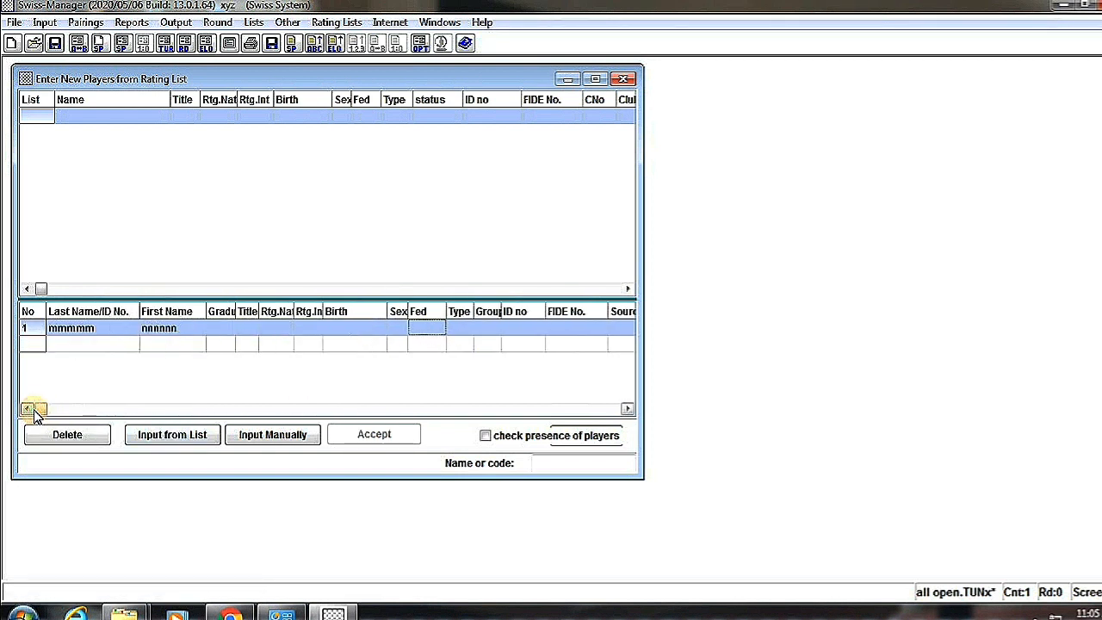
{"action": "left_click", "coordinate": [83, 345]}
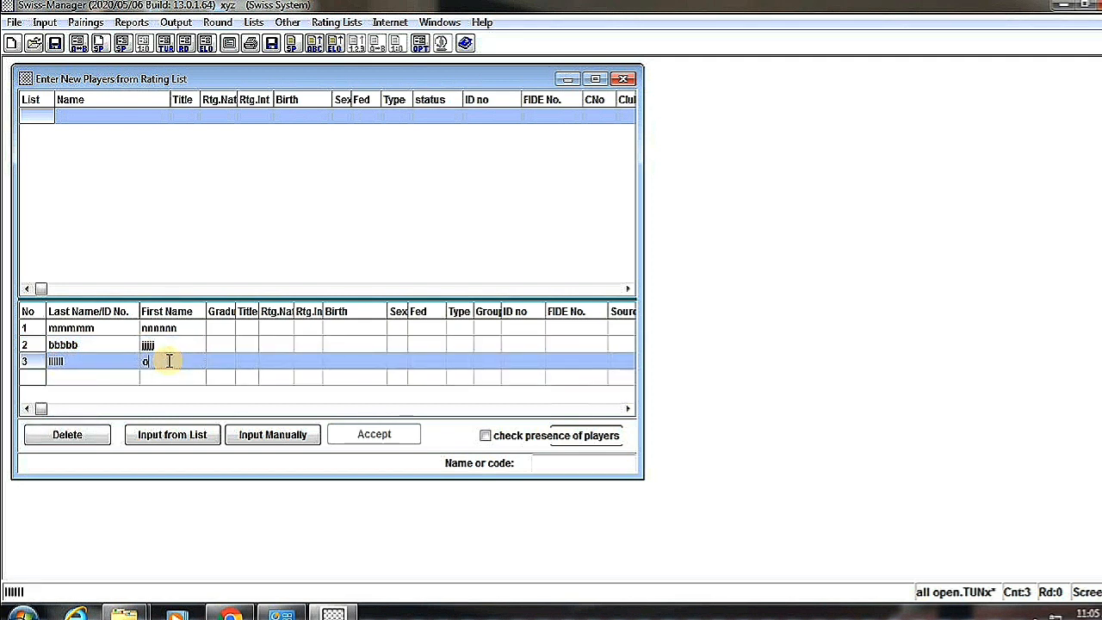
{"action": "type", "text": "oooo"}
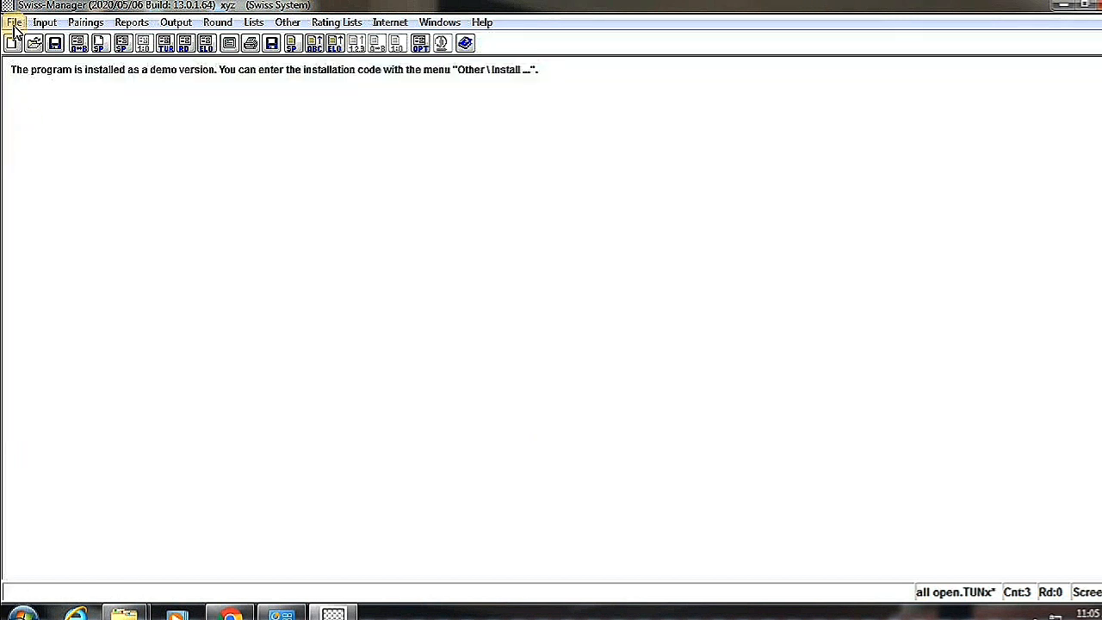
- Run round 1 computer pairing with the chess-results.com JaVaFo engine and Accelerated System, getting a javafo error
{"action": "left_click", "coordinate": [44, 21]}
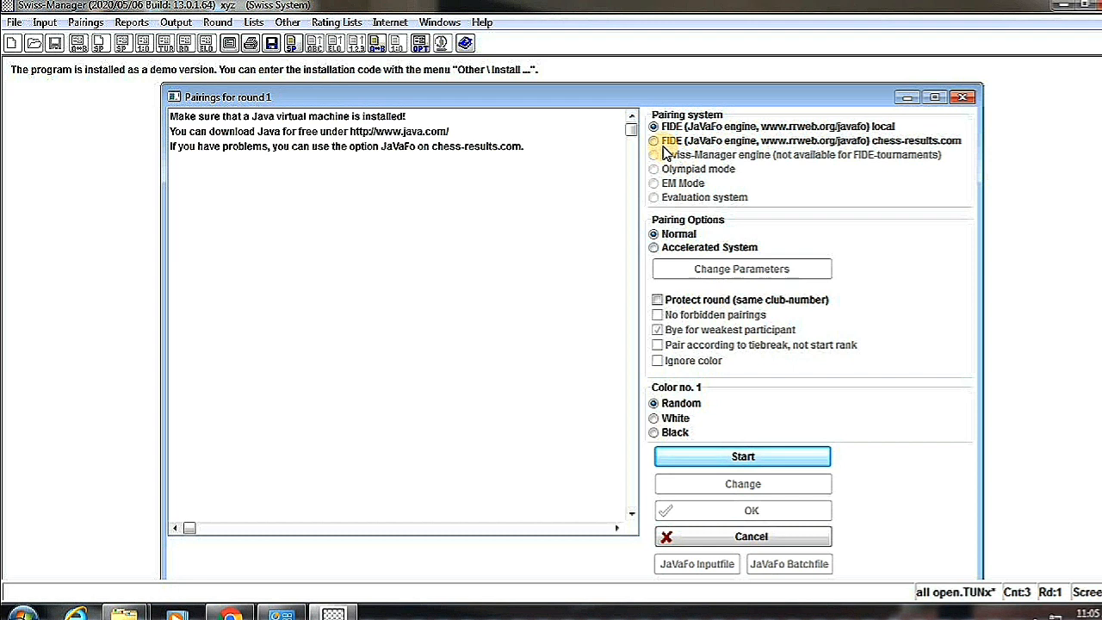
{"action": "left_click", "coordinate": [655, 141]}
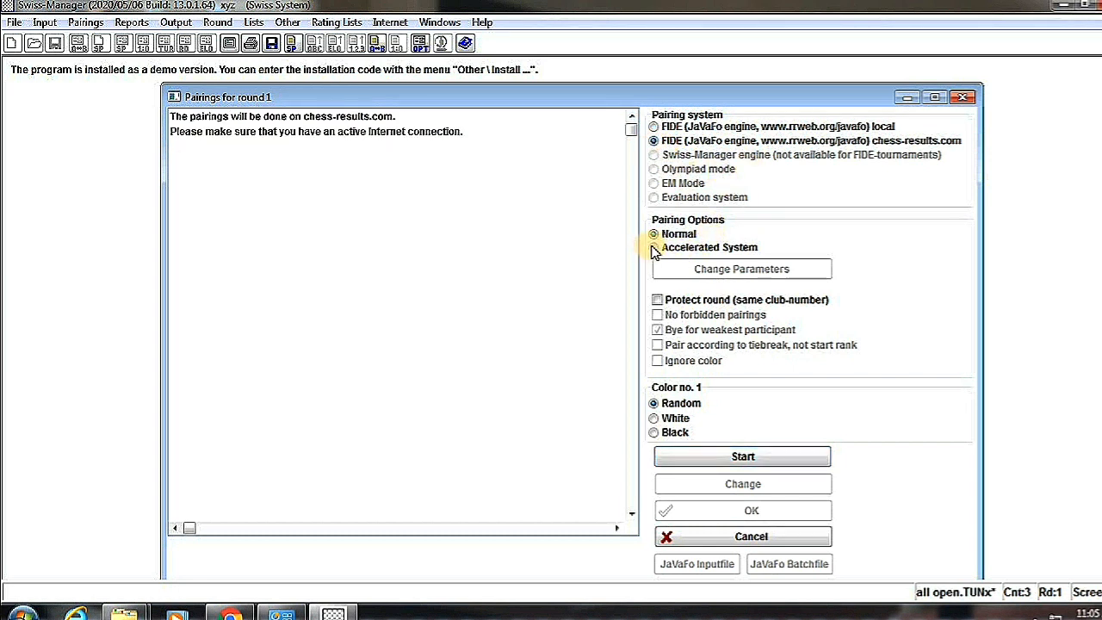
{"action": "left_click", "coordinate": [654, 248]}
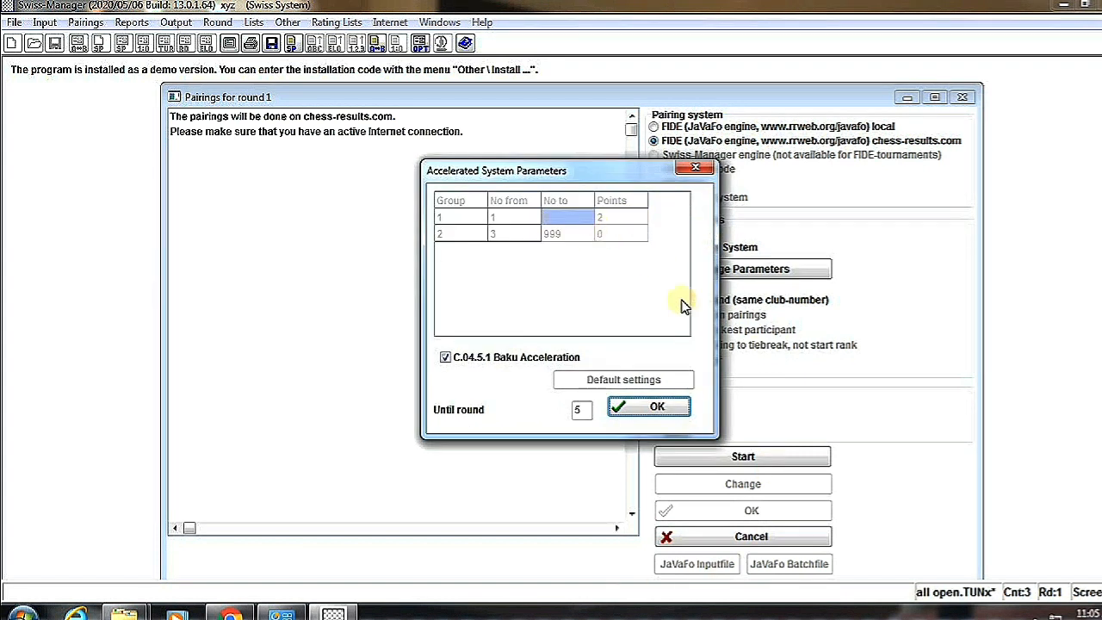
{"action": "left_click", "coordinate": [658, 407]}
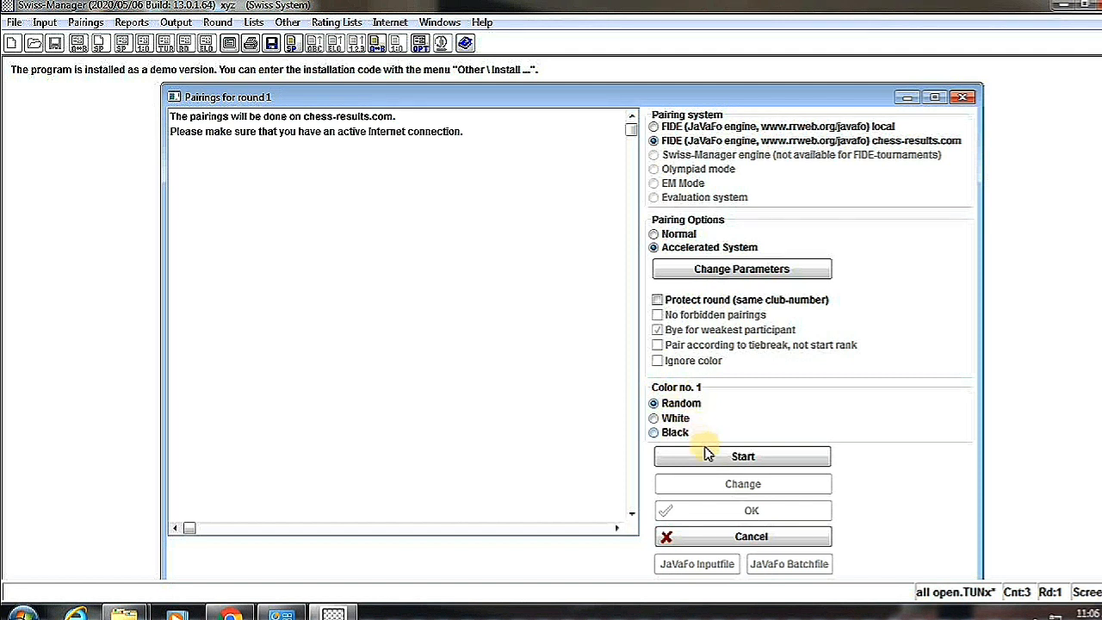
{"action": "left_click", "coordinate": [742, 454]}
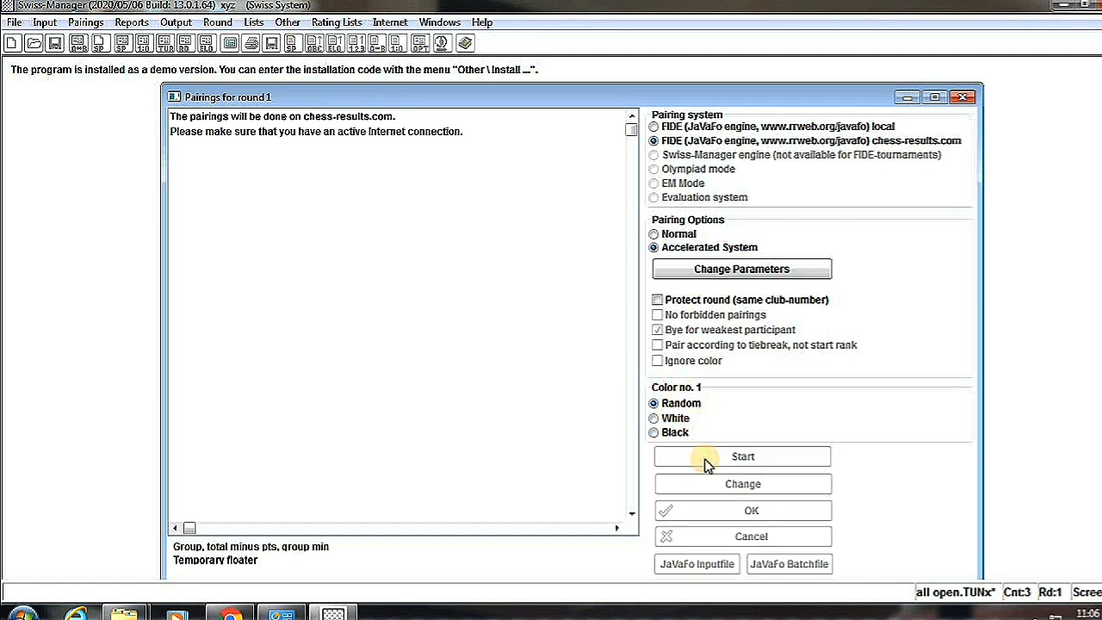
{"action": "left_click", "coordinate": [742, 456]}
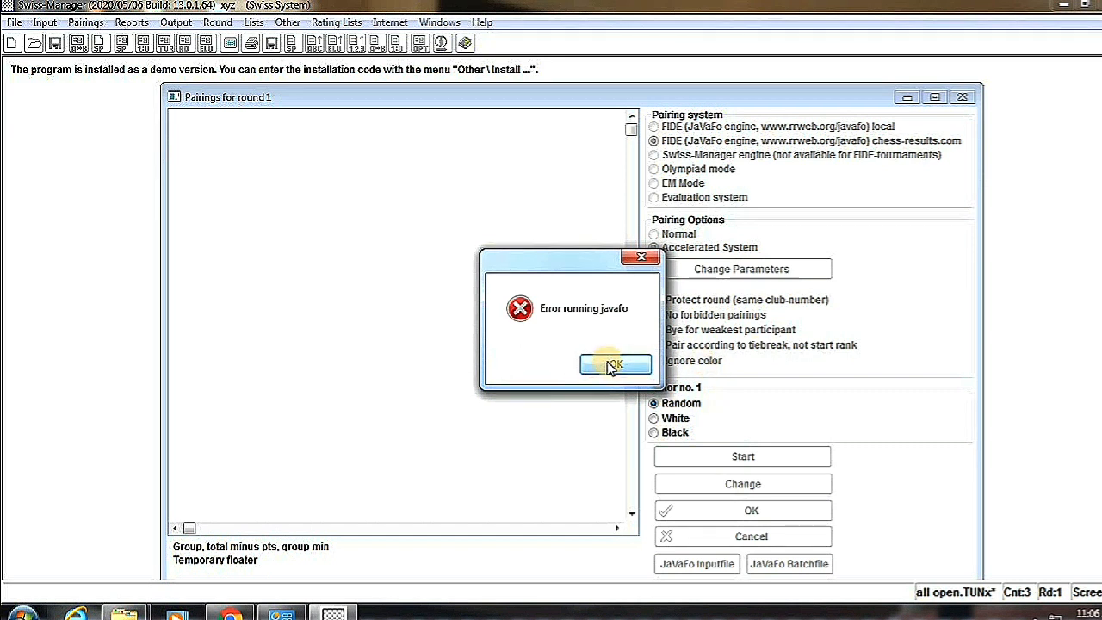
- Dismiss the error, pair round 1 with the built-in Swiss-Manager engine and accept the pairings
{"action": "left_click", "coordinate": [615, 365]}
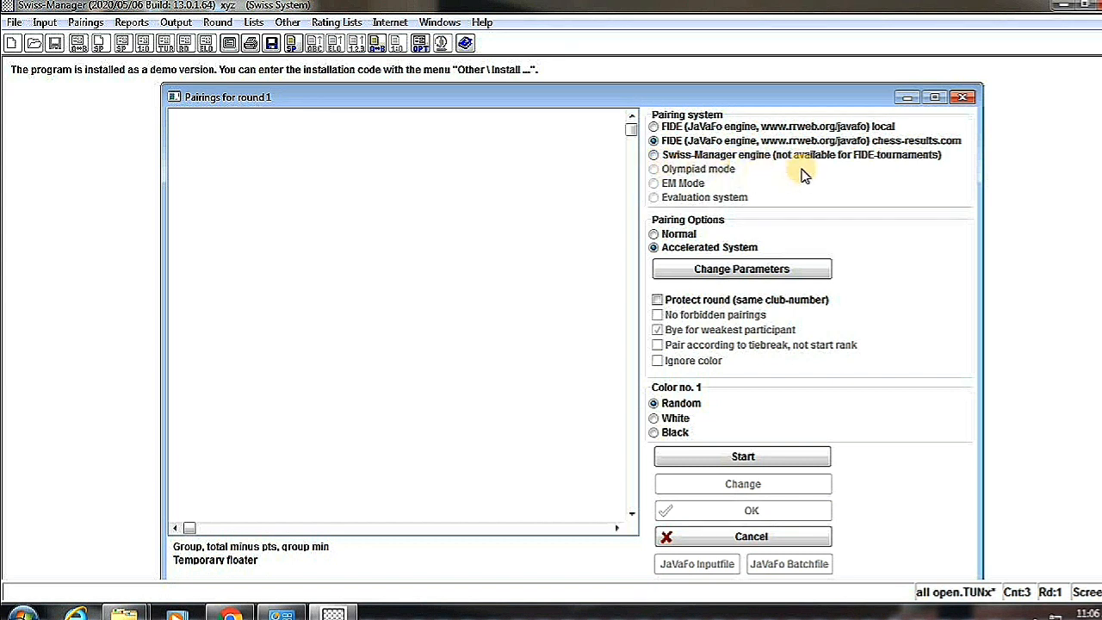
{"action": "left_click", "coordinate": [654, 155]}
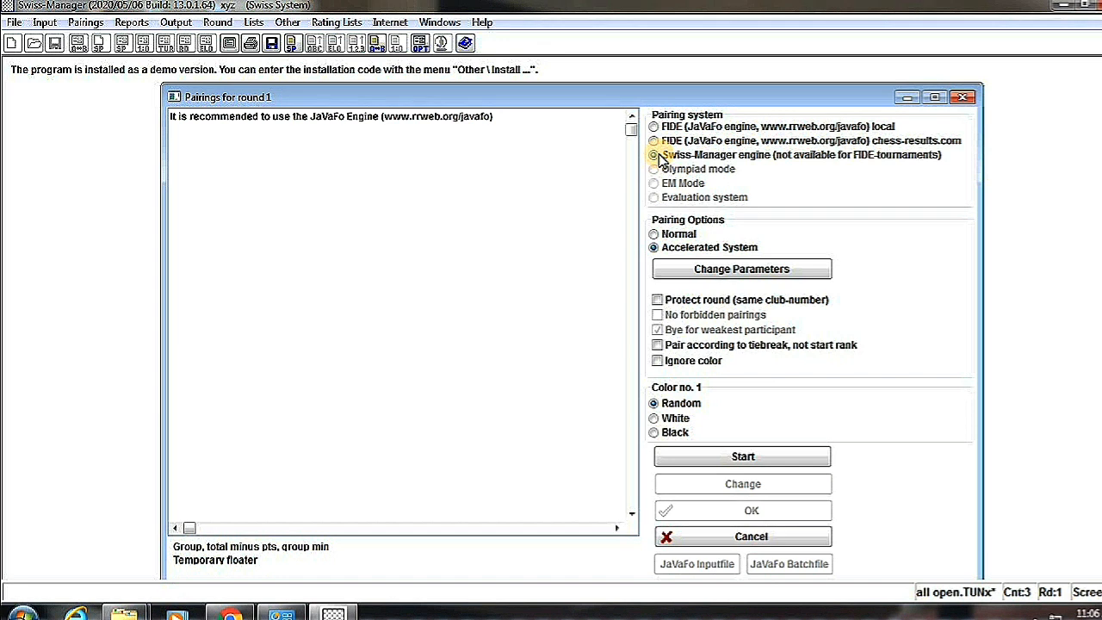
{"action": "left_click", "coordinate": [654, 155]}
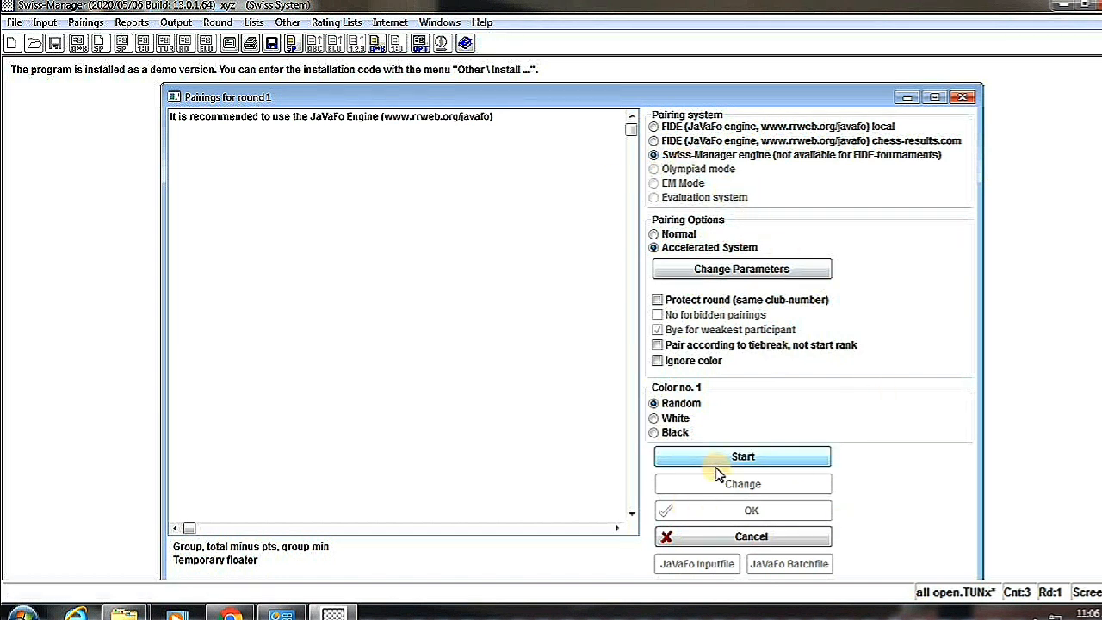
{"action": "left_click", "coordinate": [742, 456]}
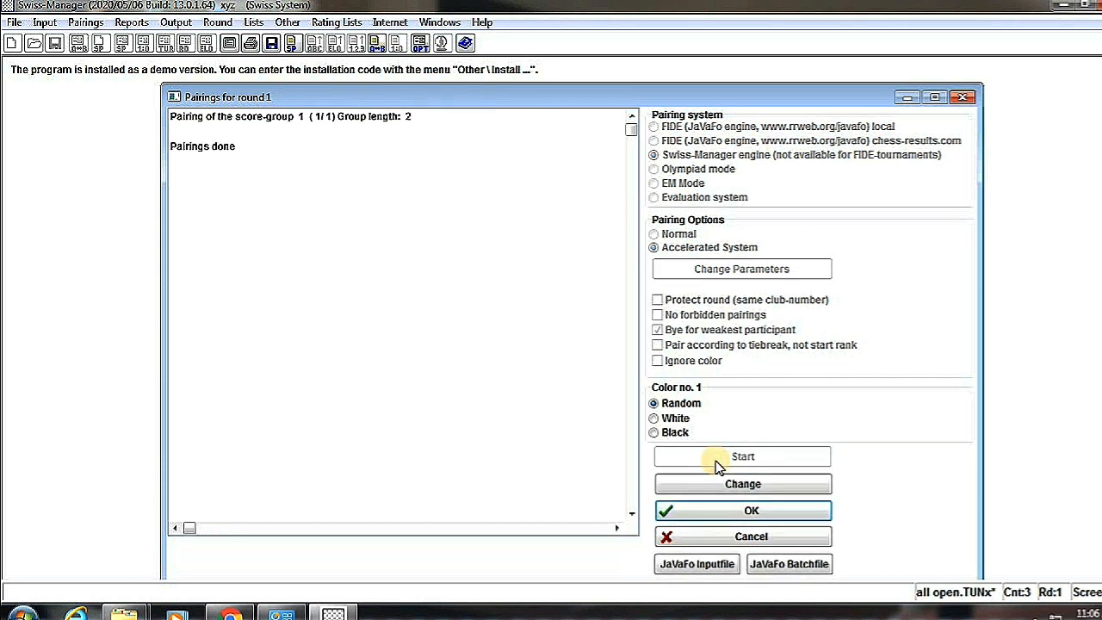
{"action": "left_click", "coordinate": [742, 457]}
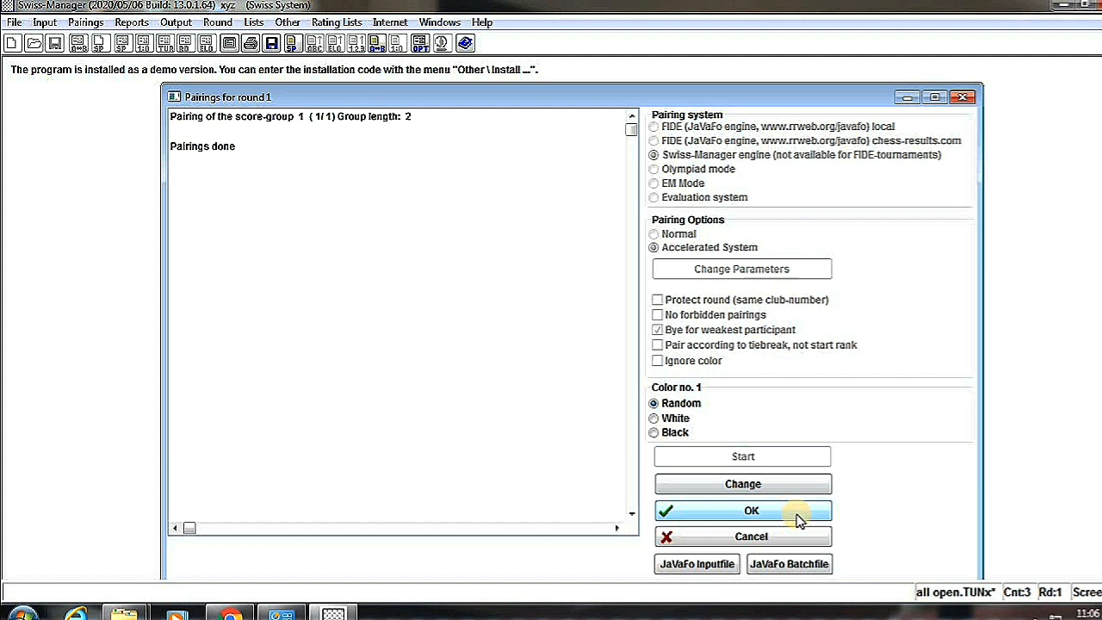
{"action": "left_click", "coordinate": [742, 510]}
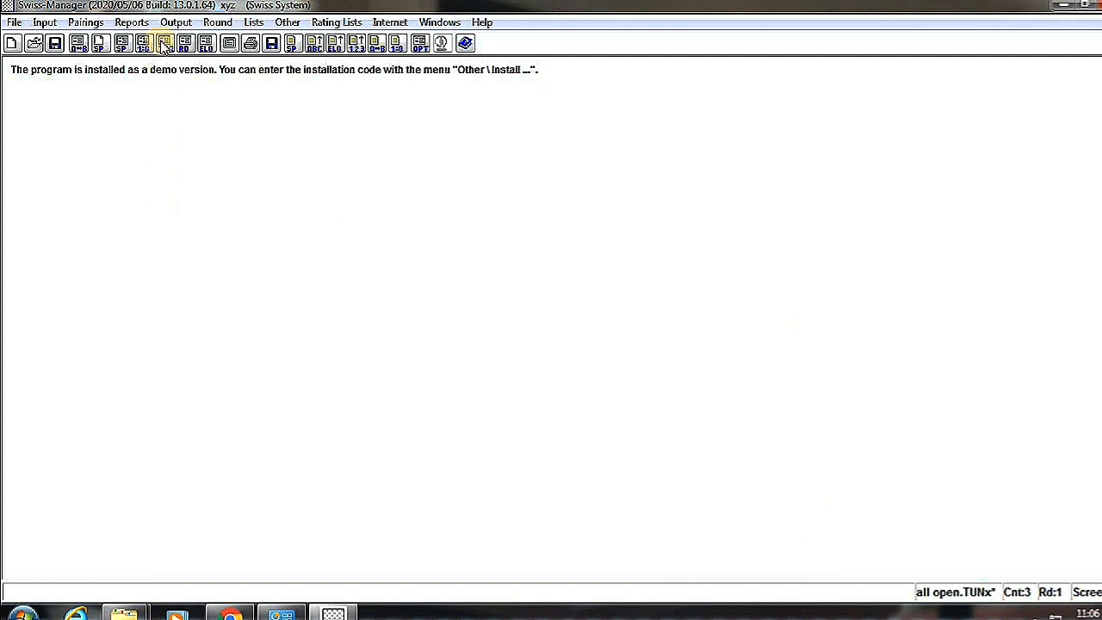
- Confirm round 1 is ticked in the Round menu and browse the Lists menu
{"action": "left_click", "coordinate": [217, 21]}
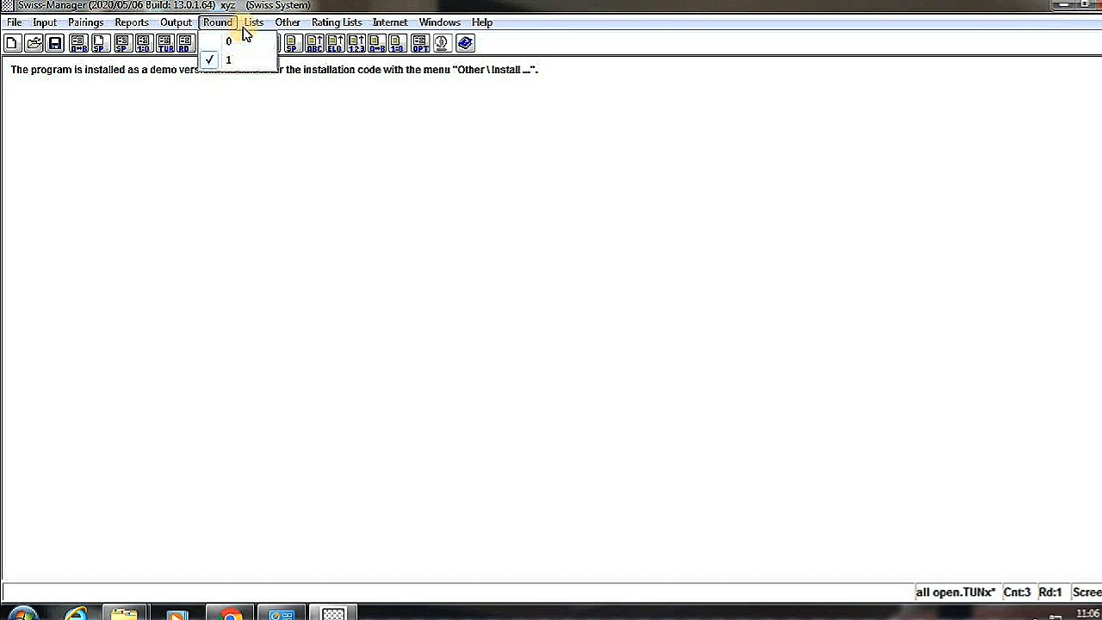
{"action": "left_click", "coordinate": [253, 21]}
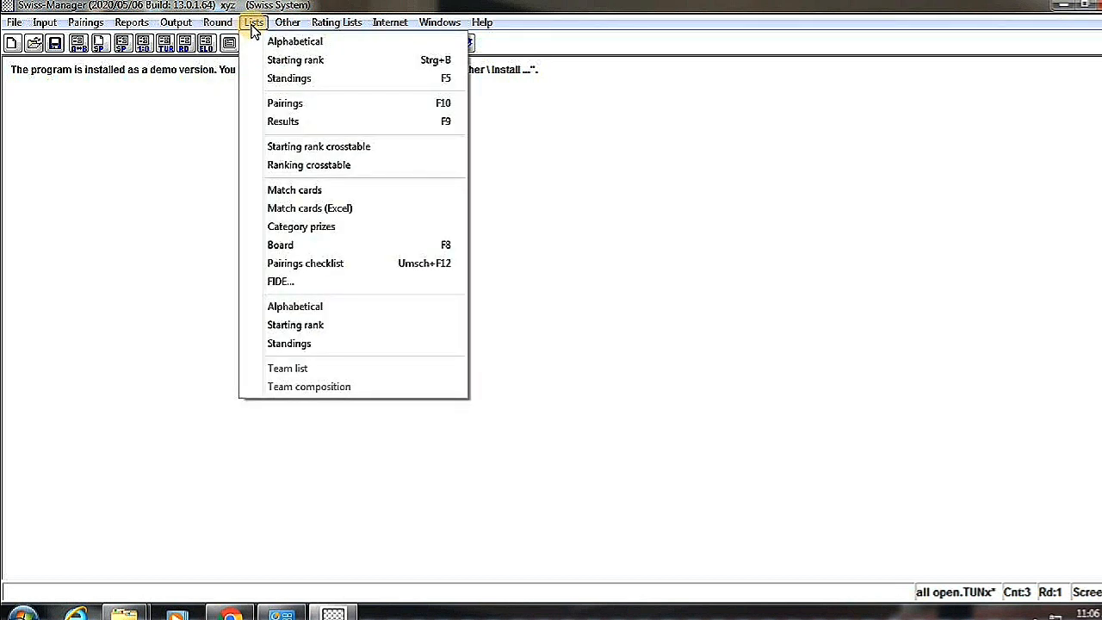
{"action": "mouse_move", "coordinate": [286, 103]}
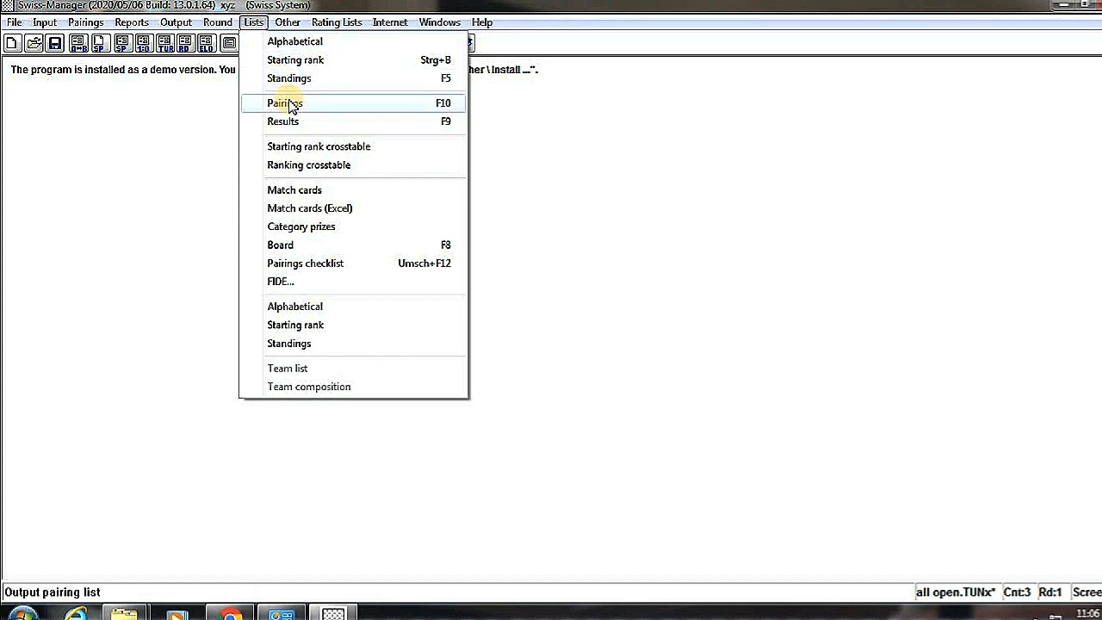
{"action": "left_click", "coordinate": [284, 104]}
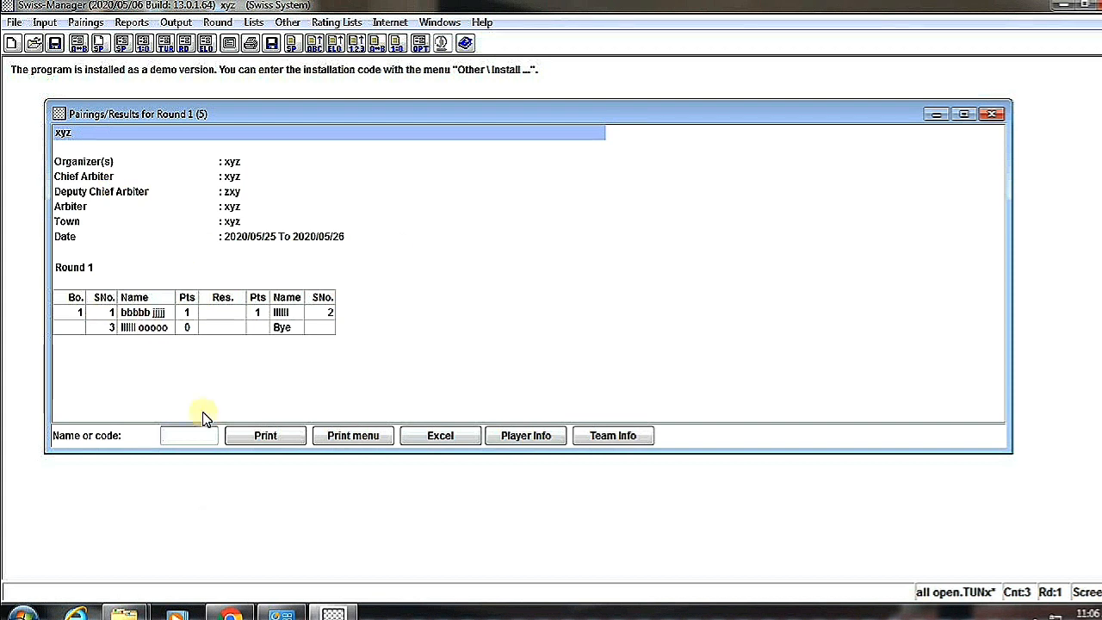
{"action": "mouse_move", "coordinate": [262, 407]}
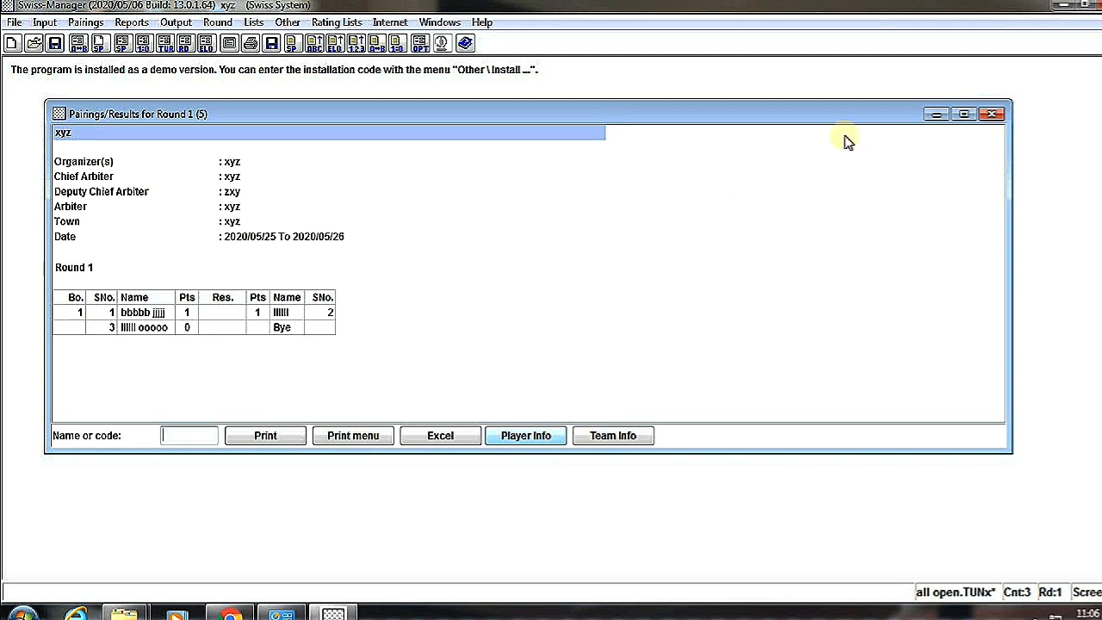
{"action": "left_click", "coordinate": [996, 114]}
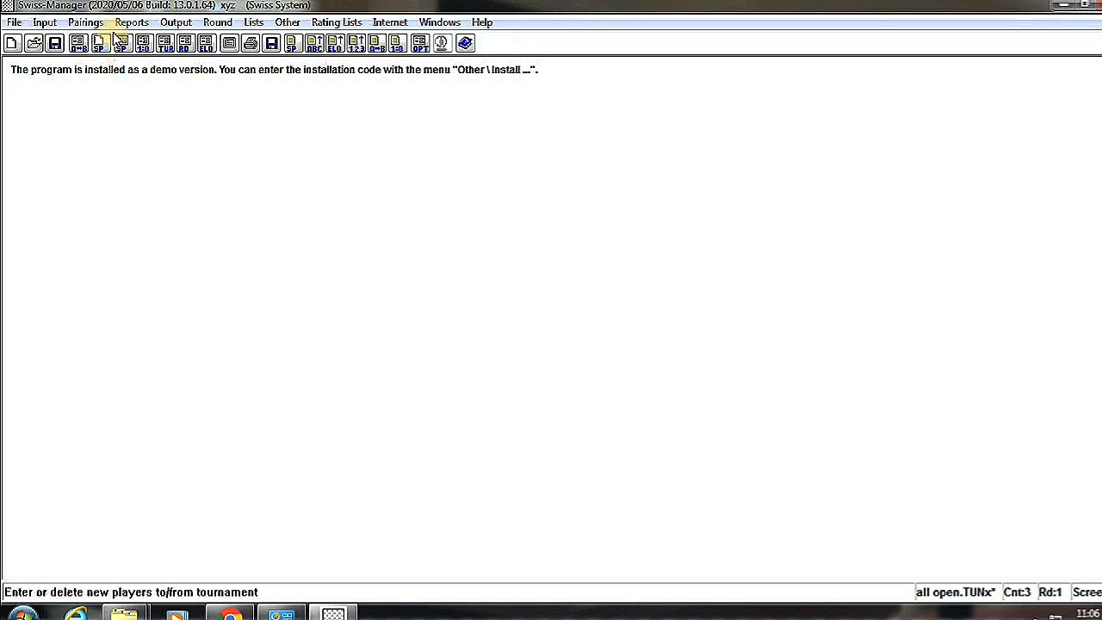
- Enter a 1:0 result for board 1 of round 1 and end result entry
{"action": "left_click", "coordinate": [86, 20]}
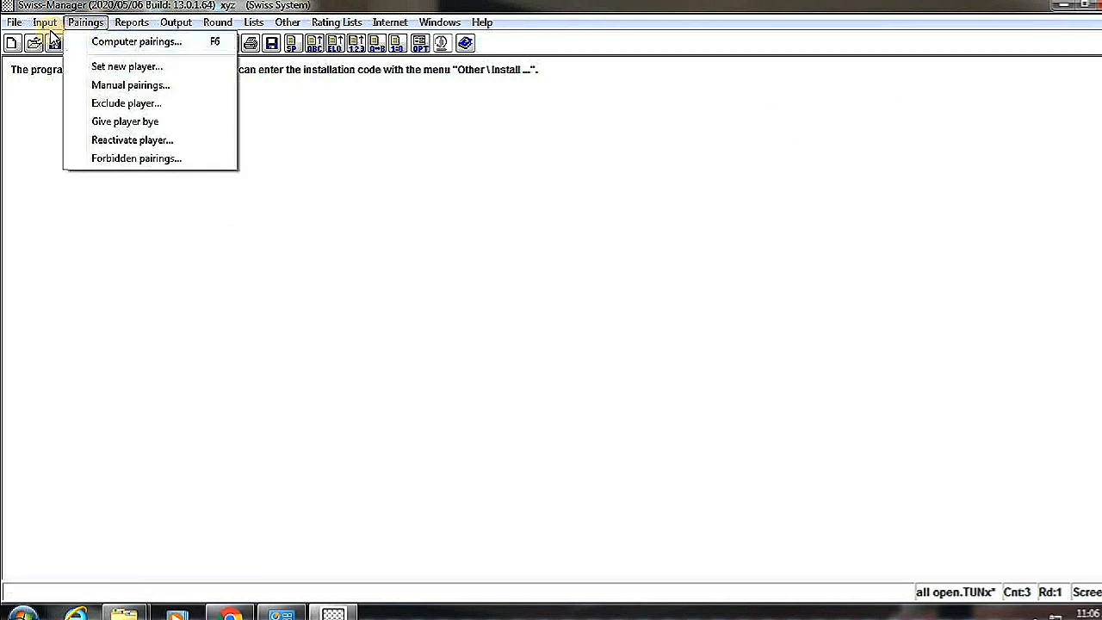
{"action": "left_click", "coordinate": [45, 20]}
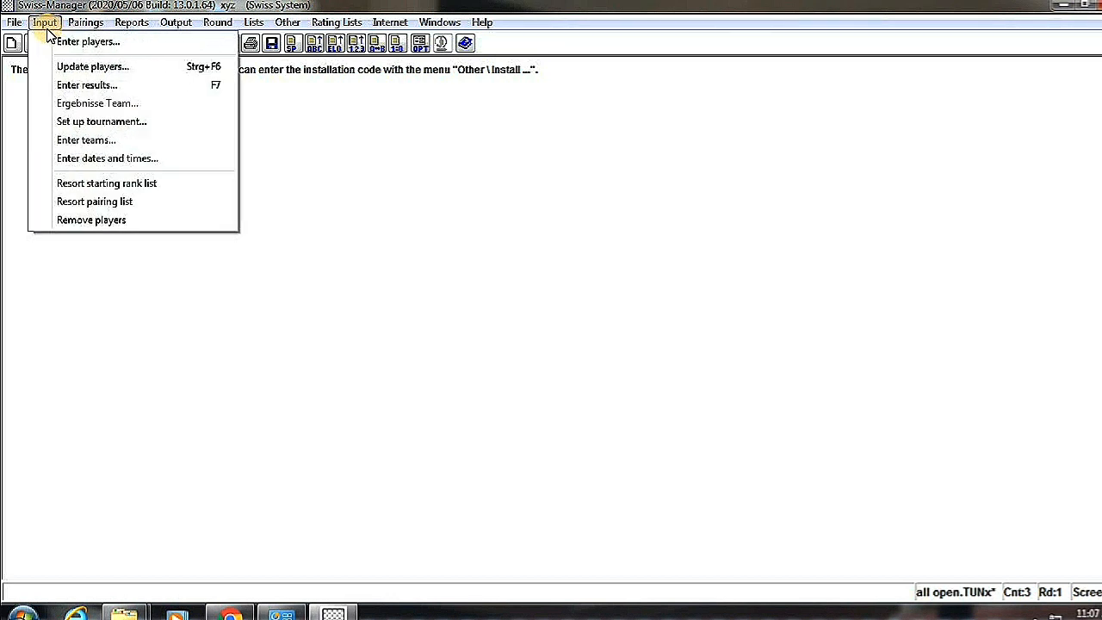
{"action": "mouse_move", "coordinate": [86, 84]}
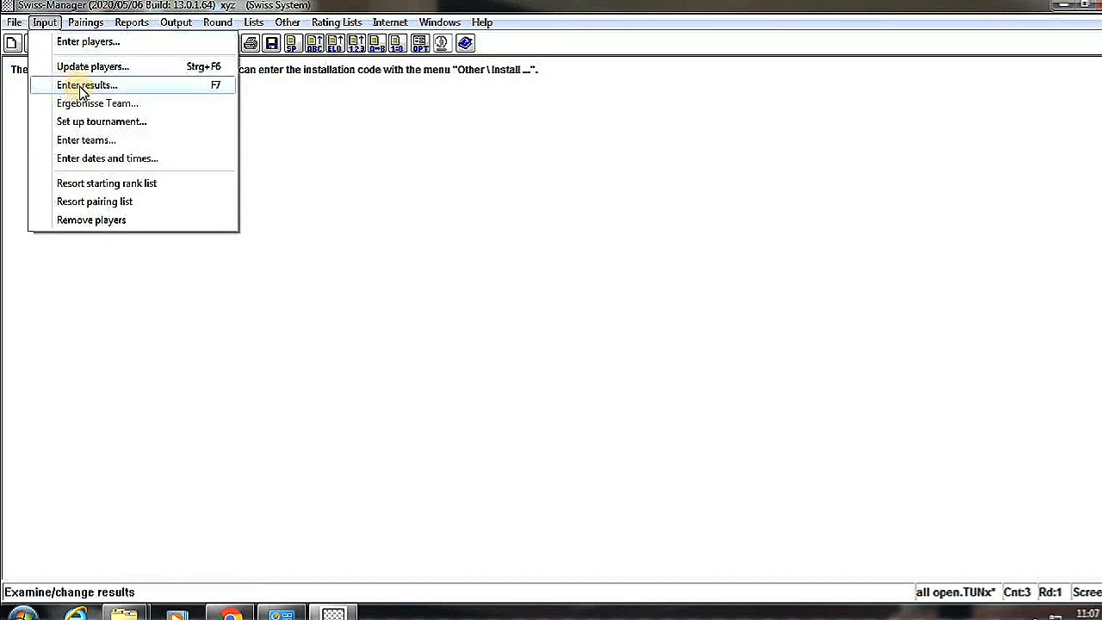
{"action": "left_click", "coordinate": [87, 84]}
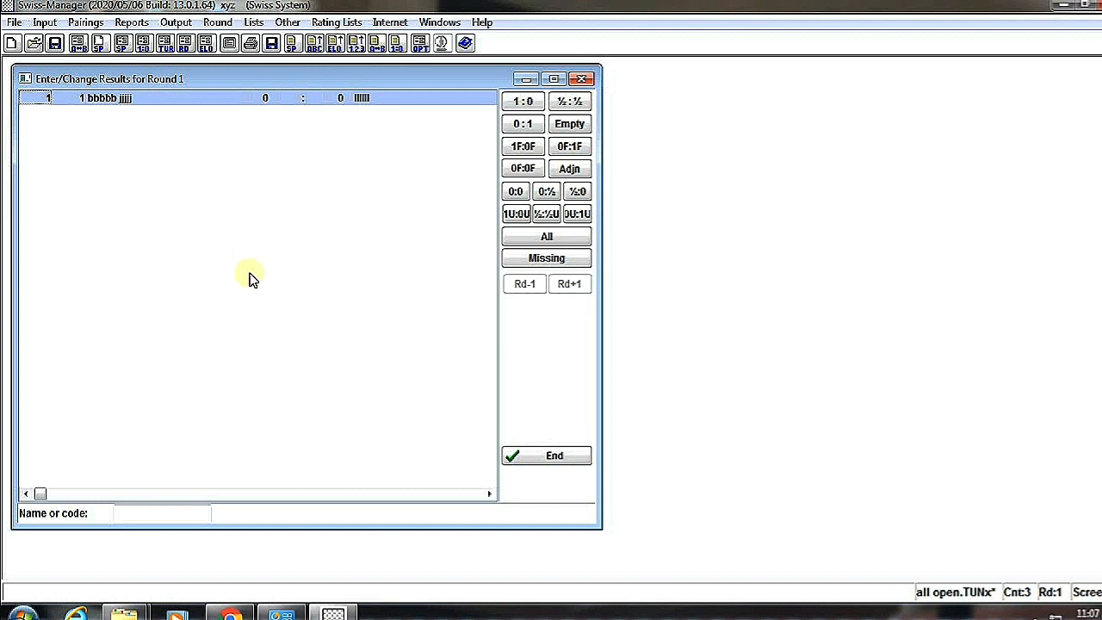
{"action": "mouse_move", "coordinate": [413, 103]}
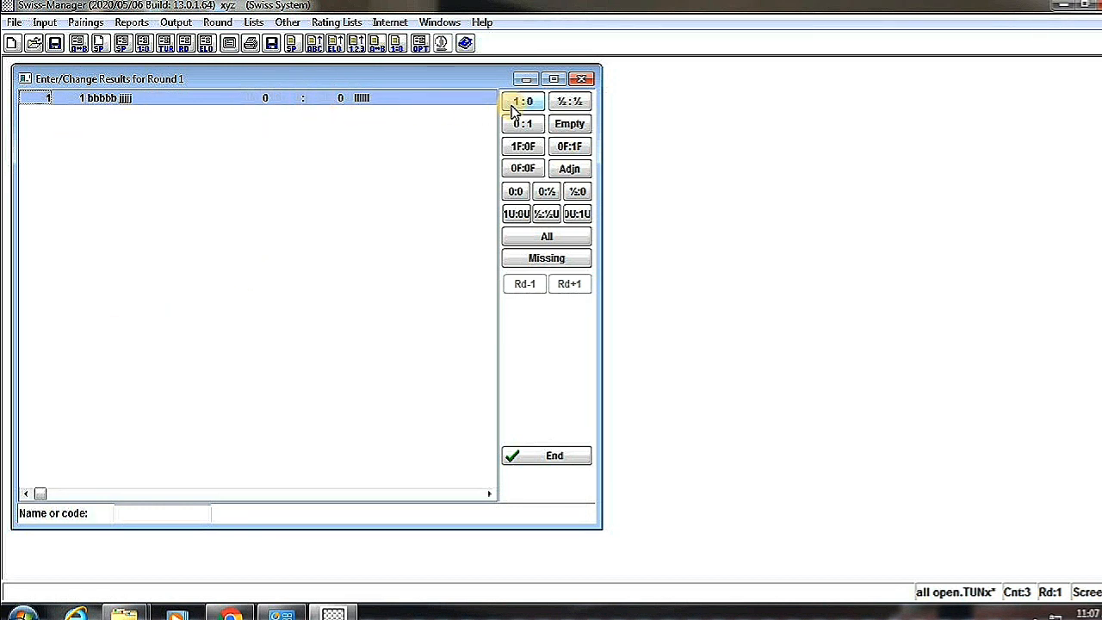
{"action": "left_click", "coordinate": [523, 100]}
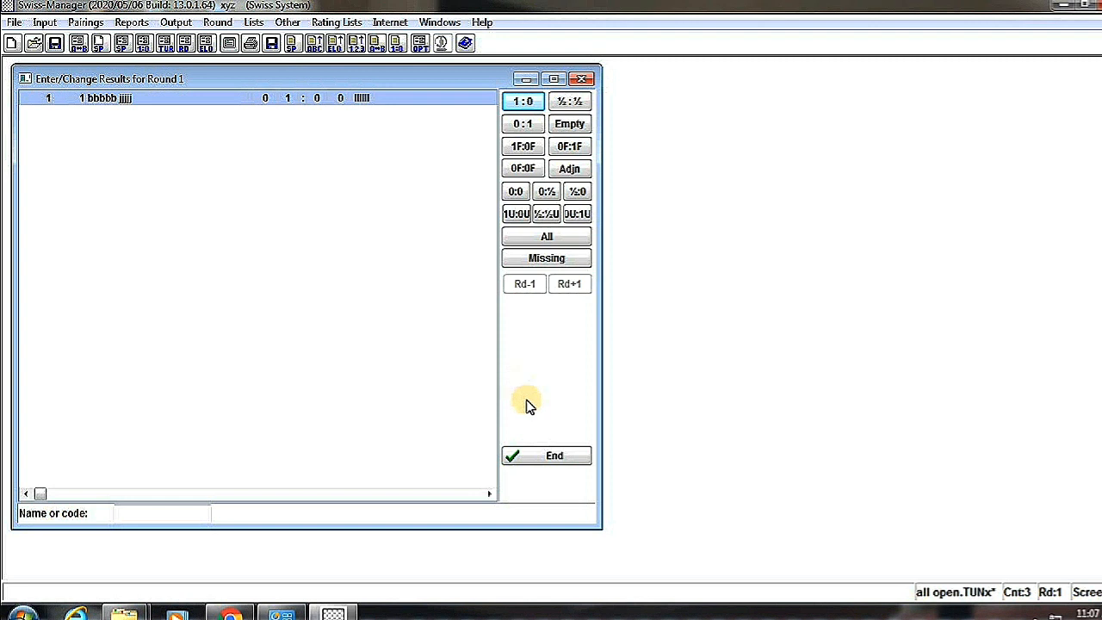
{"action": "left_click", "coordinate": [546, 455]}
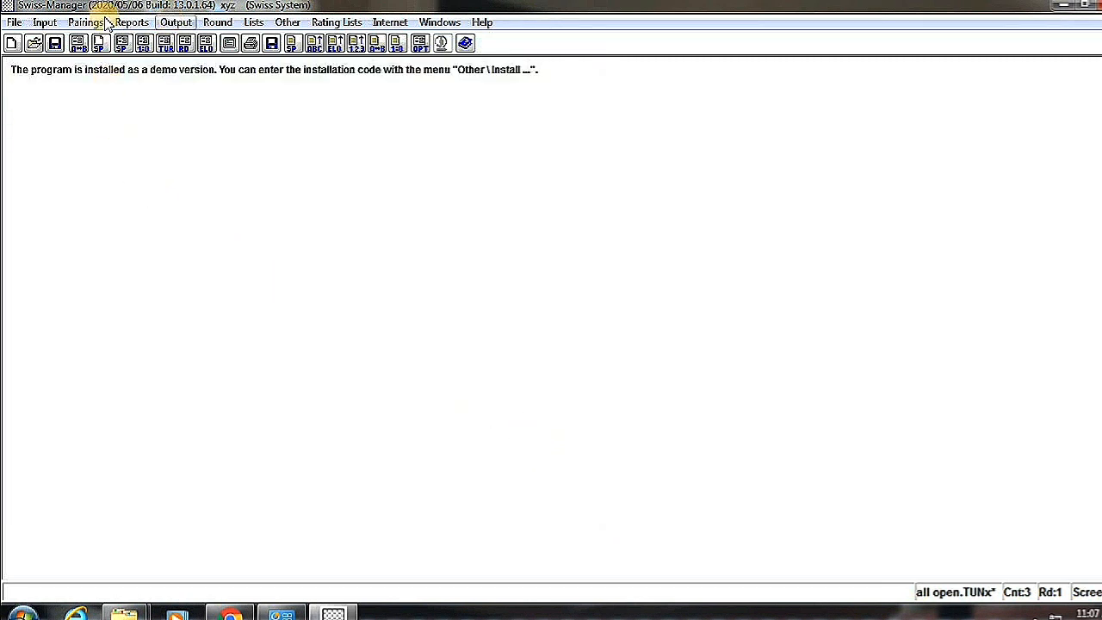
- Browse the File, Input, Pairings, Output and Lists menus, finishing on Pairings
{"action": "left_click", "coordinate": [14, 21]}
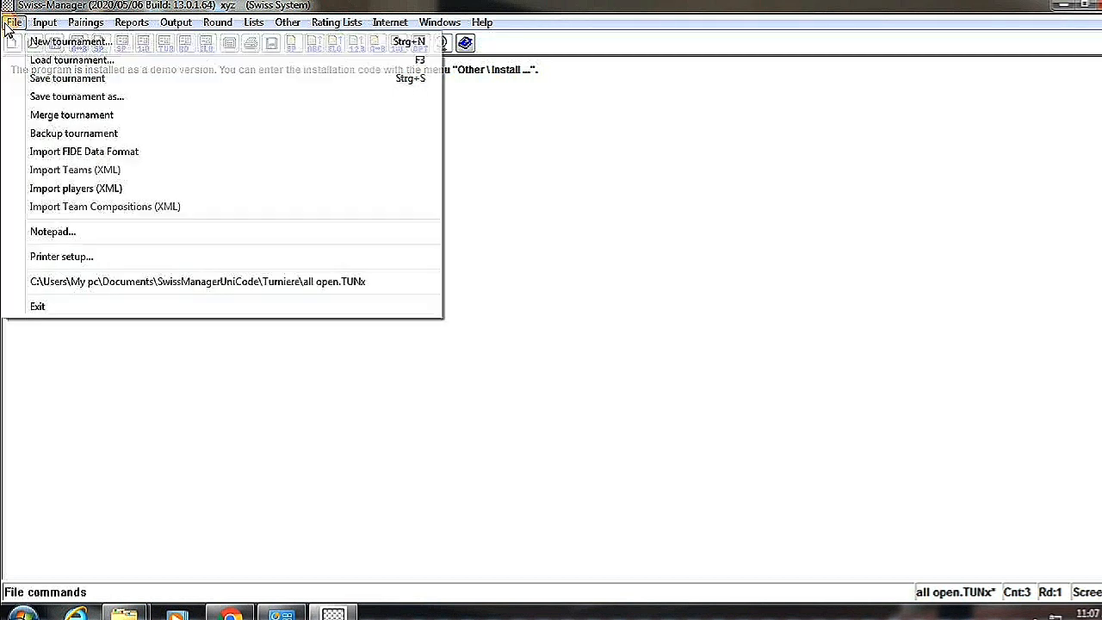
{"action": "left_click", "coordinate": [44, 21]}
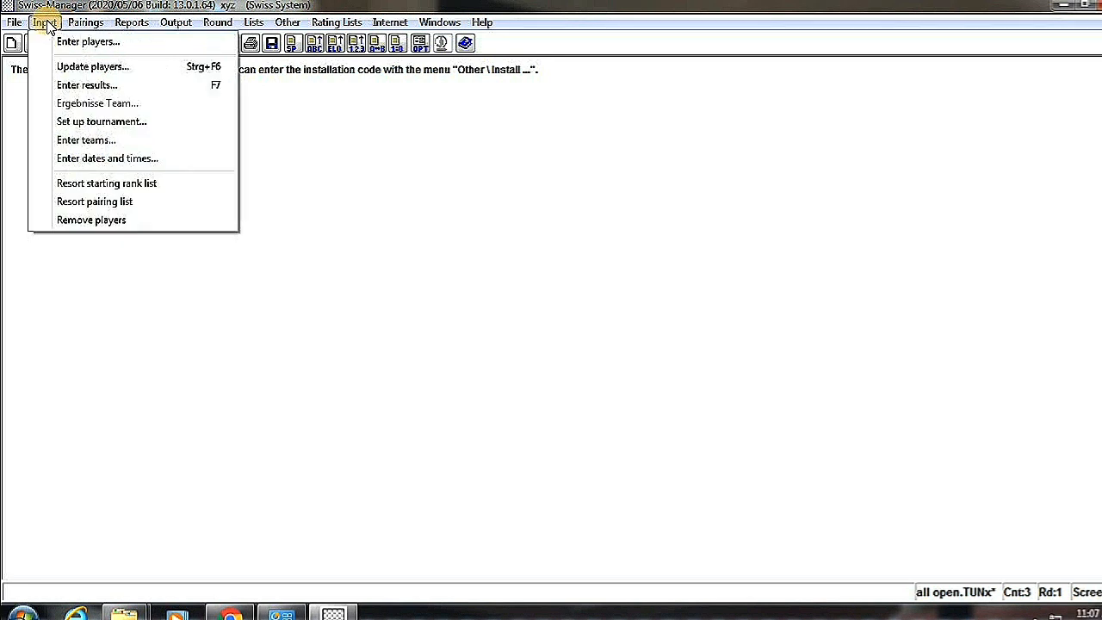
{"action": "mouse_move", "coordinate": [93, 128]}
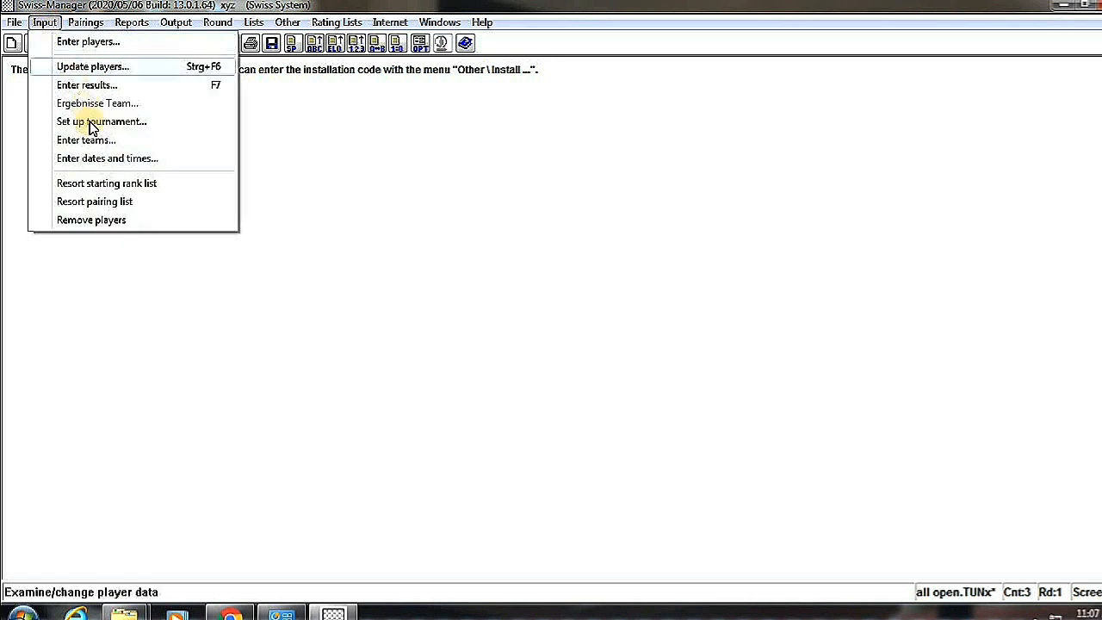
{"action": "mouse_move", "coordinate": [101, 120]}
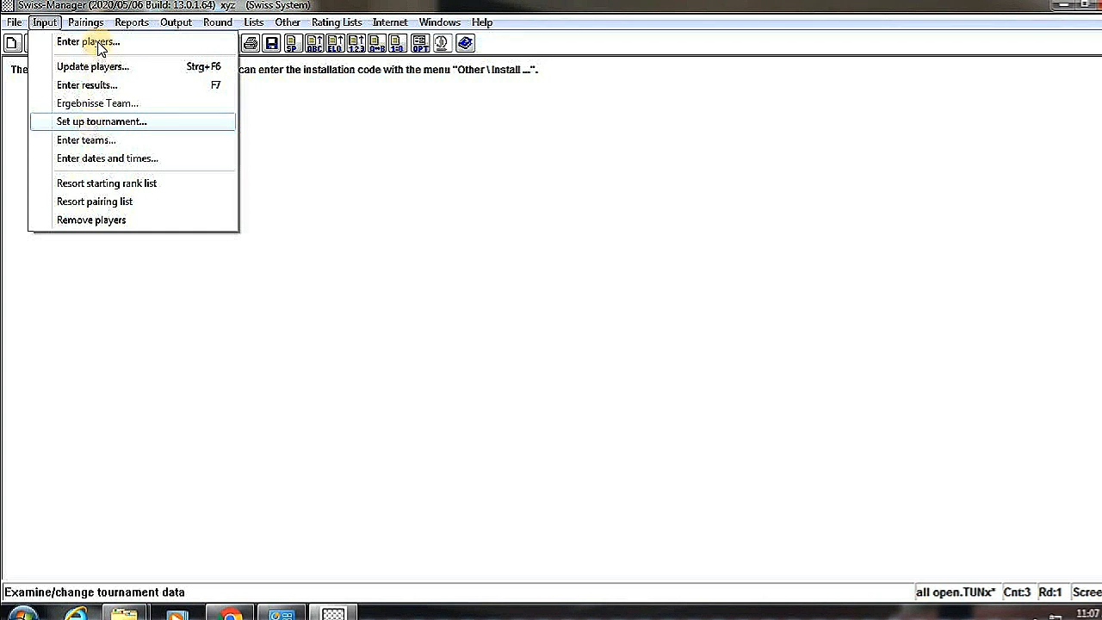
{"action": "left_click", "coordinate": [86, 21]}
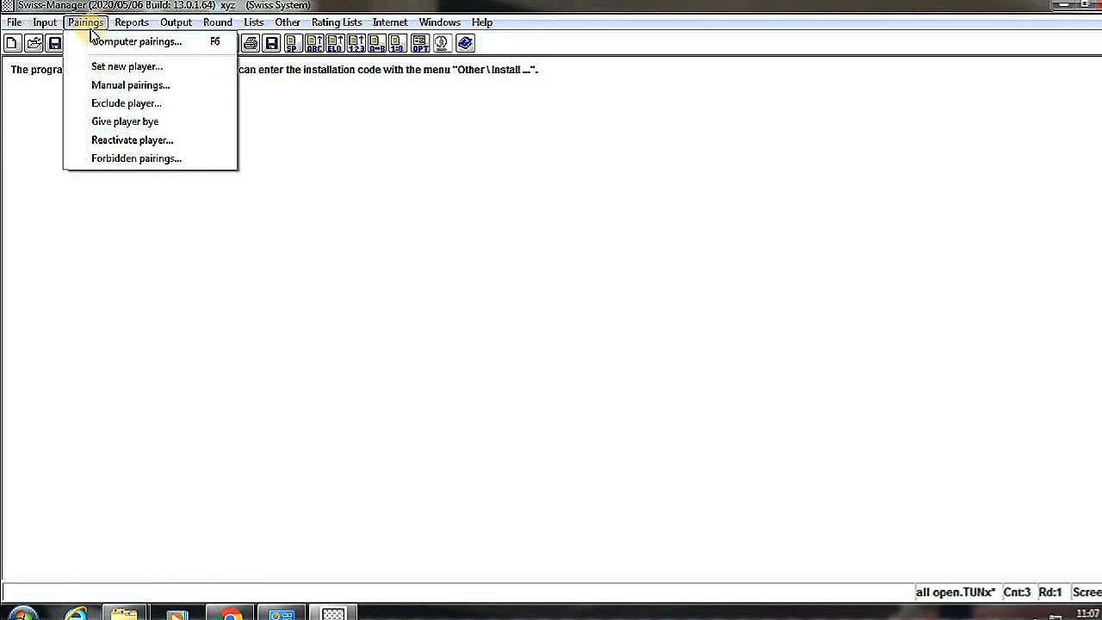
{"action": "left_click", "coordinate": [175, 20]}
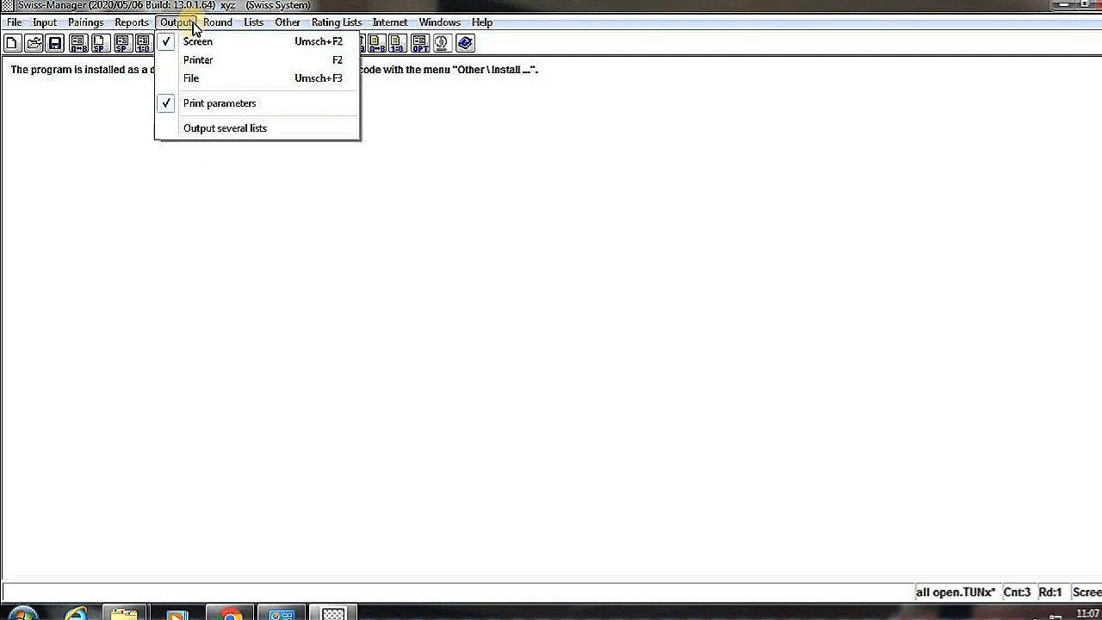
{"action": "left_click", "coordinate": [253, 21]}
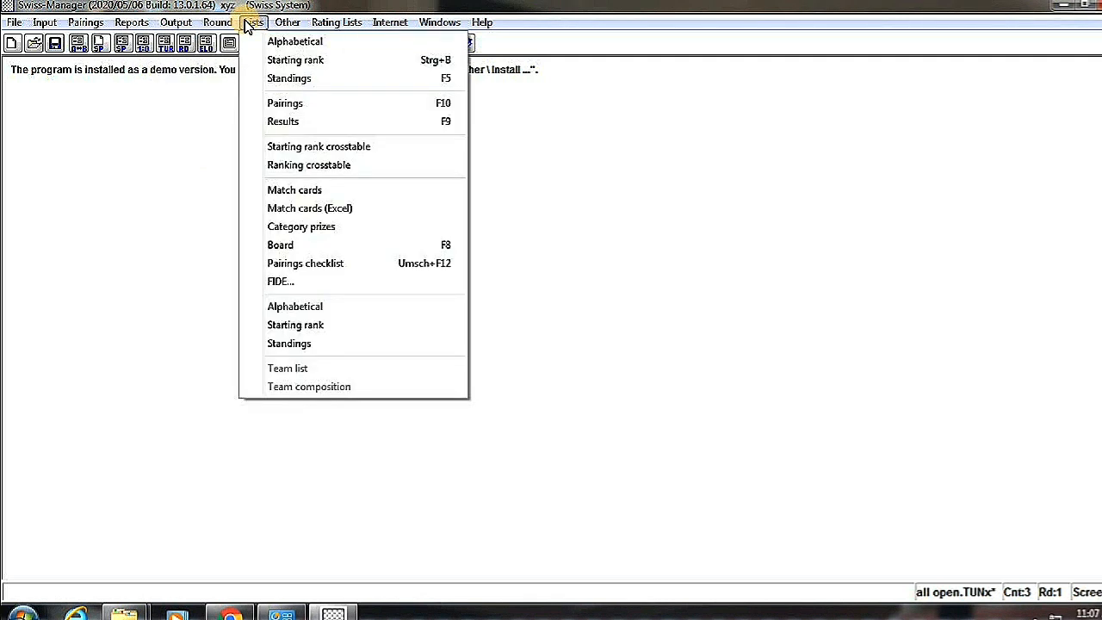
{"action": "left_click", "coordinate": [86, 21]}
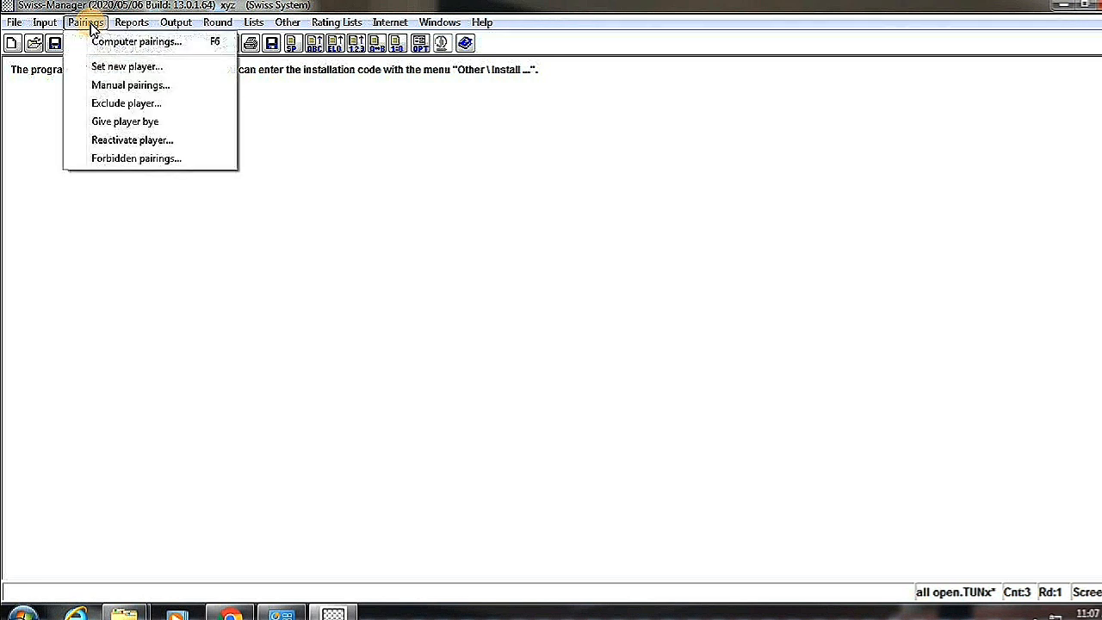
- Start round 2 computer pairing with Protect round ticked, hitting the JaVaFo error again
{"action": "left_click", "coordinate": [134, 41]}
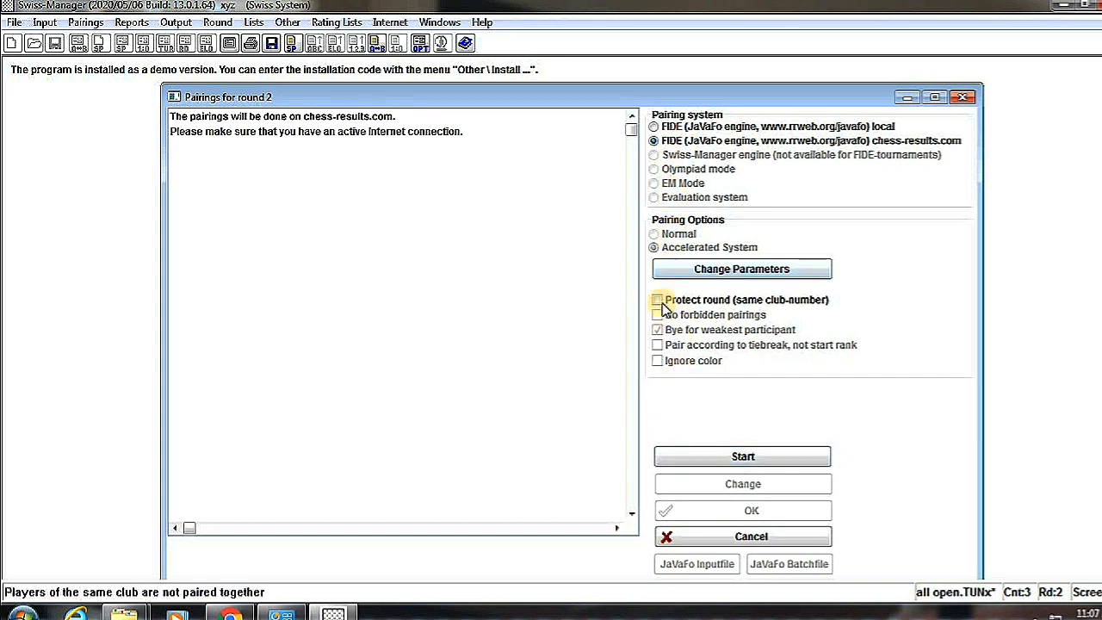
{"action": "left_click", "coordinate": [658, 299]}
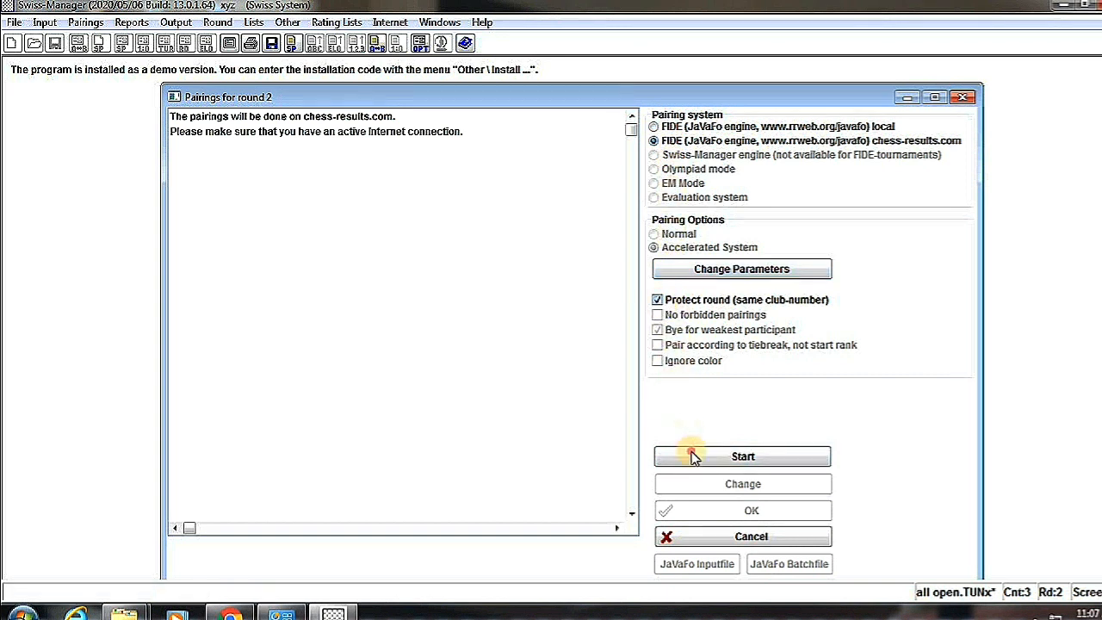
{"action": "left_click", "coordinate": [742, 456]}
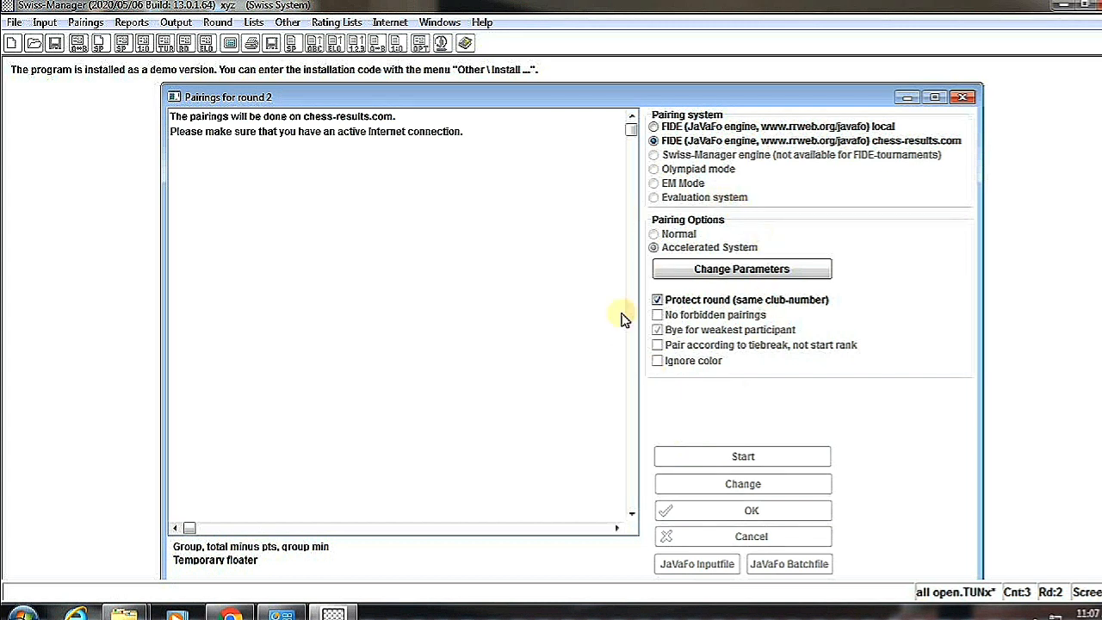
{"action": "left_click", "coordinate": [742, 456]}
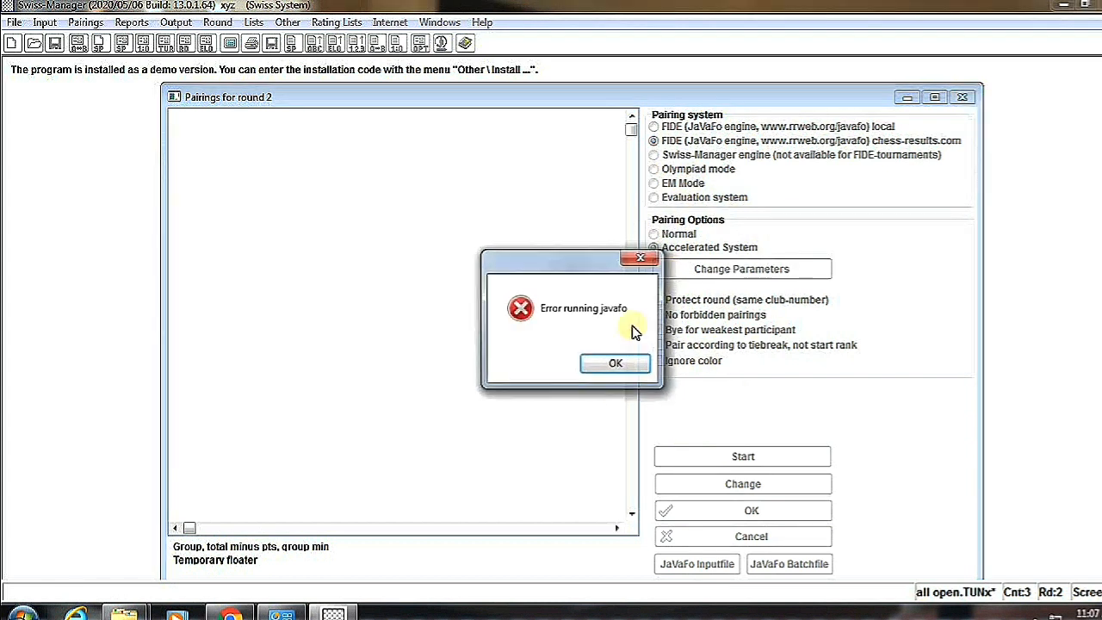
- Dismiss the error and rerun round 2 pairing with the built-in Swiss-Manager engine
{"action": "left_click", "coordinate": [615, 362]}
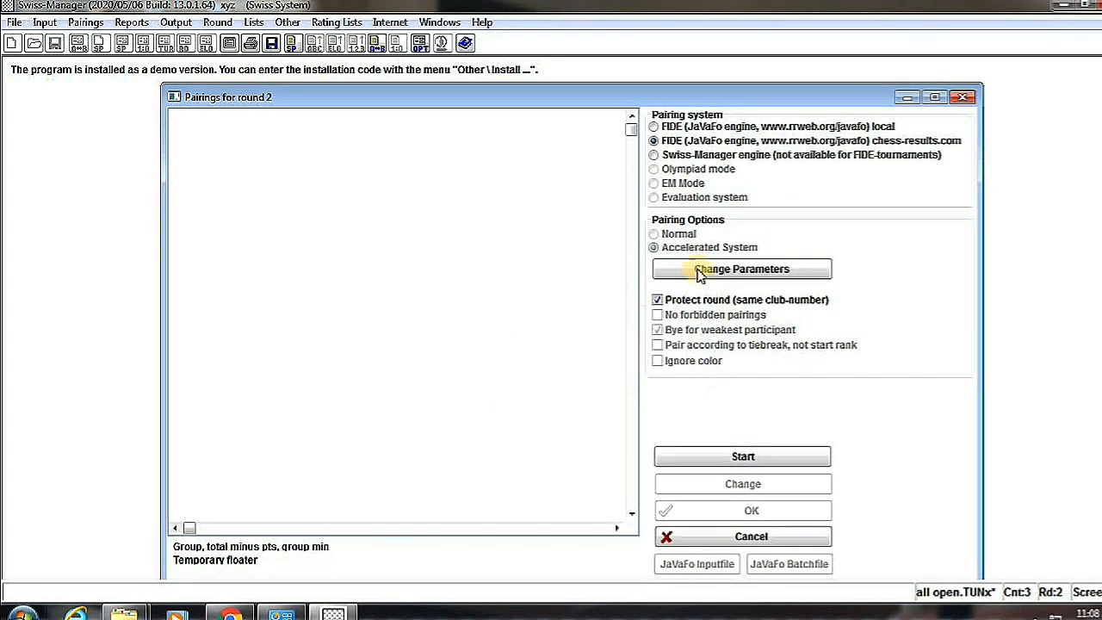
{"action": "left_click", "coordinate": [654, 155]}
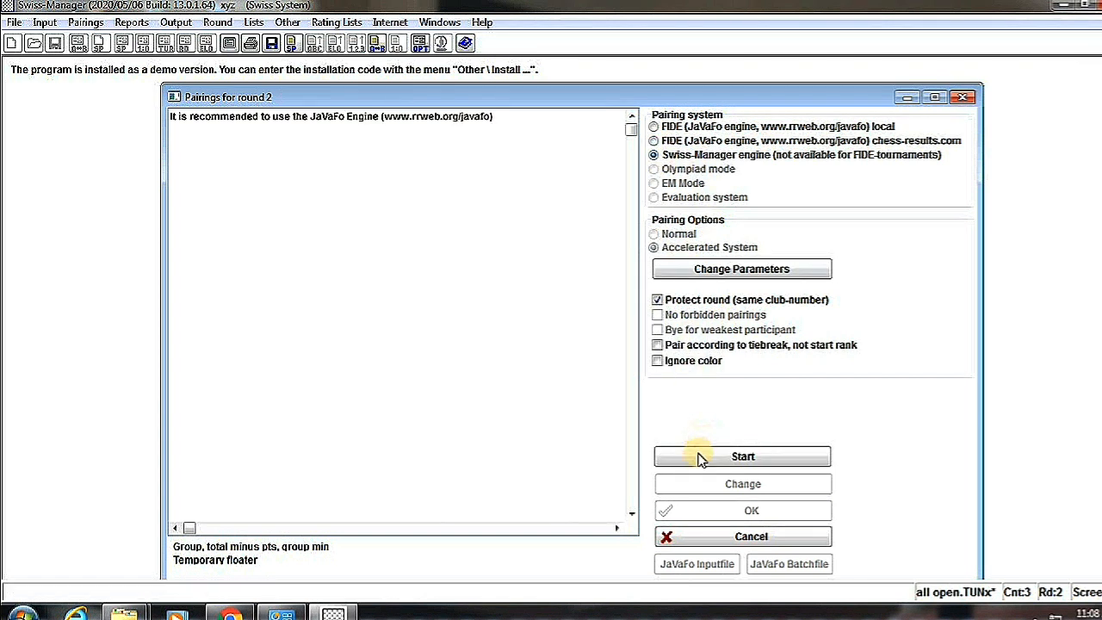
{"action": "left_click", "coordinate": [743, 456]}
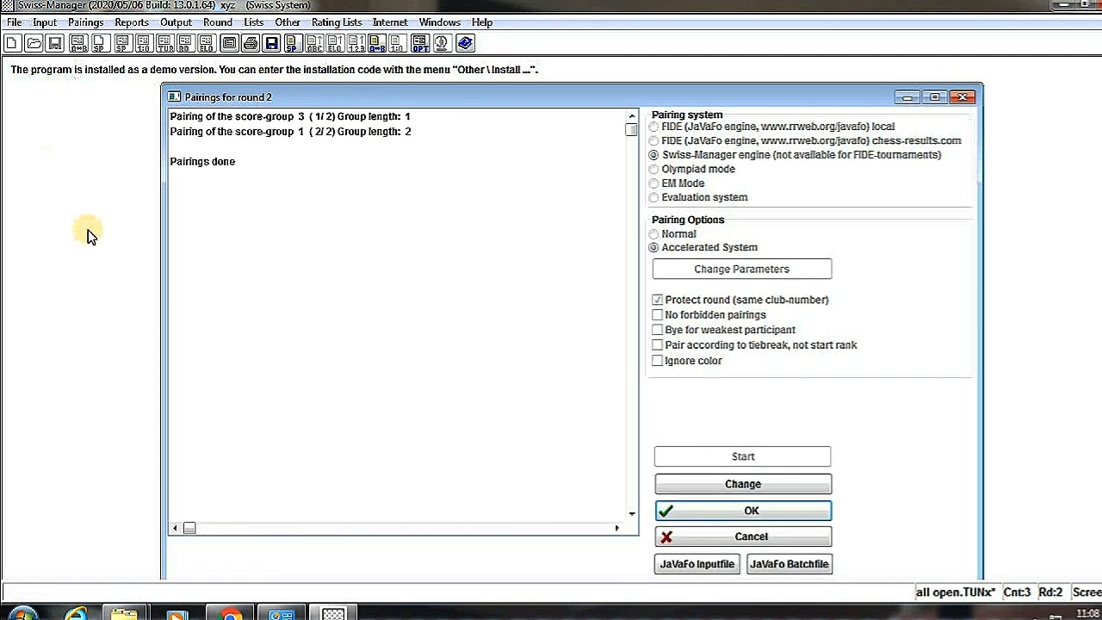
{"action": "mouse_move", "coordinate": [162, 334]}
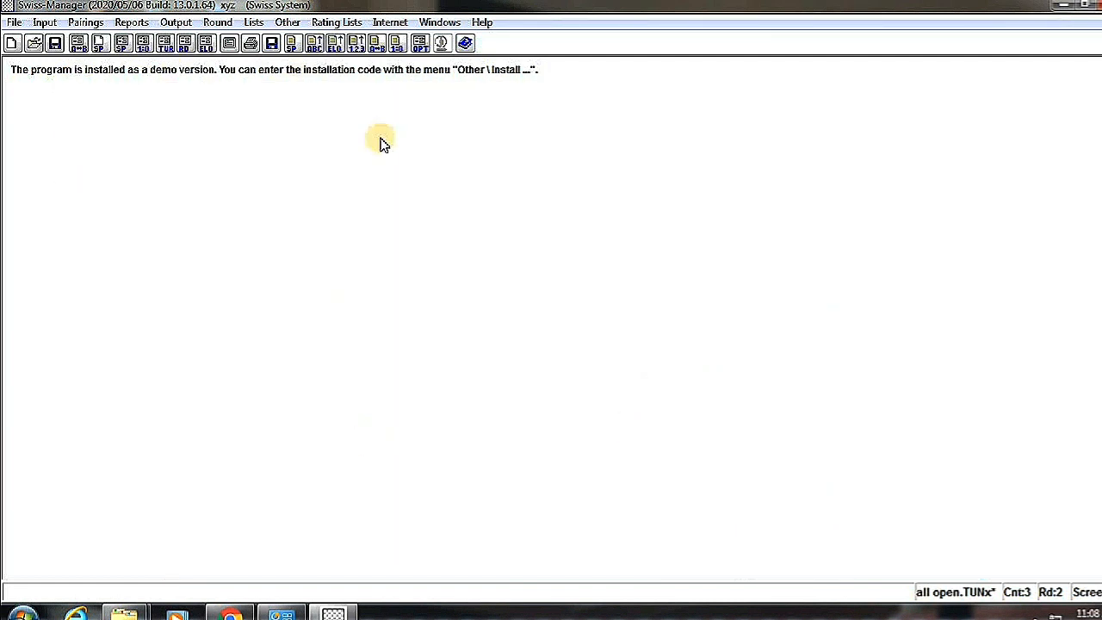
{"action": "left_click", "coordinate": [131, 20]}
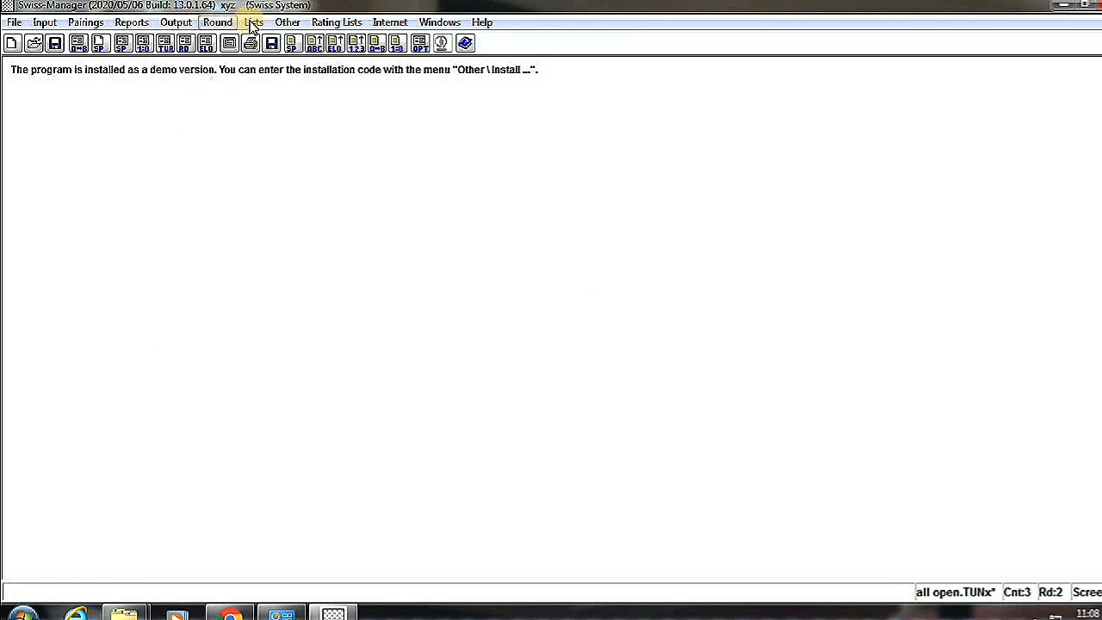
{"action": "left_click", "coordinate": [217, 21]}
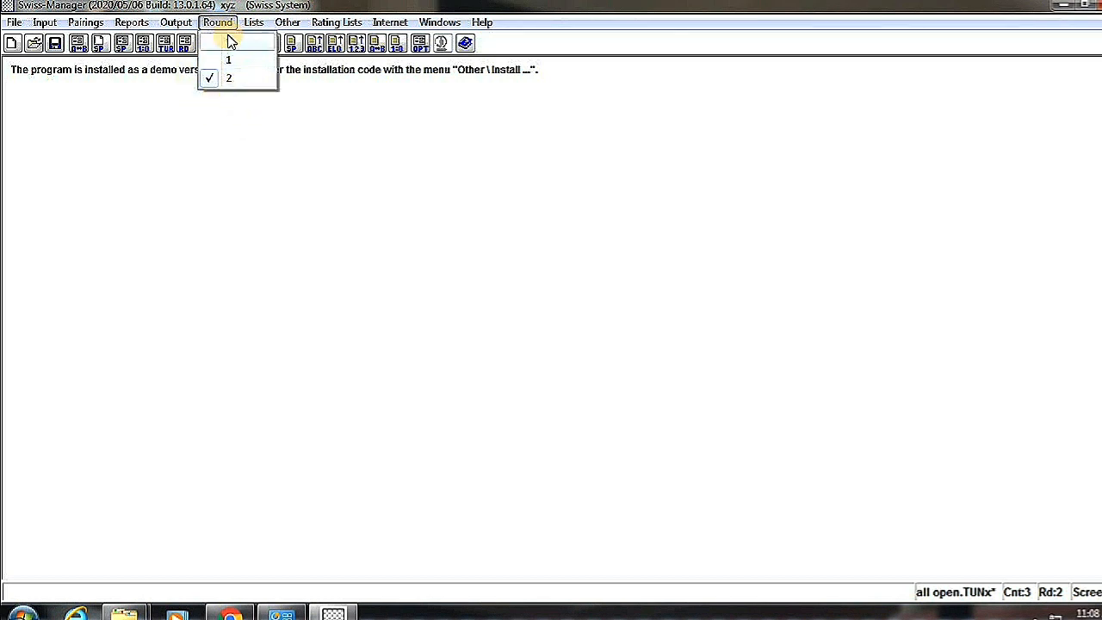
{"action": "left_click", "coordinate": [253, 21]}
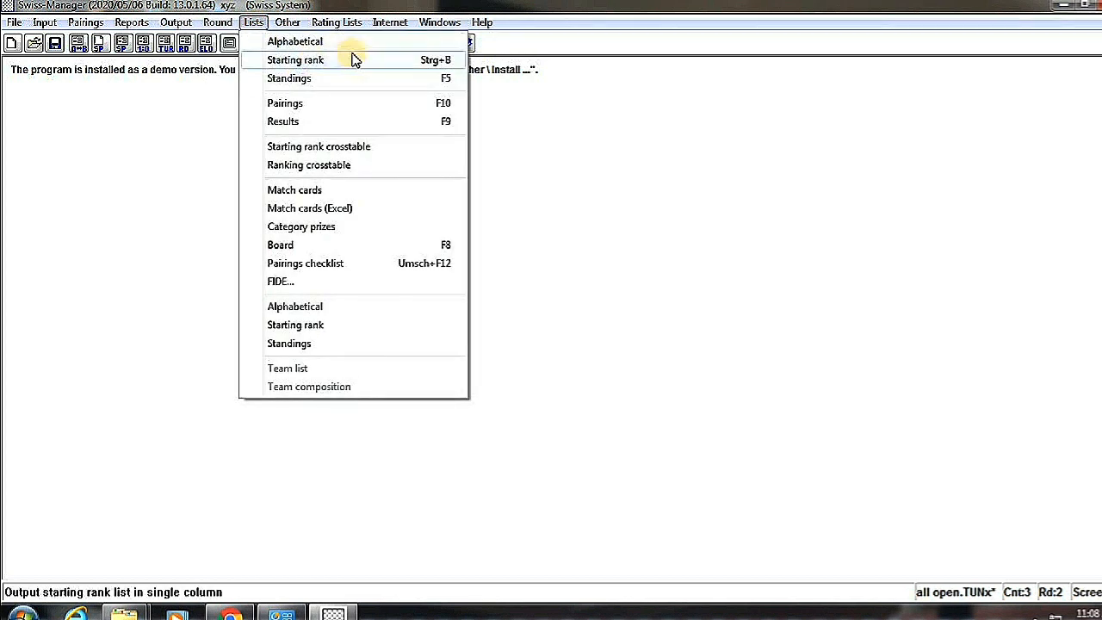
{"action": "mouse_move", "coordinate": [359, 103]}
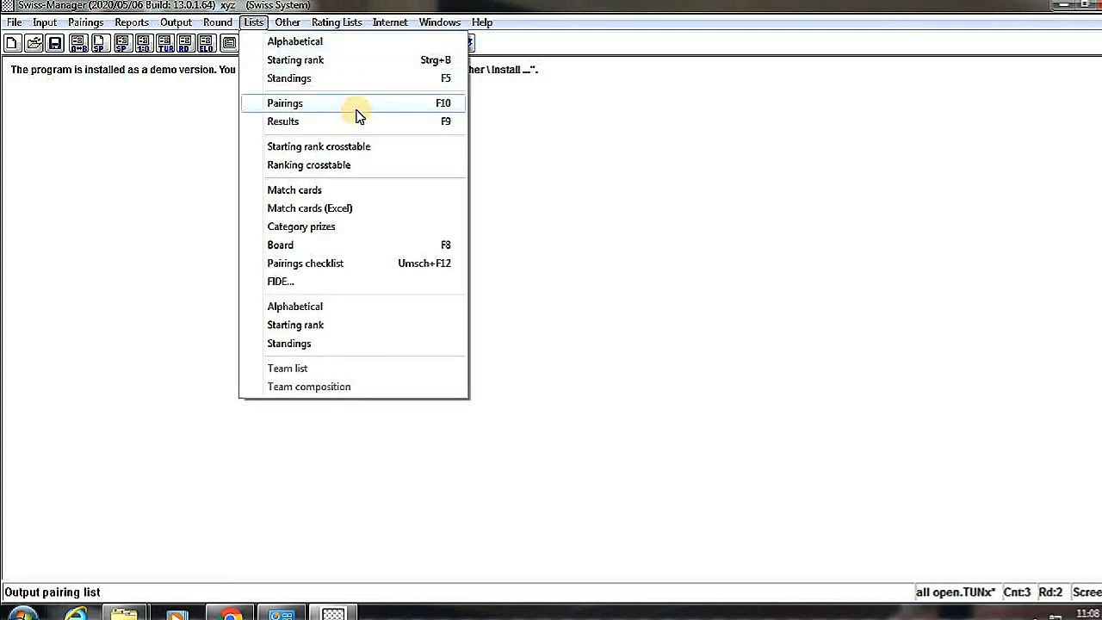
{"action": "left_click", "coordinate": [286, 104]}
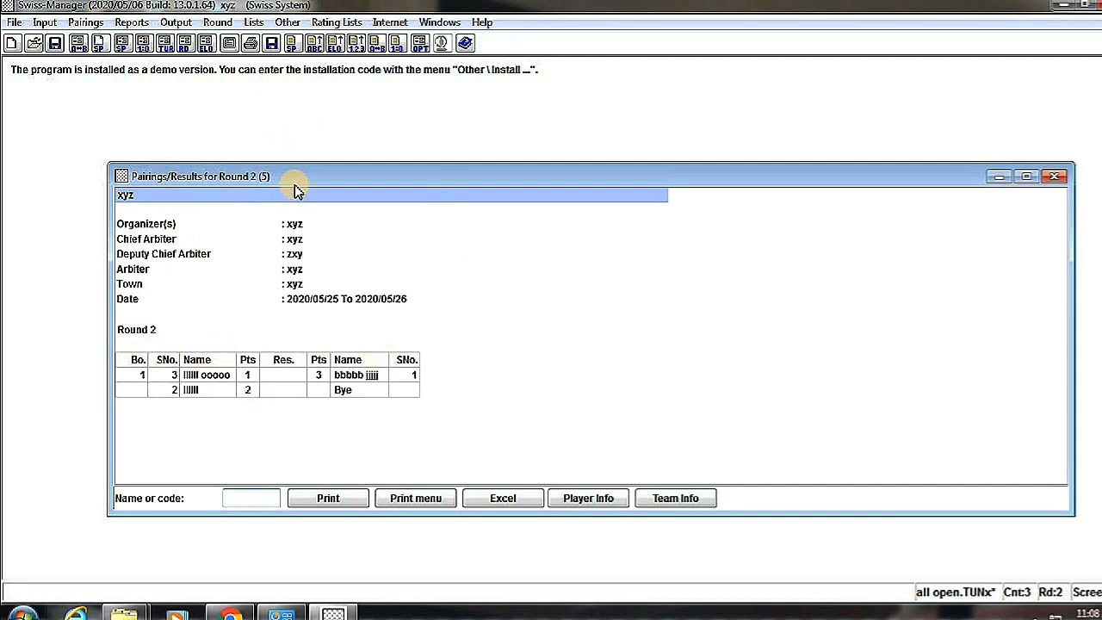
{"action": "mouse_move", "coordinate": [823, 205]}
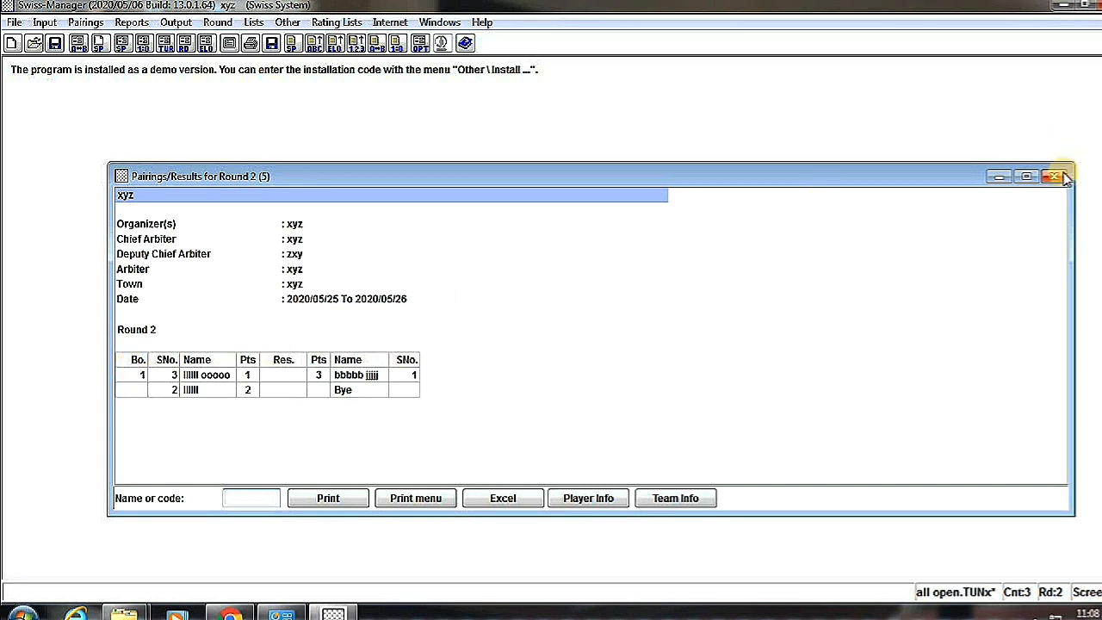
{"action": "left_click", "coordinate": [1054, 176]}
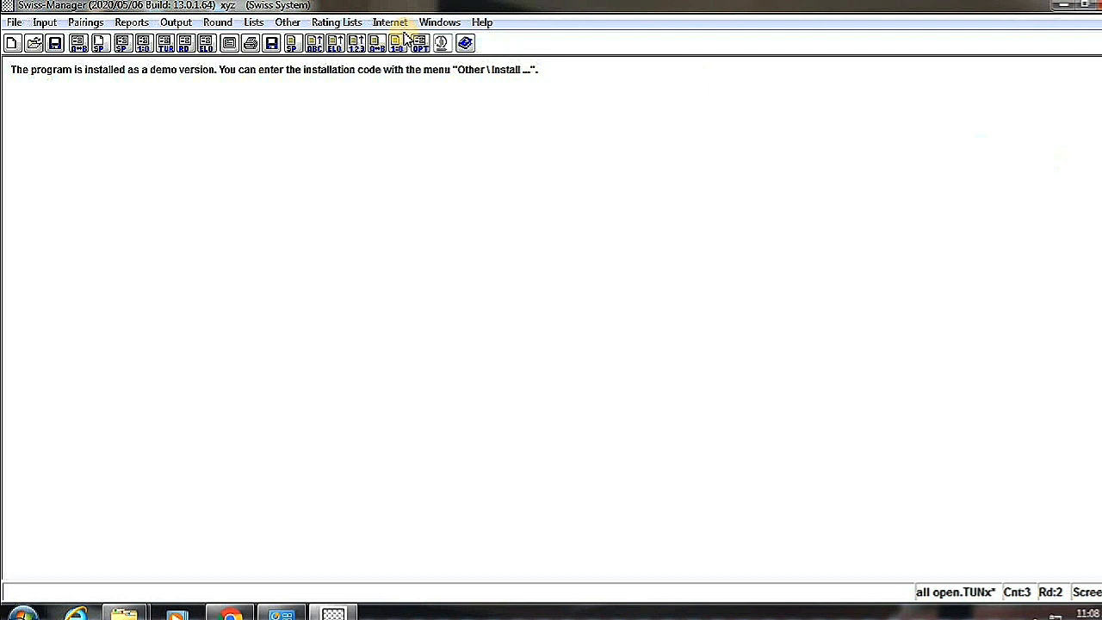